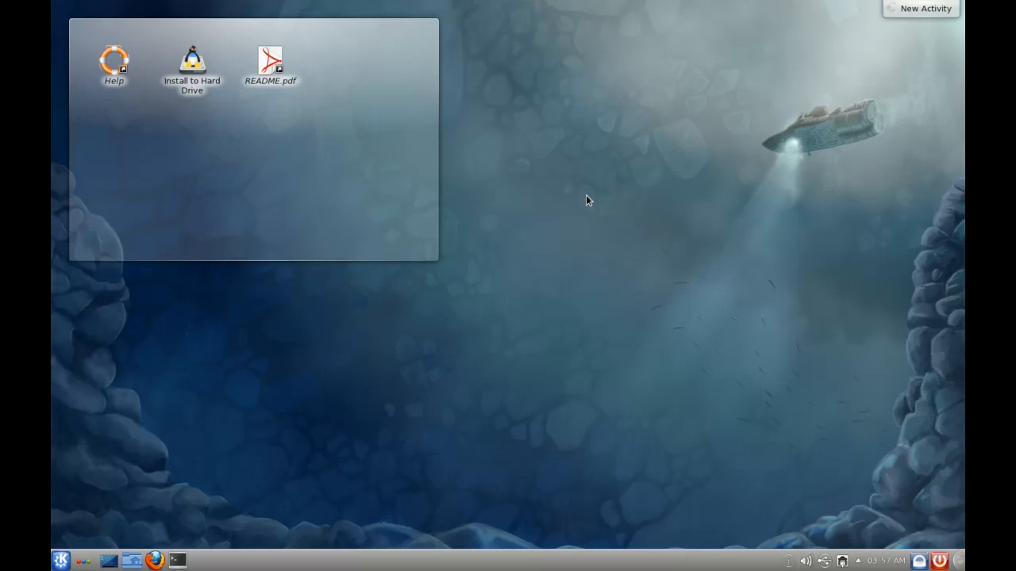
mouse_move(624, 169)
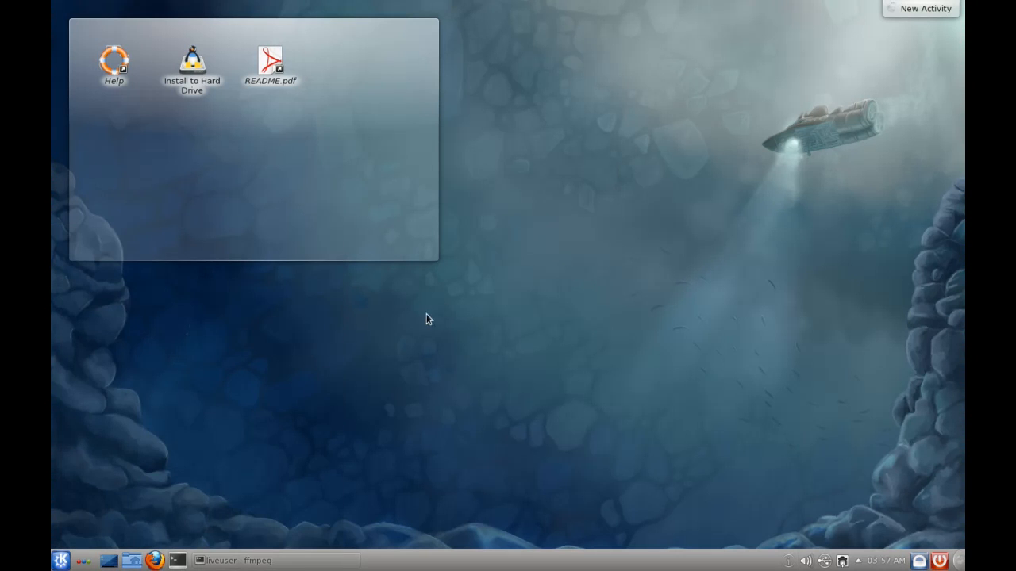
mouse_move(508, 238)
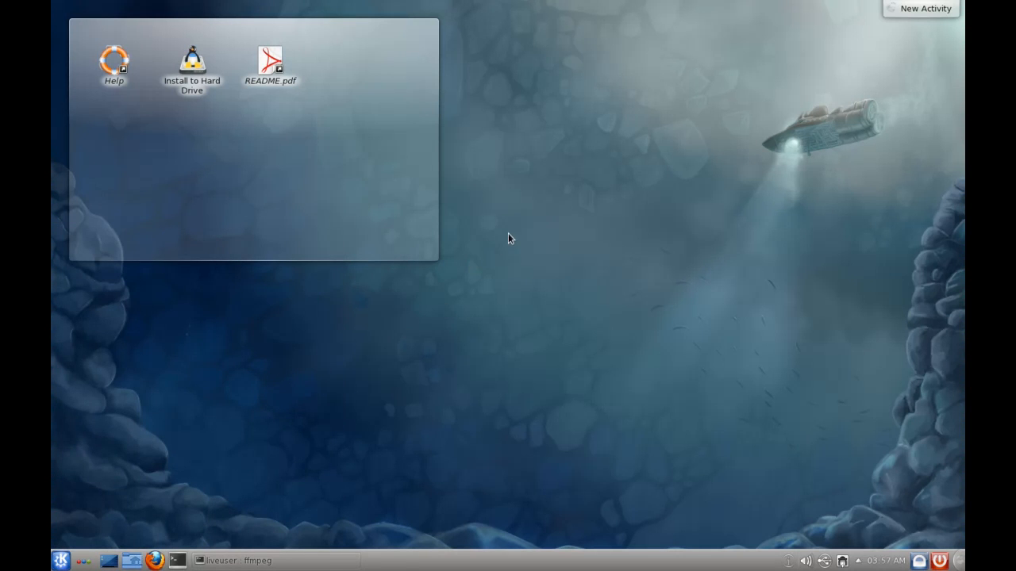
mouse_move(532, 233)
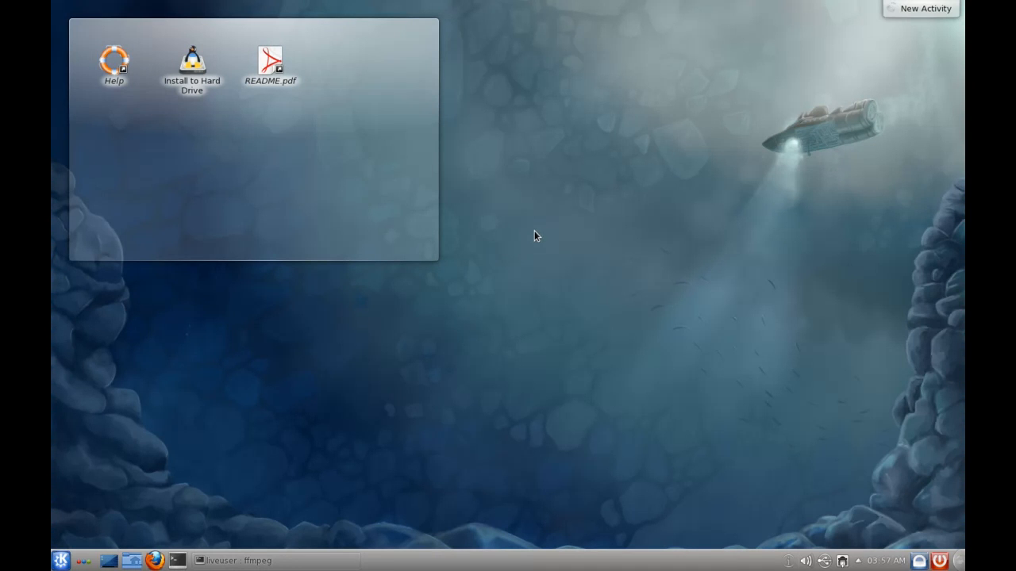
mouse_move(528, 232)
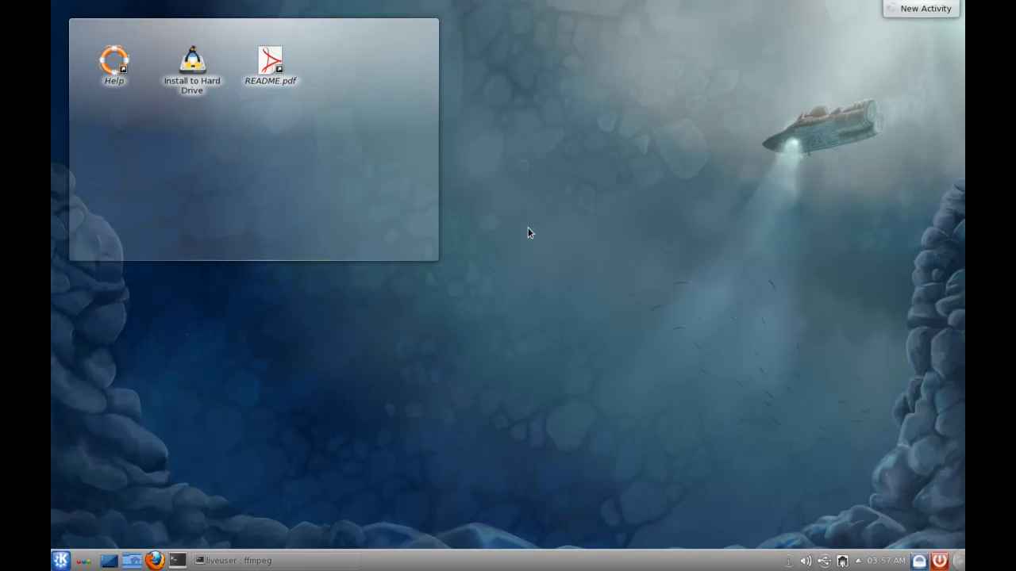
mouse_move(508, 233)
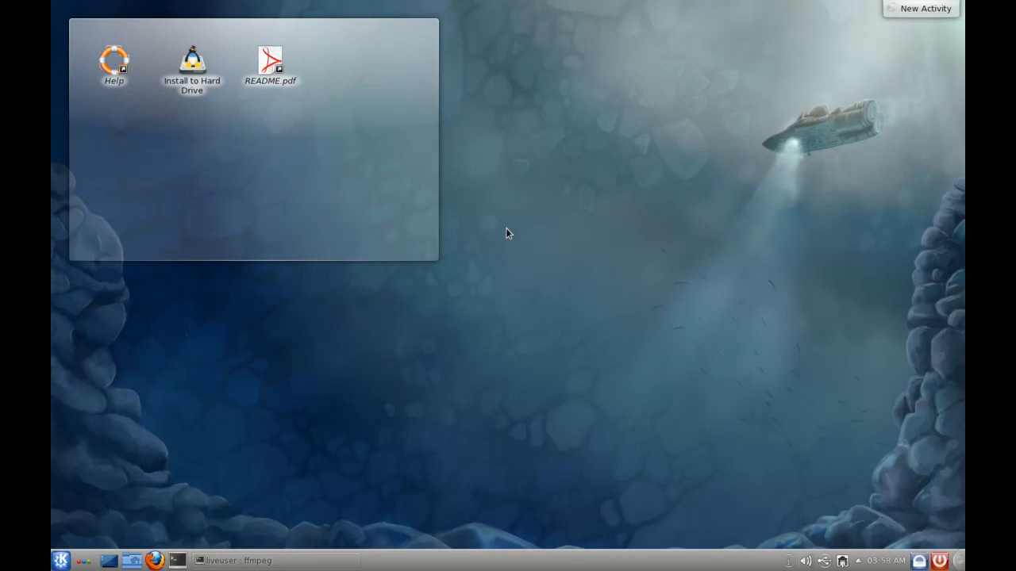
Step: Open the launcher's Applications view and list the Games > Board Games entries
click(61, 558)
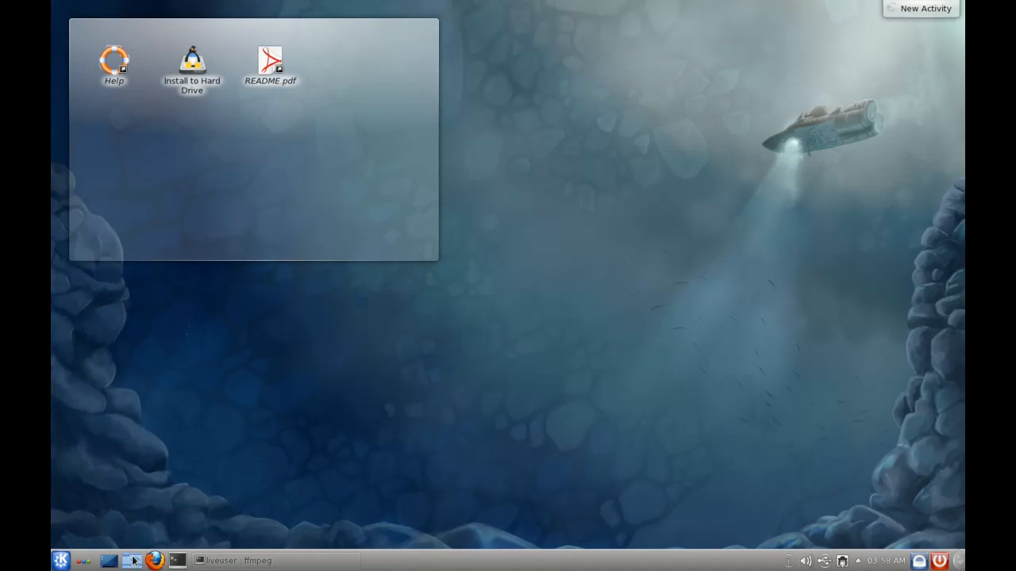
click(62, 558)
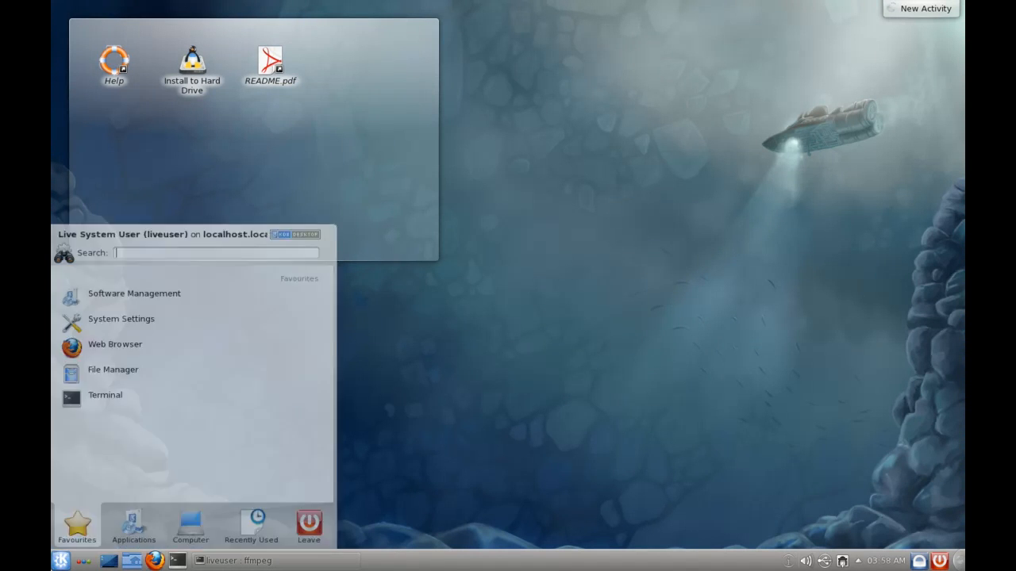
click(133, 528)
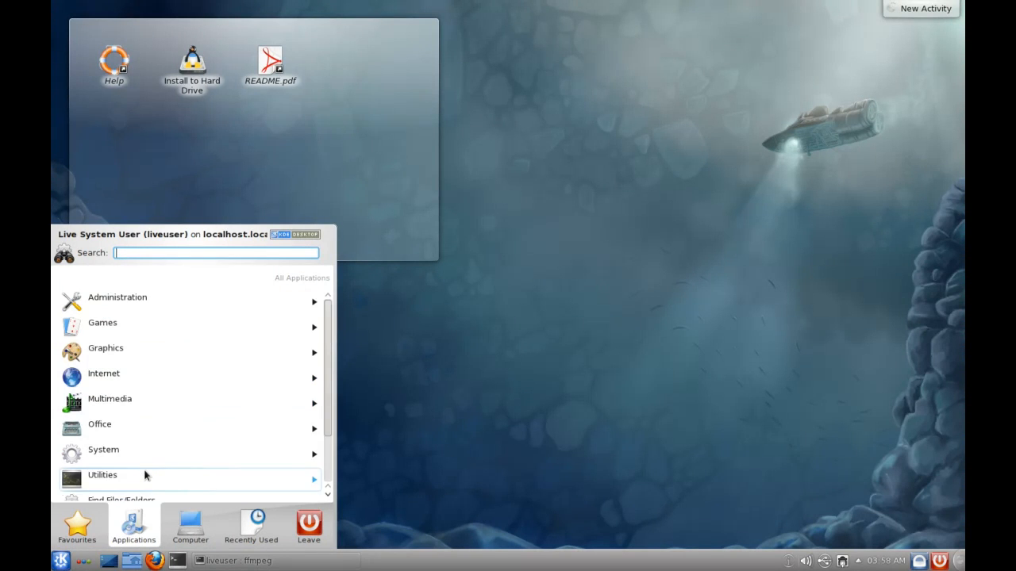
click(102, 322)
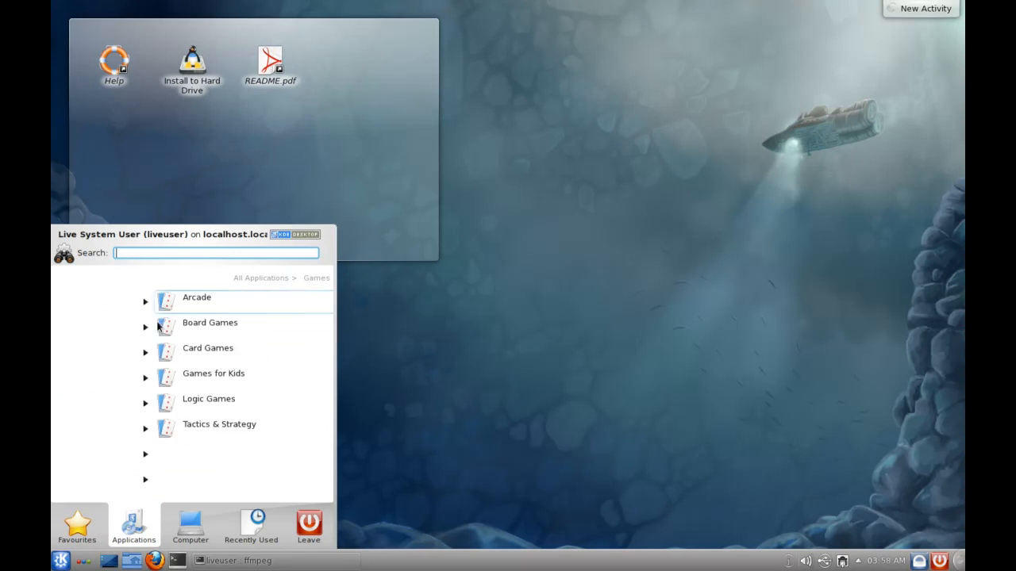
click(196, 297)
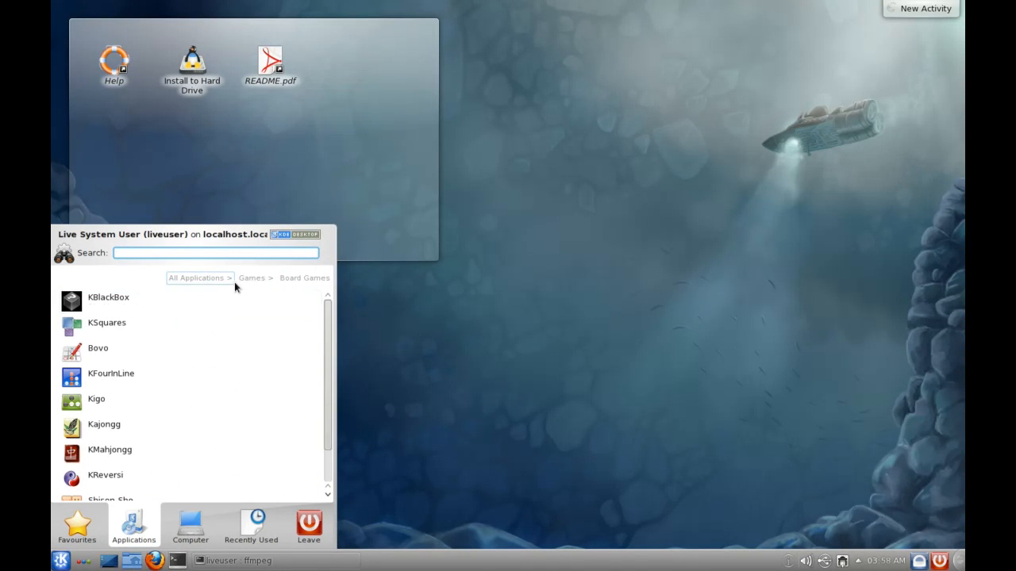
mouse_move(250, 276)
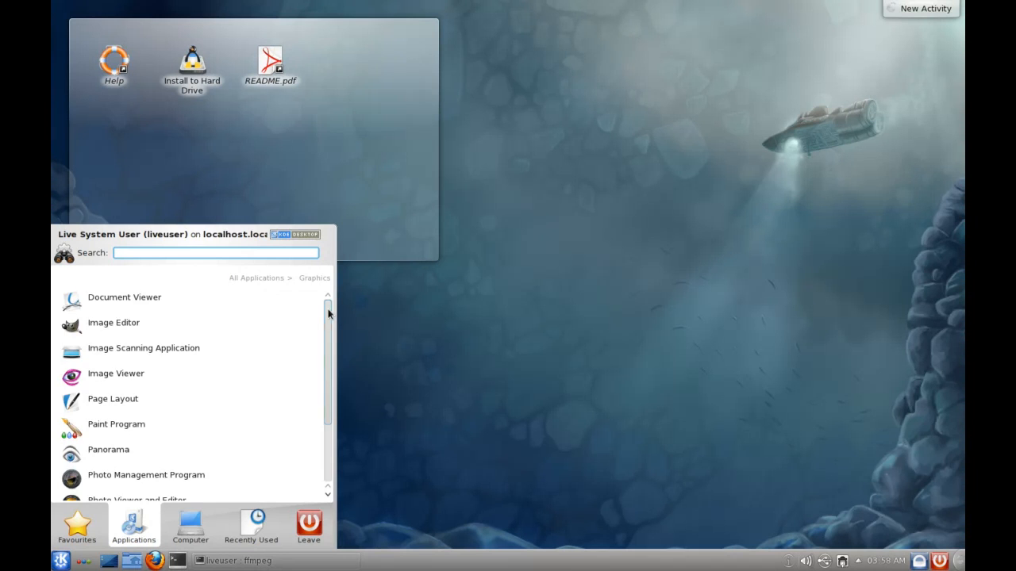
Step: Scroll through the Graphics category's applications
scroll(down, 3)
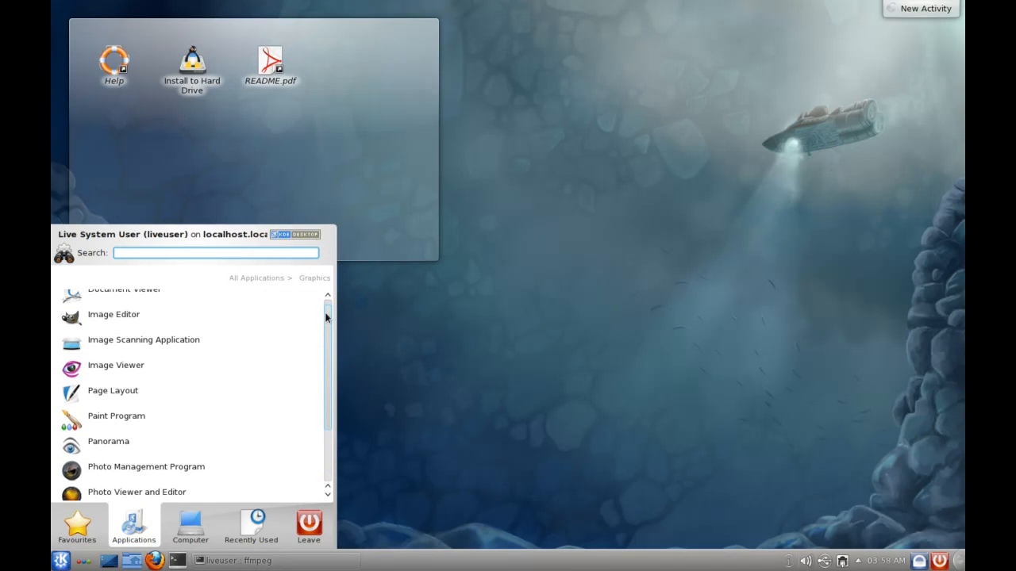
scroll(down, 3)
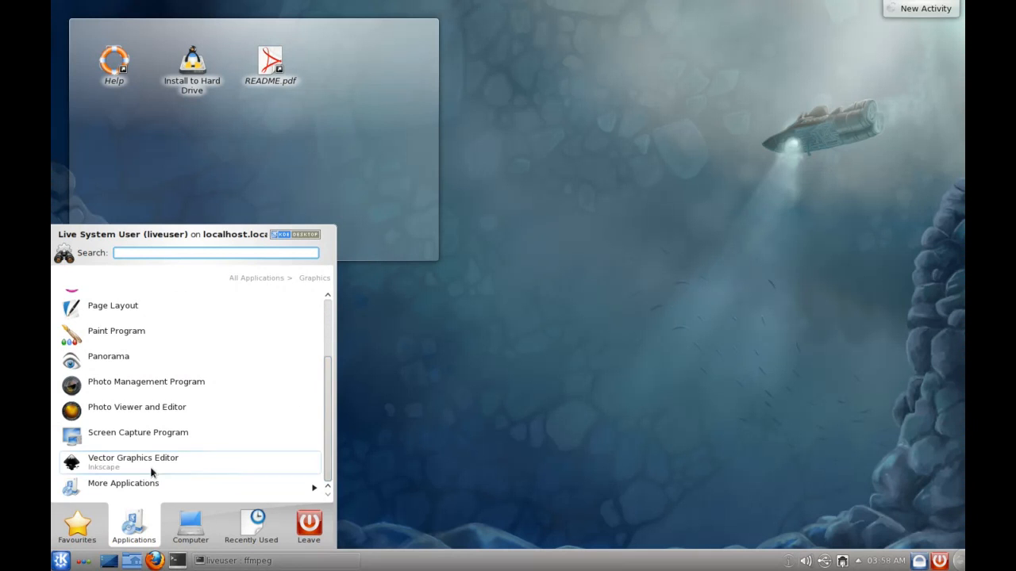
mouse_move(134, 386)
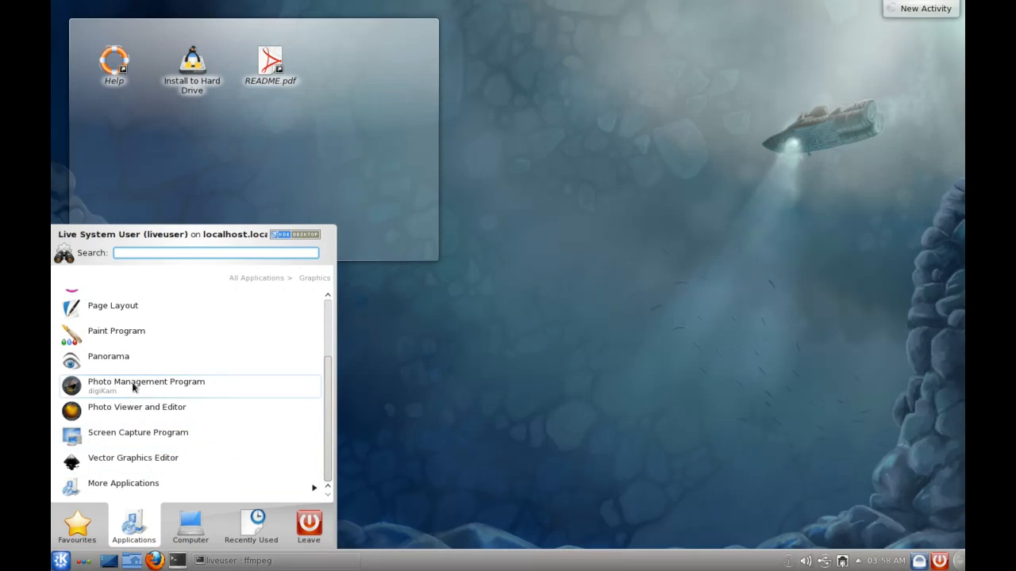
mouse_move(138, 433)
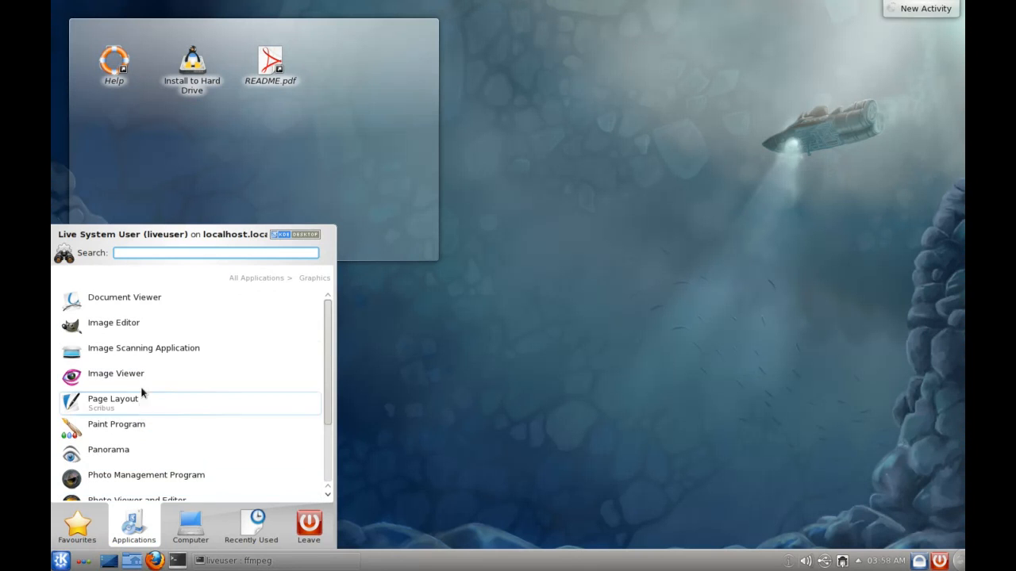
scroll(down, 3)
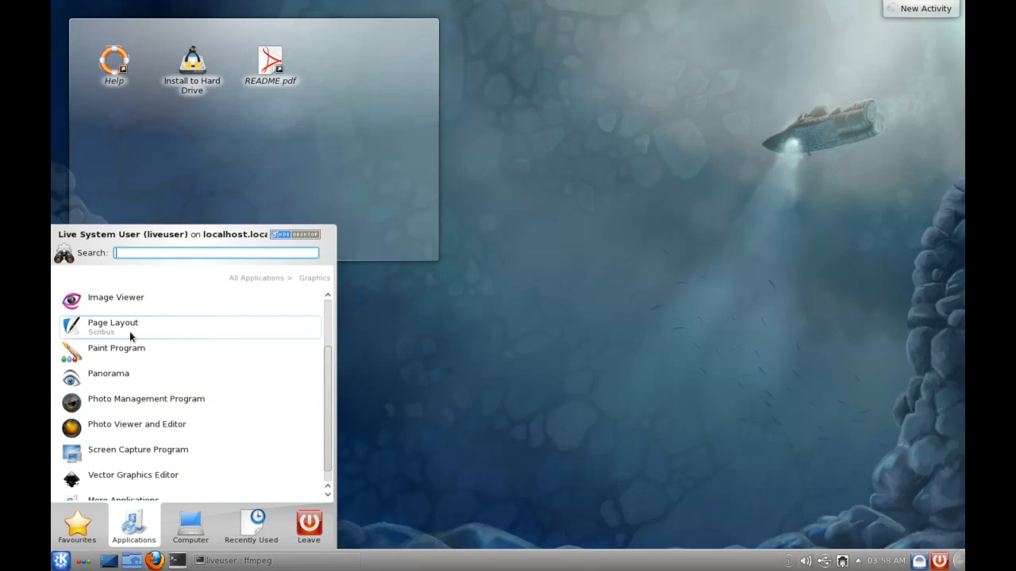
mouse_move(260, 277)
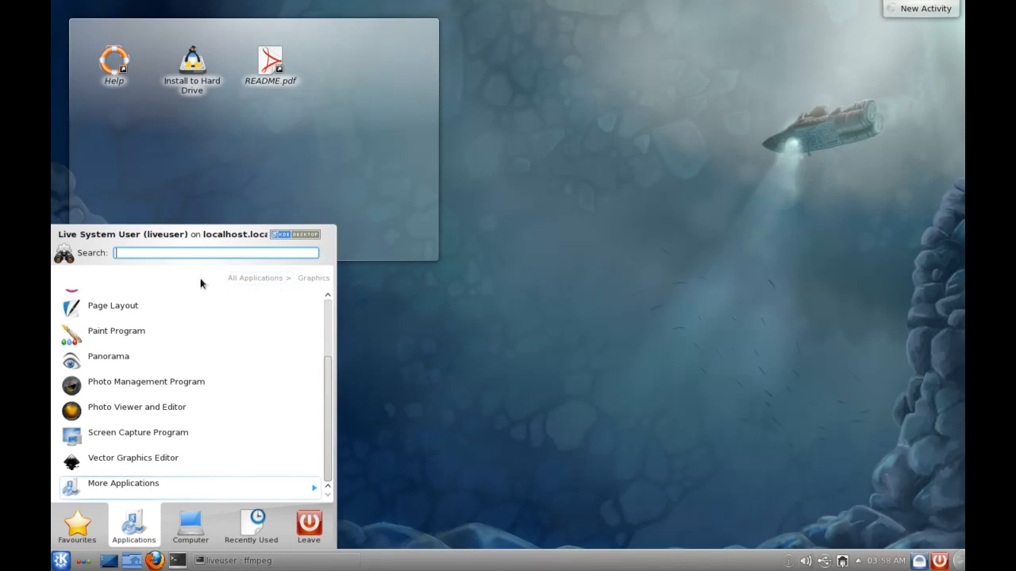
Step: From All Applications, browse the Internet category and its More Applications list
click(255, 278)
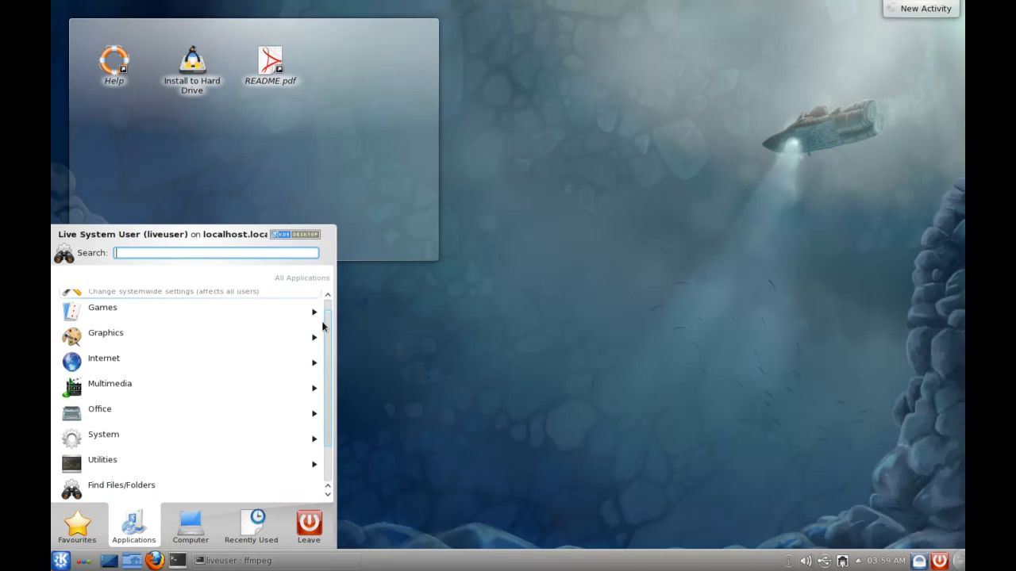
scroll(down, 3)
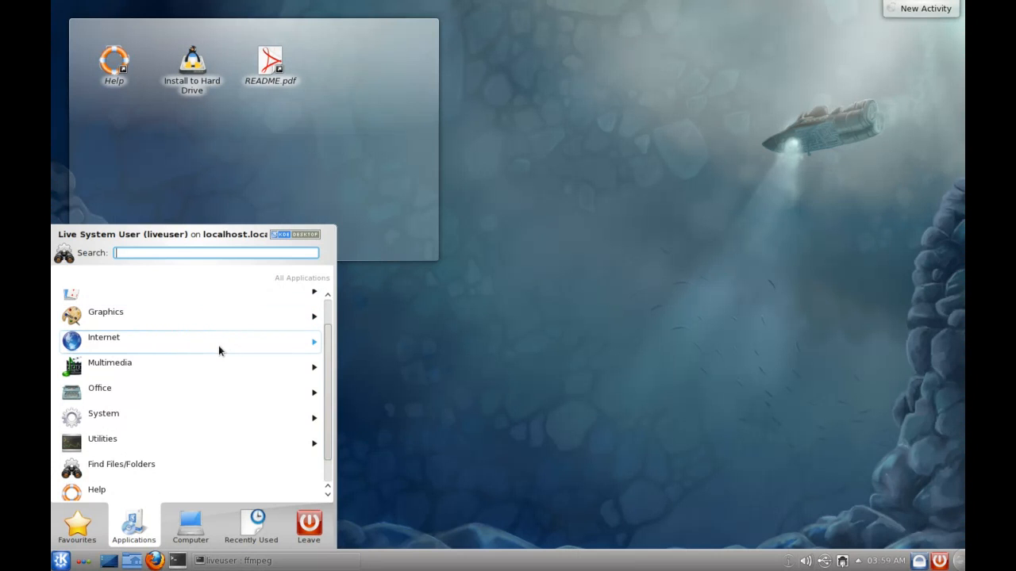
mouse_move(220, 350)
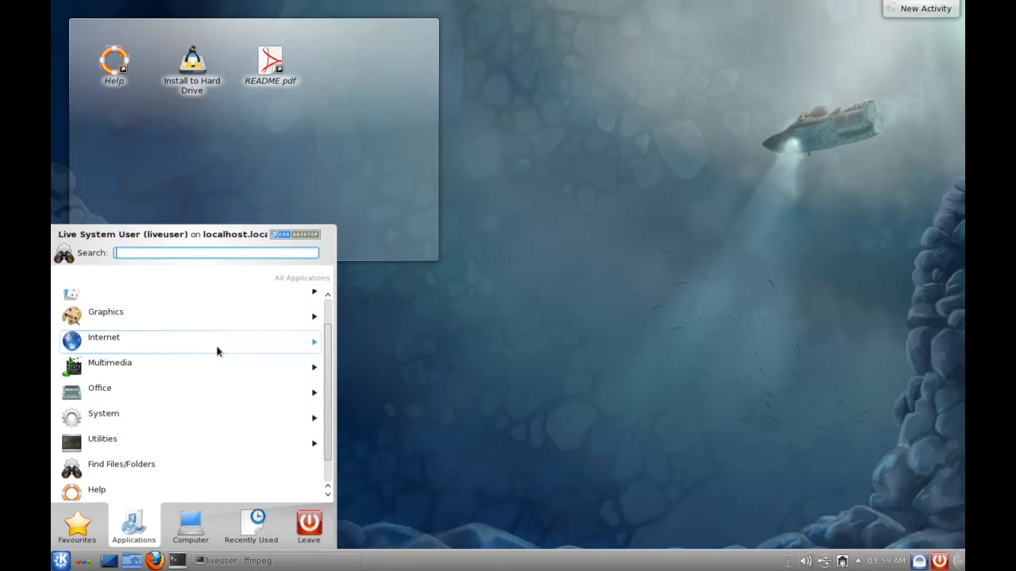
mouse_move(186, 349)
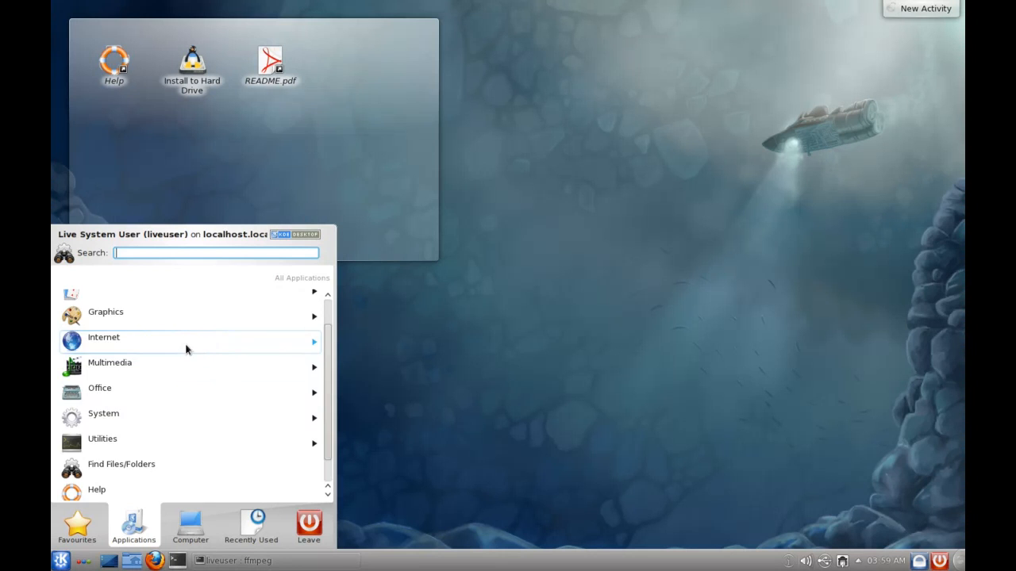
click(103, 337)
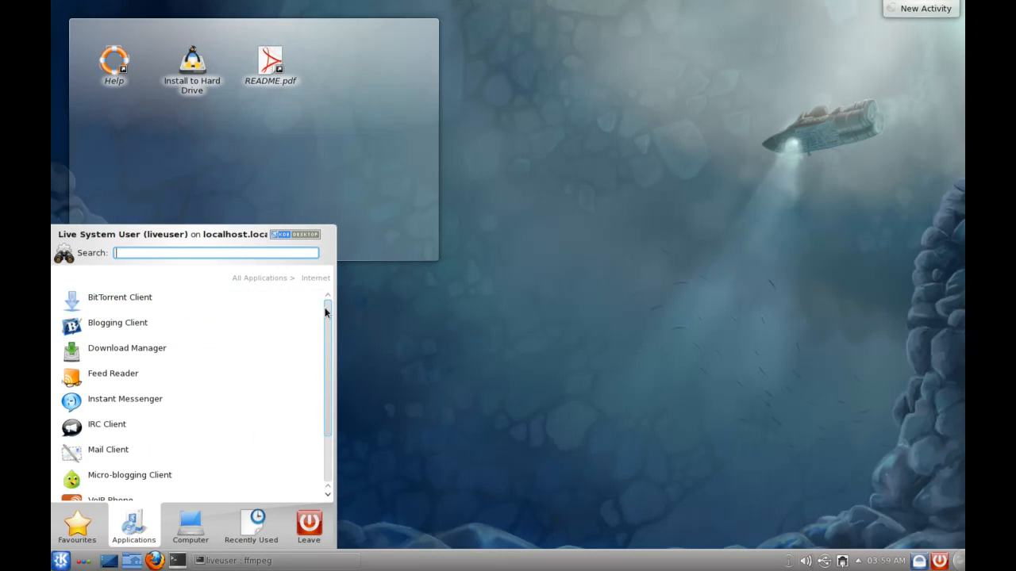
scroll(down, 3)
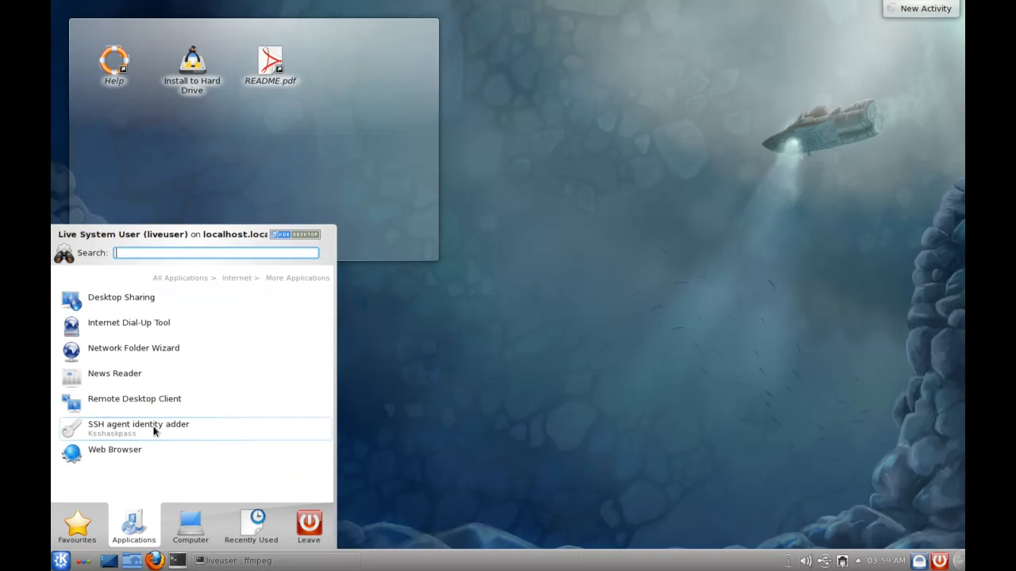
mouse_move(144, 449)
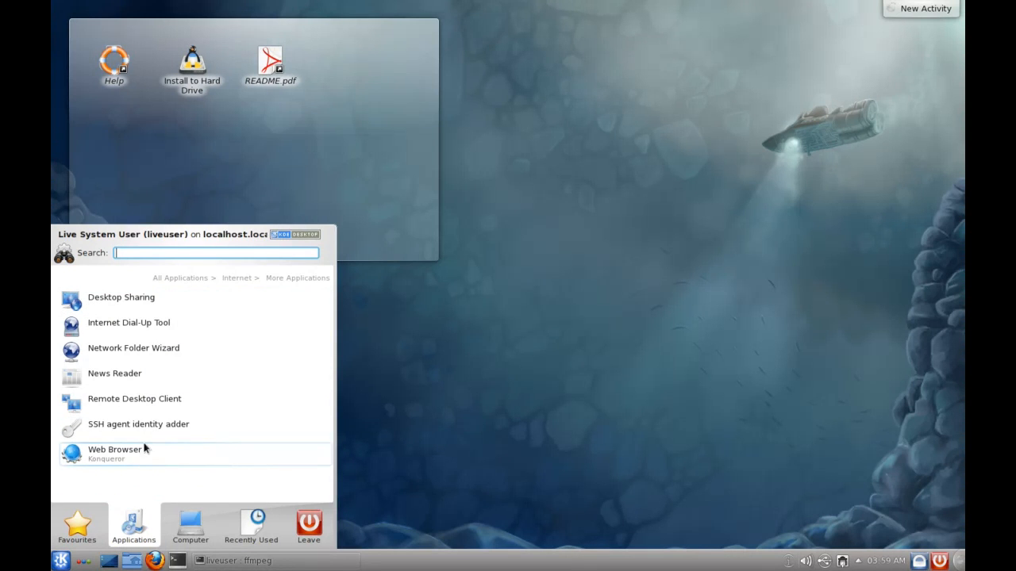
click(236, 277)
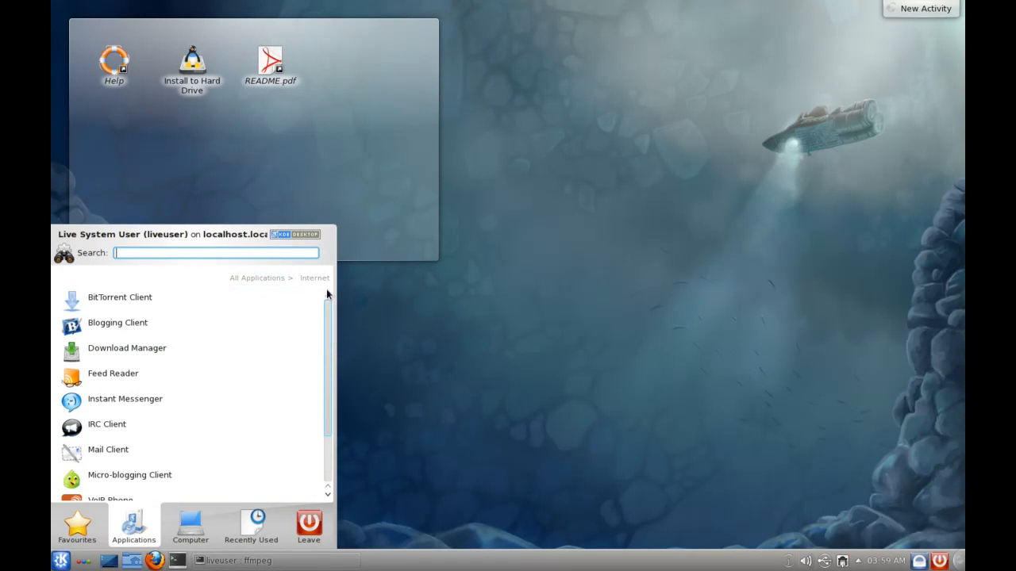
mouse_move(250, 299)
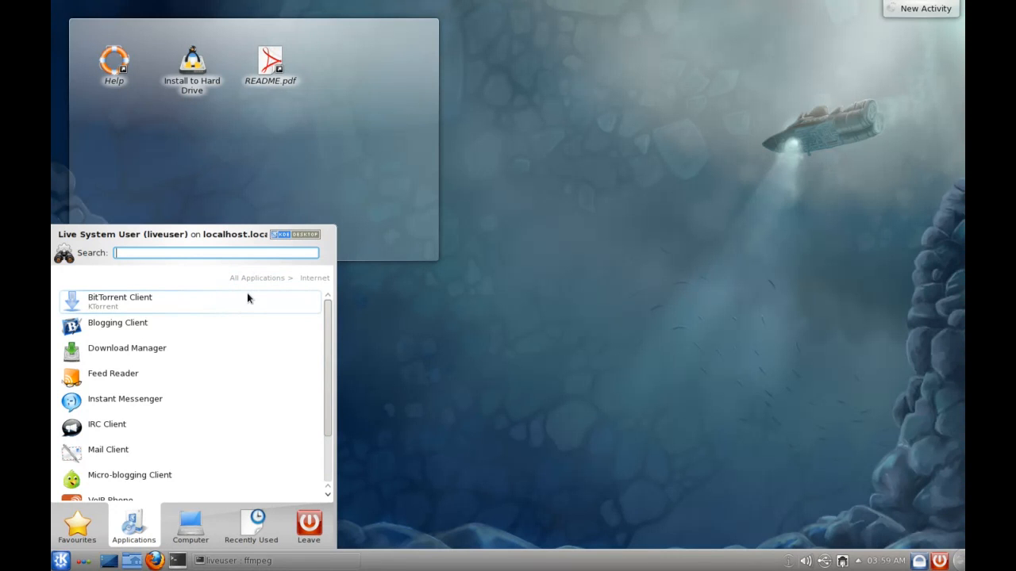
mouse_move(206, 300)
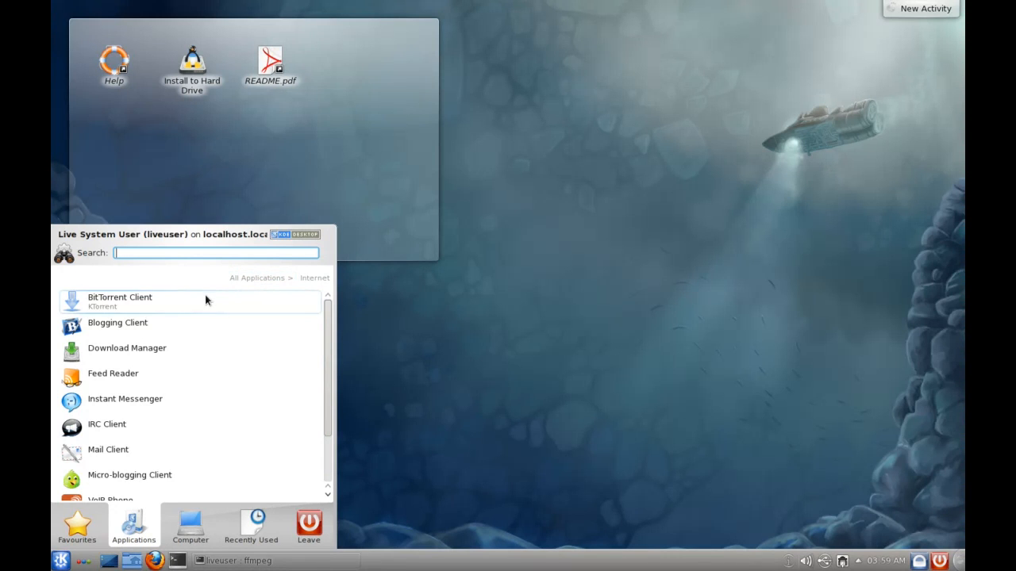
mouse_move(111, 308)
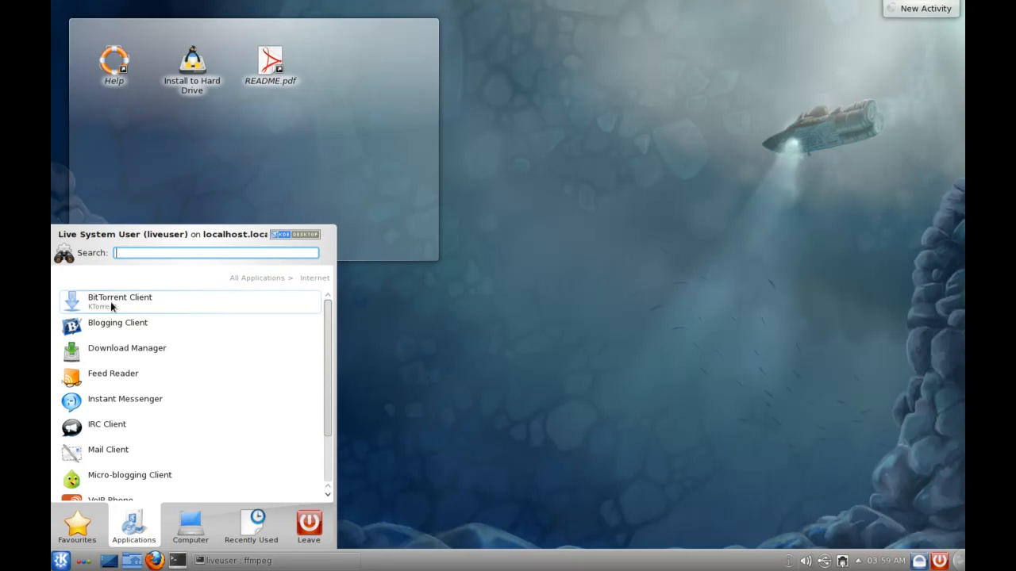
Step: Return to the top-level categories, open Internet and scroll its applications
click(258, 278)
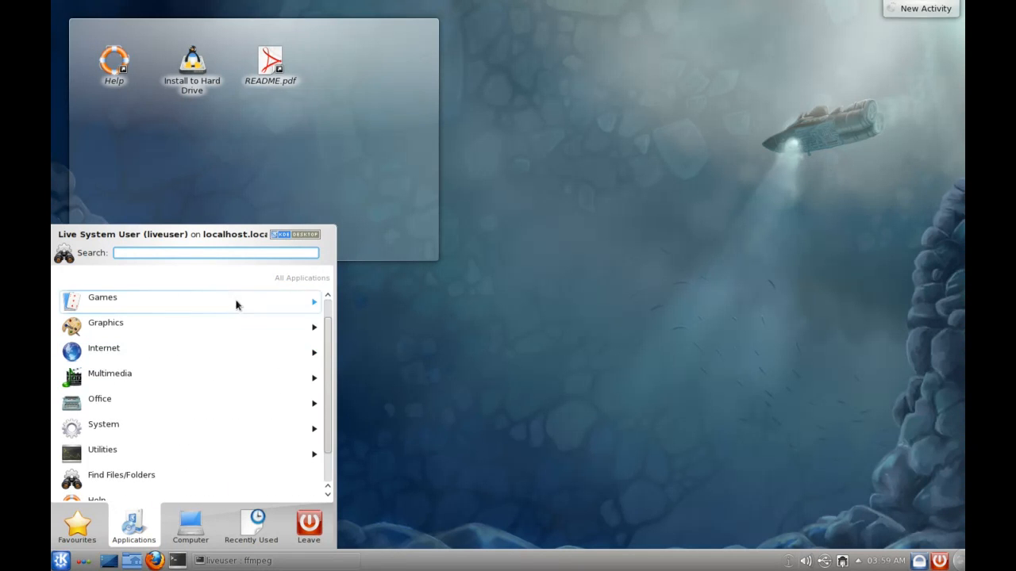
mouse_move(183, 375)
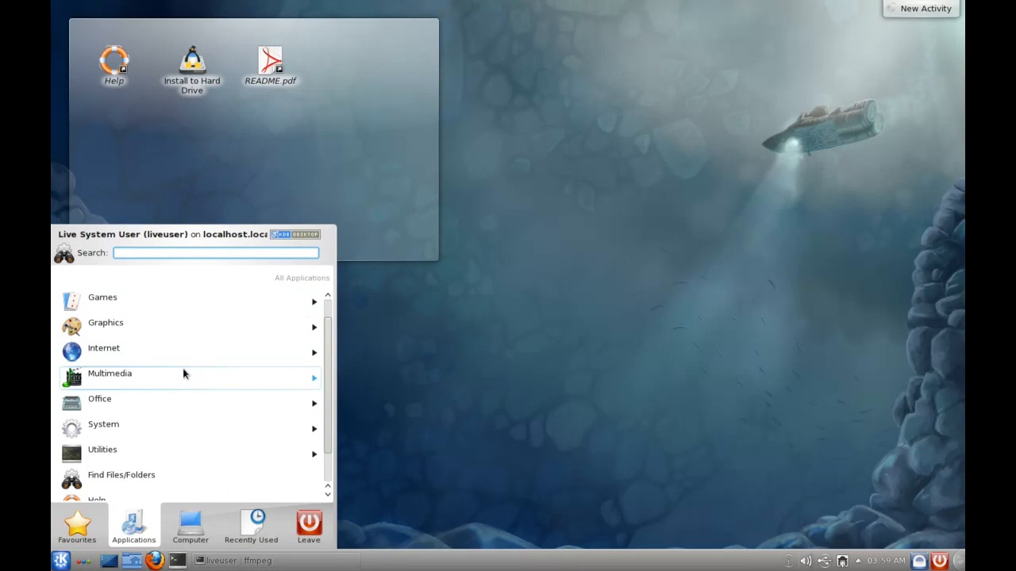
click(103, 347)
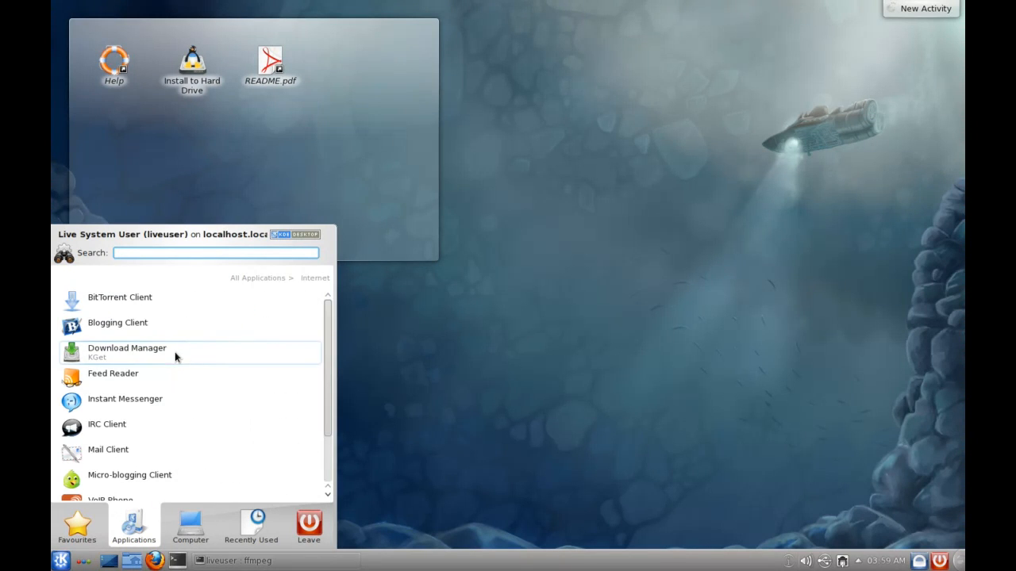
mouse_move(328, 322)
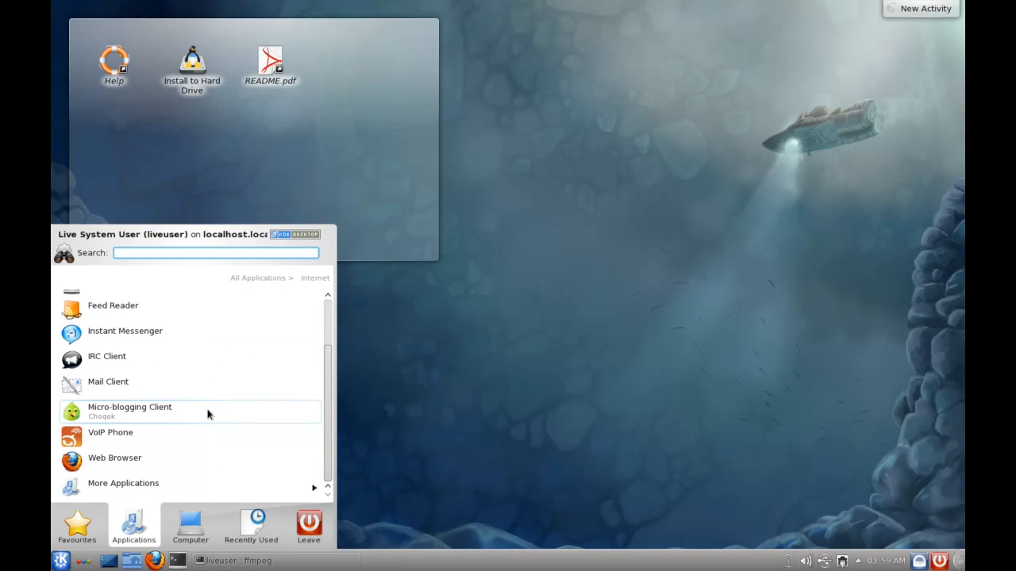
mouse_move(109, 436)
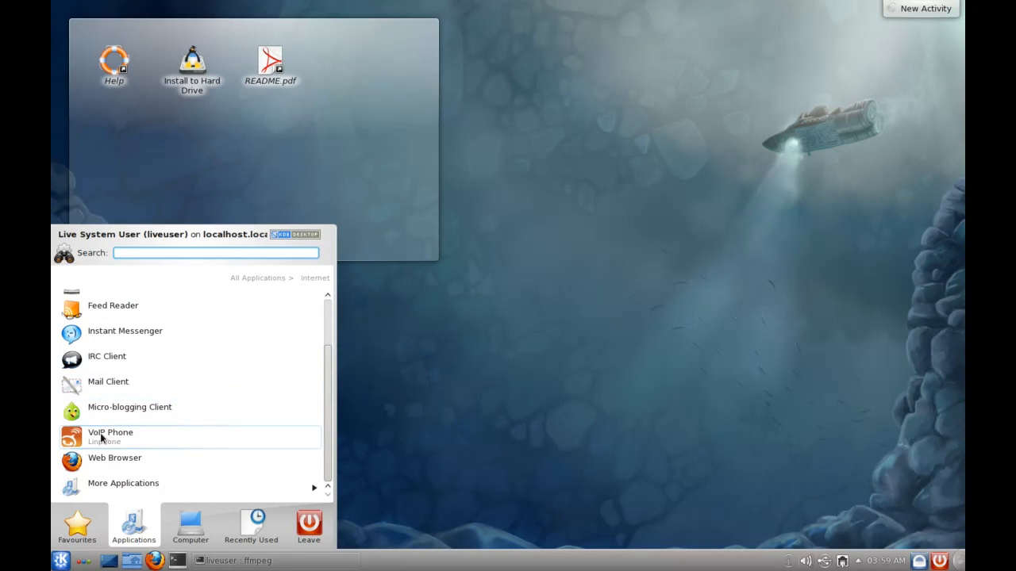
mouse_move(115, 335)
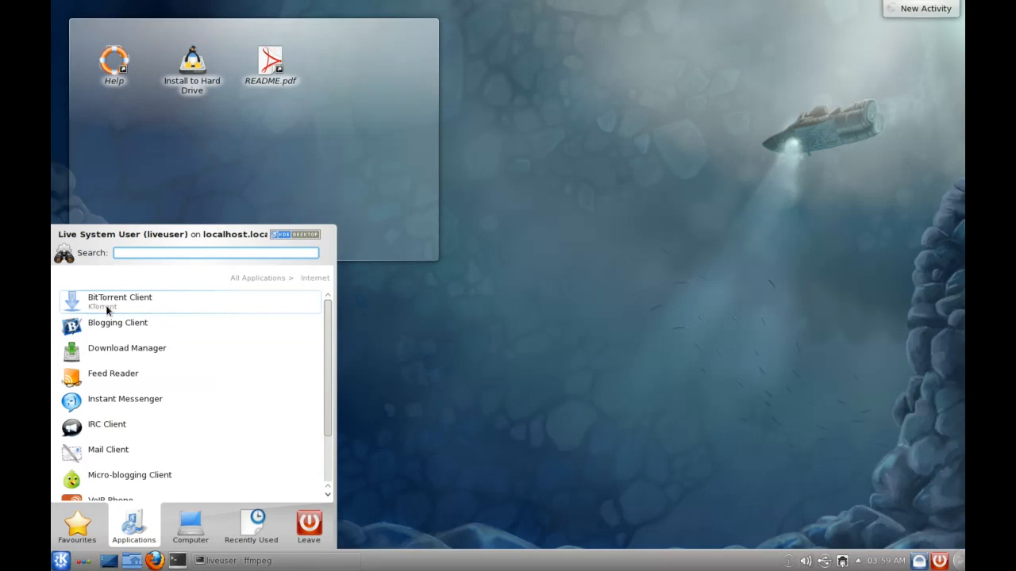
mouse_move(104, 326)
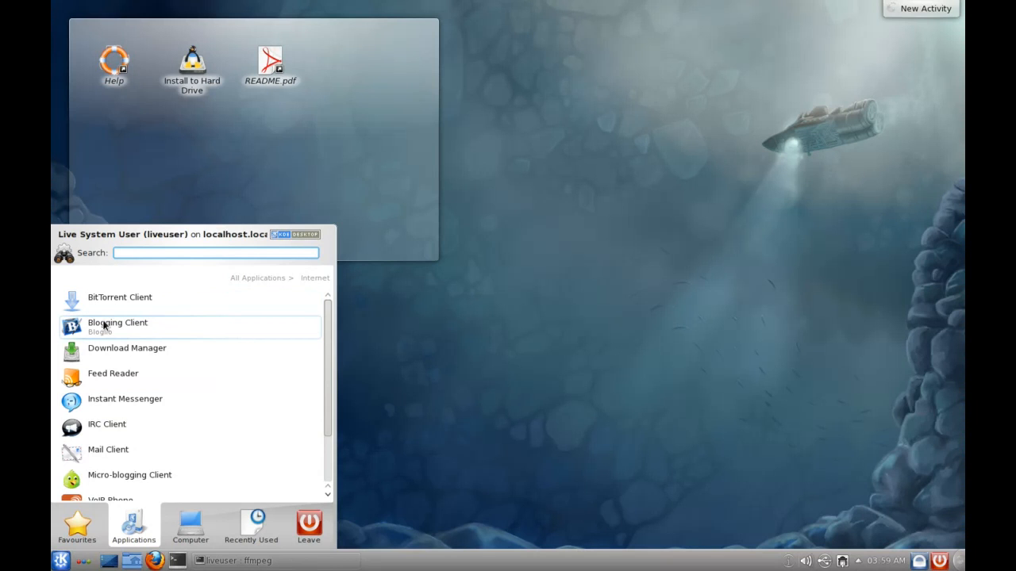
mouse_move(130, 302)
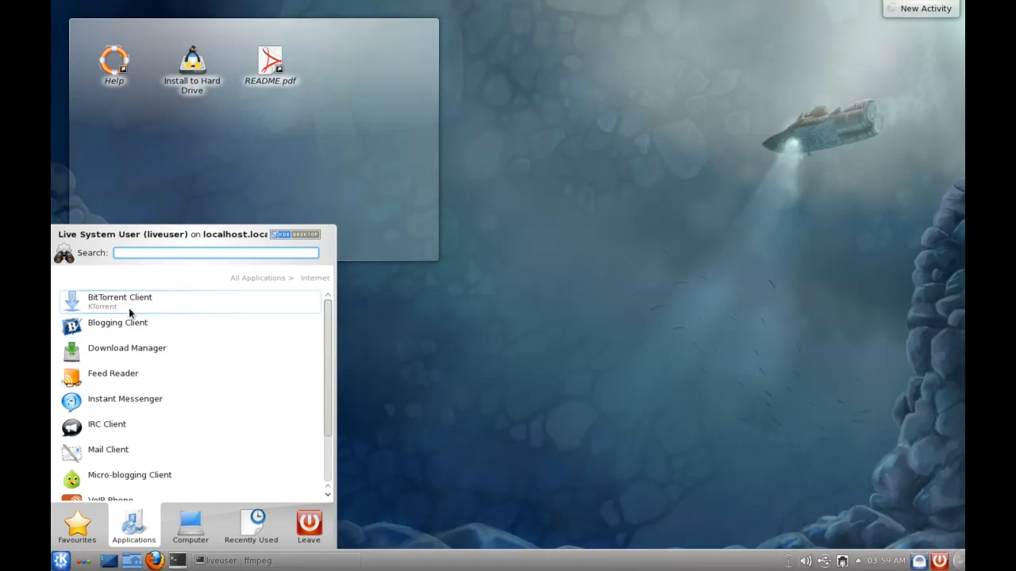
scroll(down, 3)
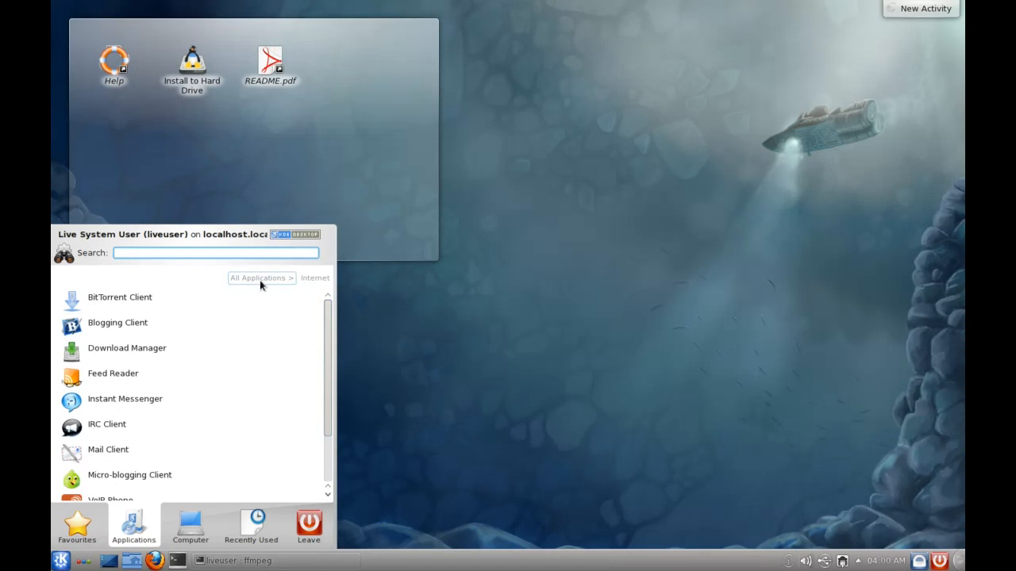
Step: Scroll the Multimedia applications, then show More Applications: CD Player, Music Player, Video Player
click(257, 278)
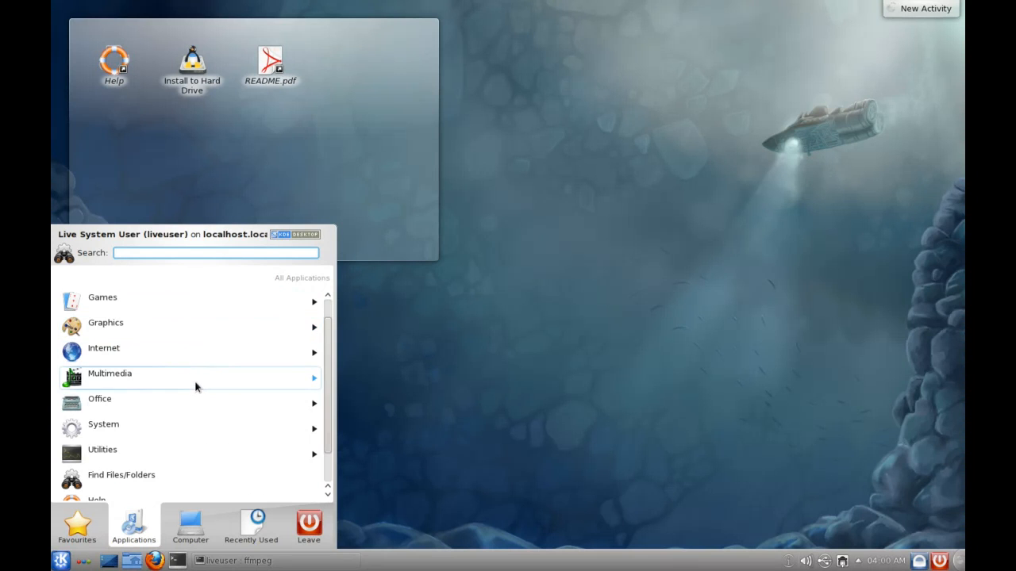
click(110, 374)
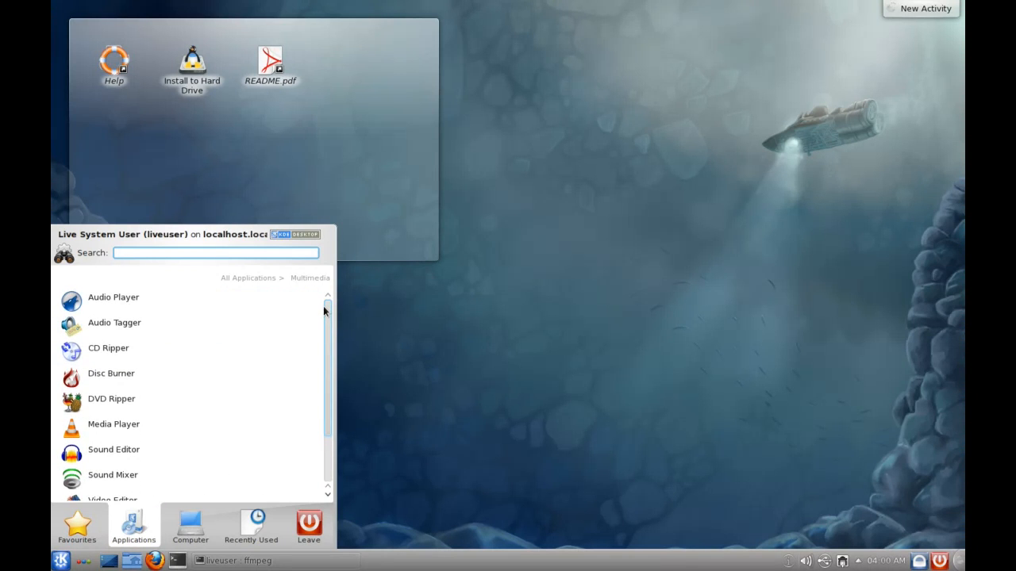
mouse_move(326, 323)
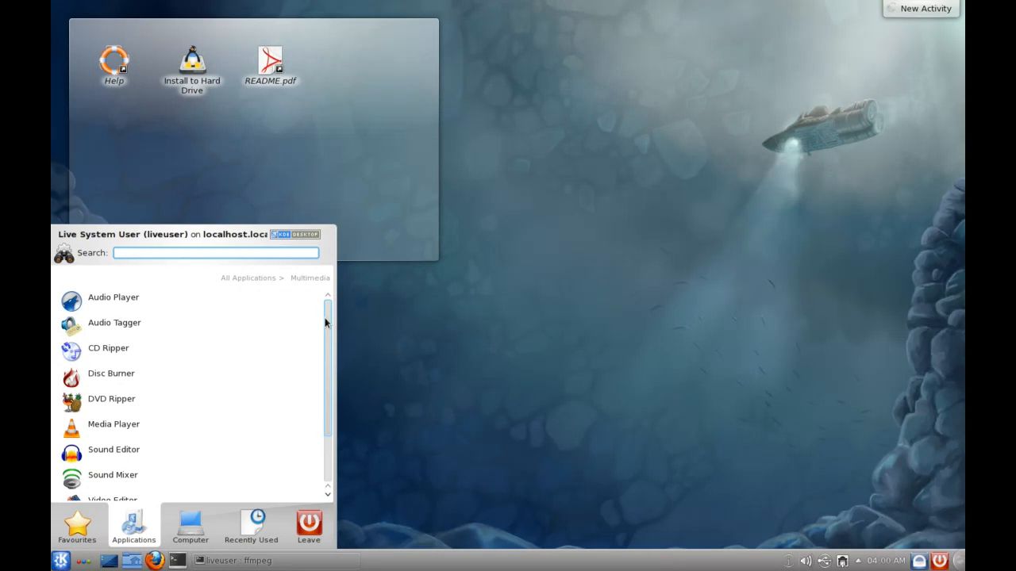
mouse_move(330, 350)
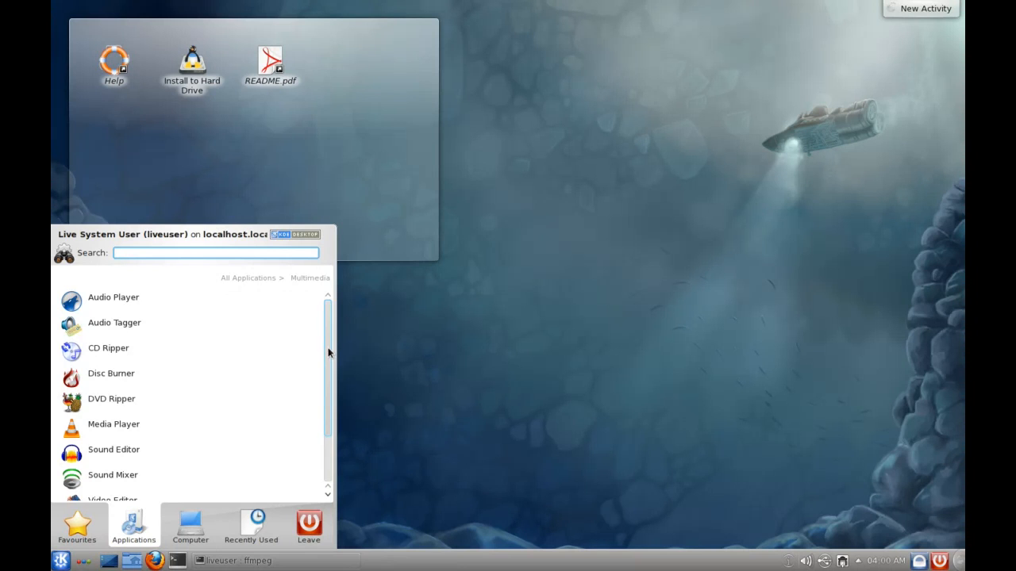
mouse_move(341, 337)
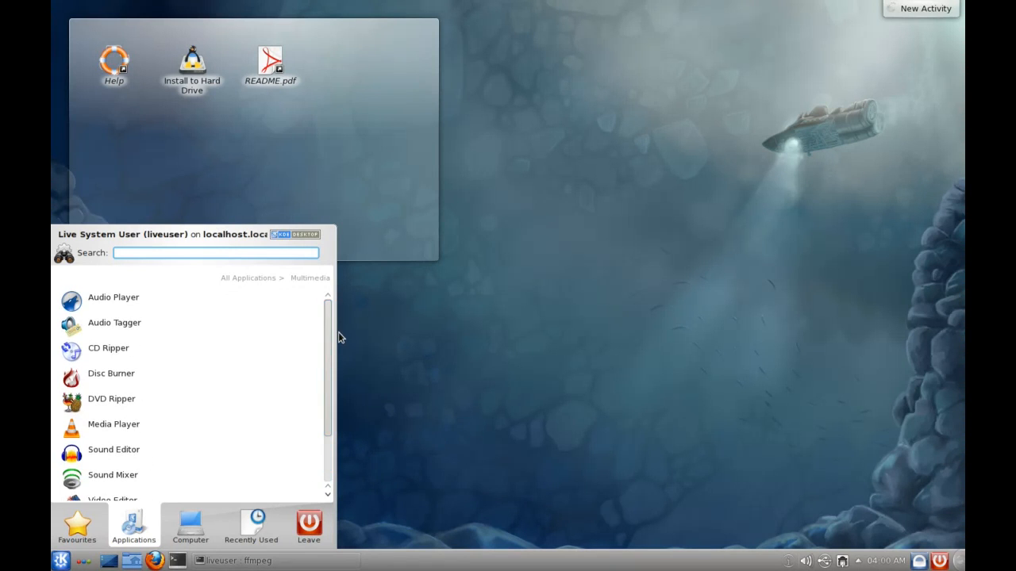
mouse_move(165, 306)
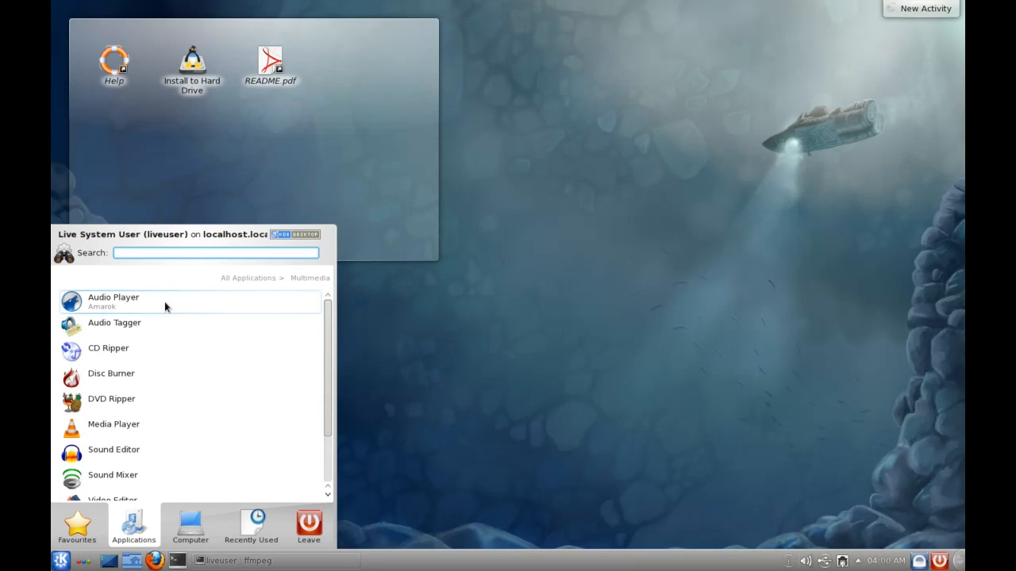
mouse_move(142, 325)
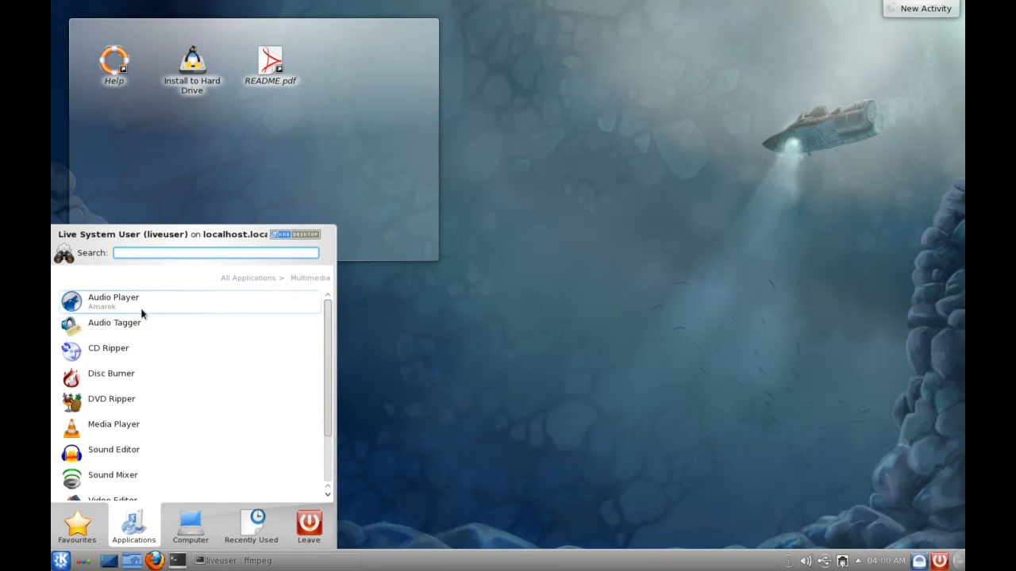
mouse_move(136, 324)
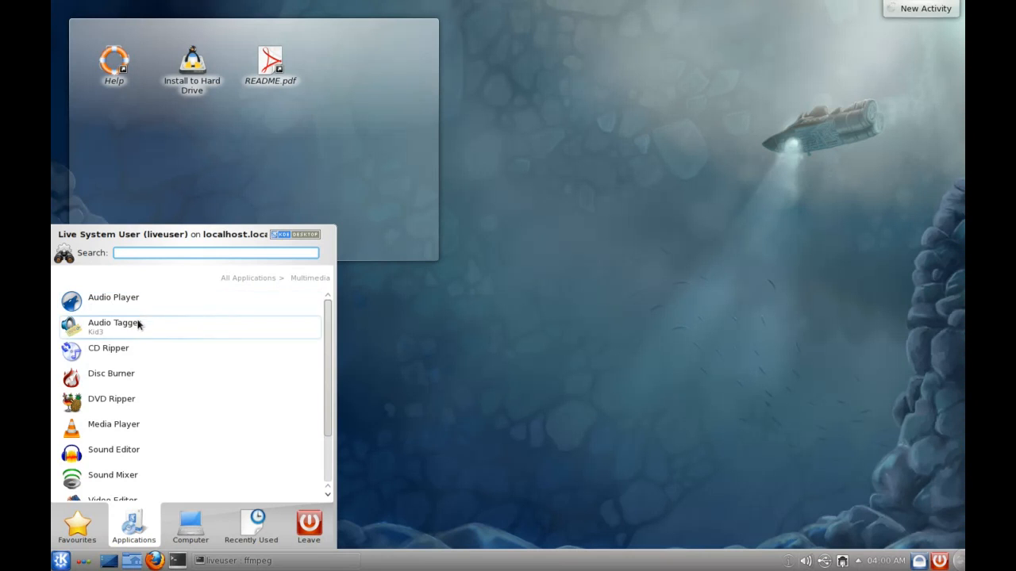
mouse_move(127, 311)
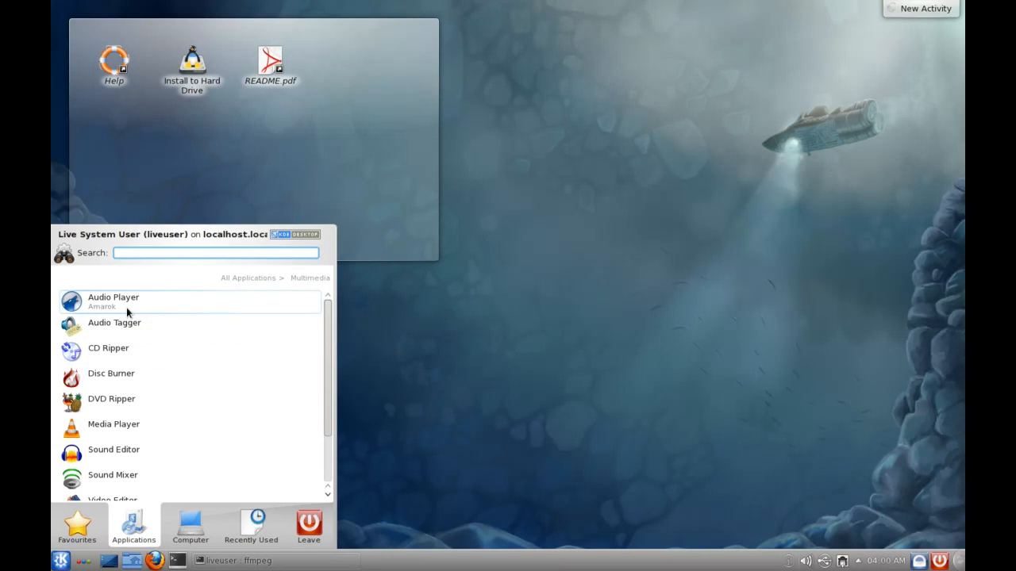
mouse_move(137, 319)
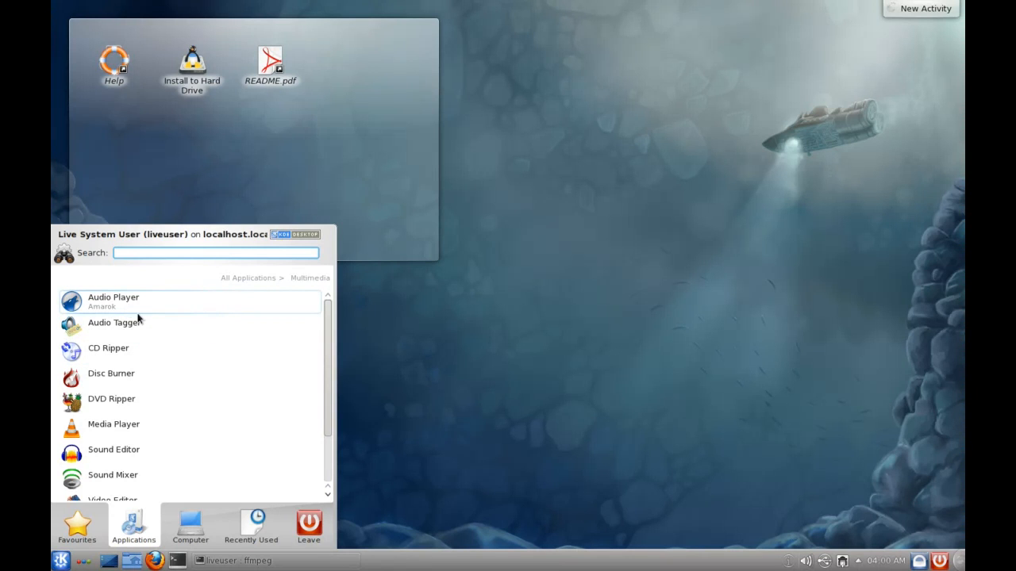
mouse_move(139, 309)
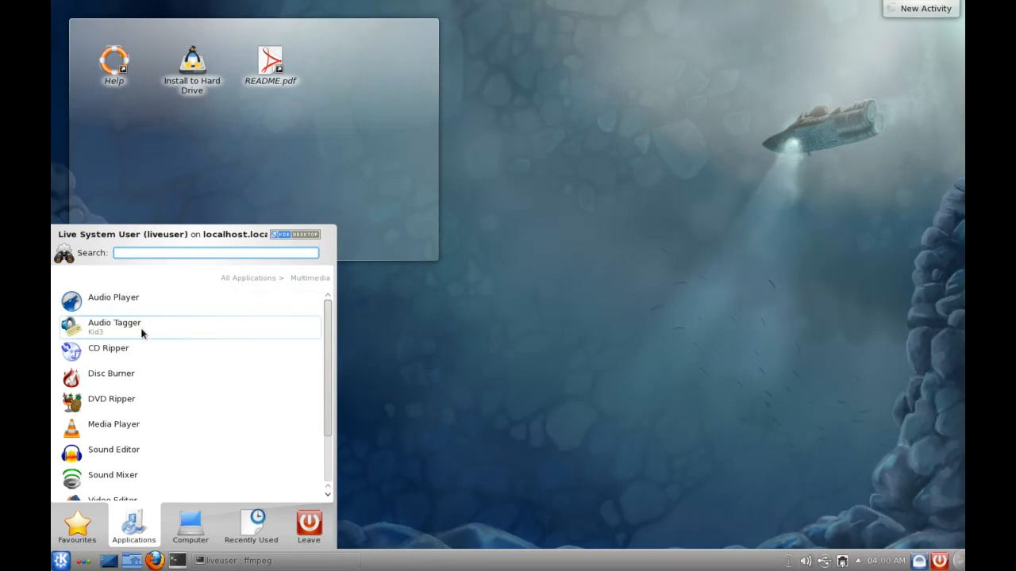
scroll(down, 3)
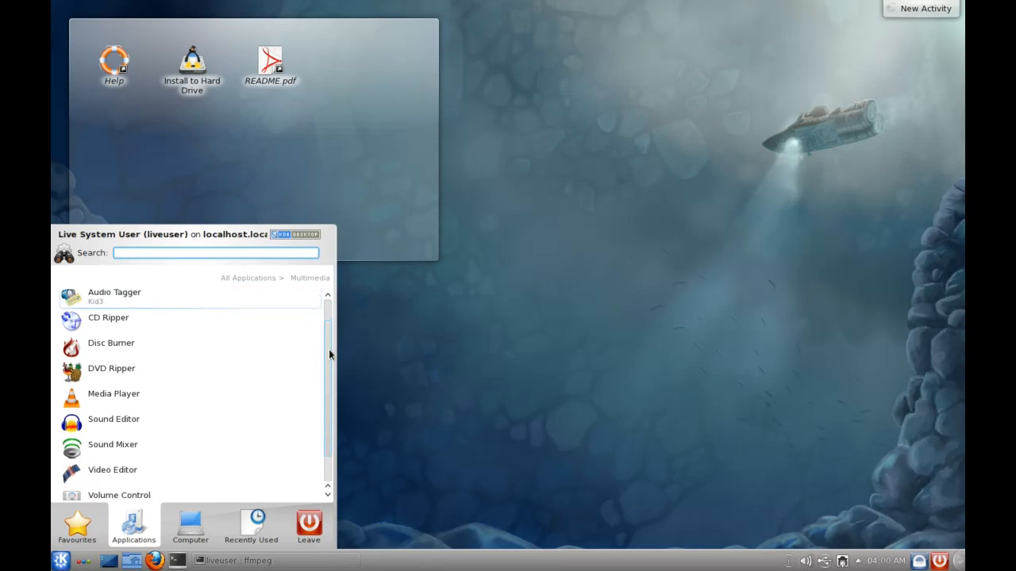
scroll(down, 3)
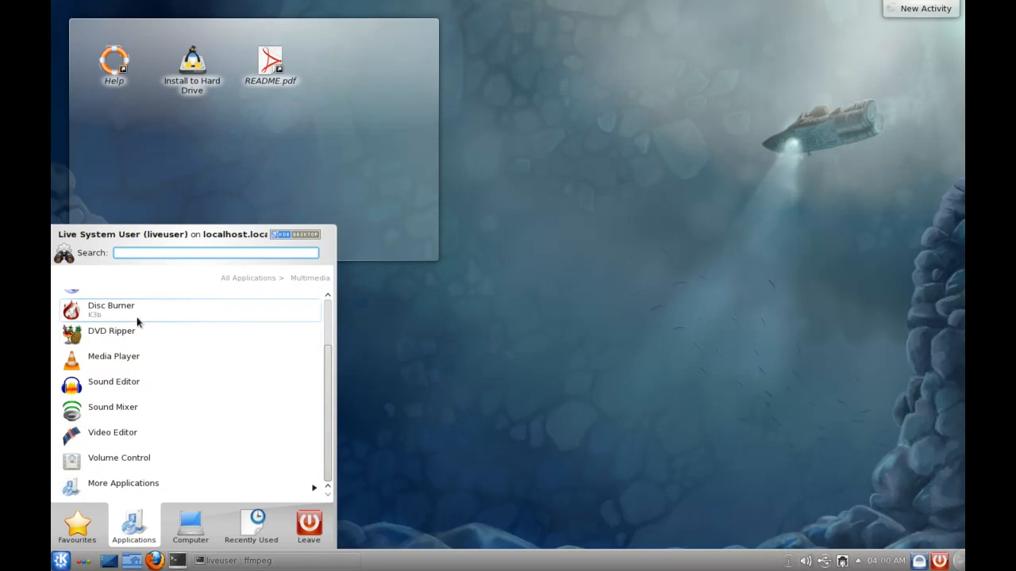
mouse_move(150, 429)
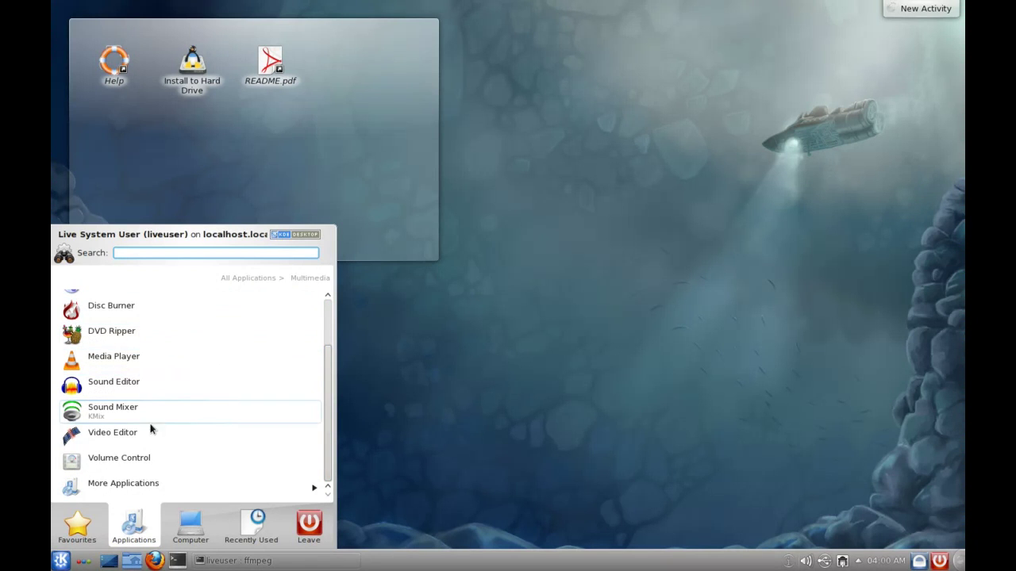
click(123, 483)
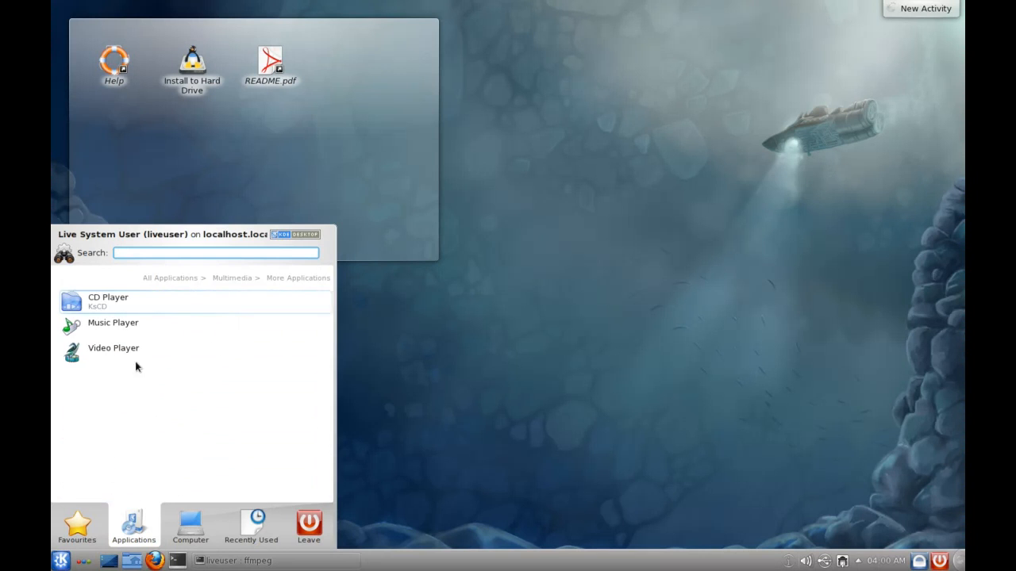
mouse_move(117, 348)
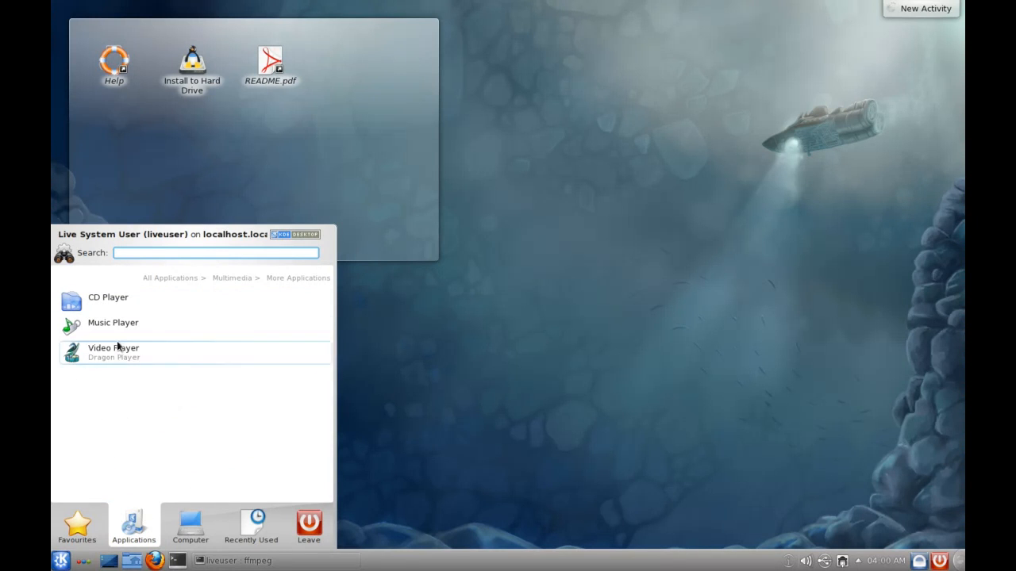
mouse_move(93, 323)
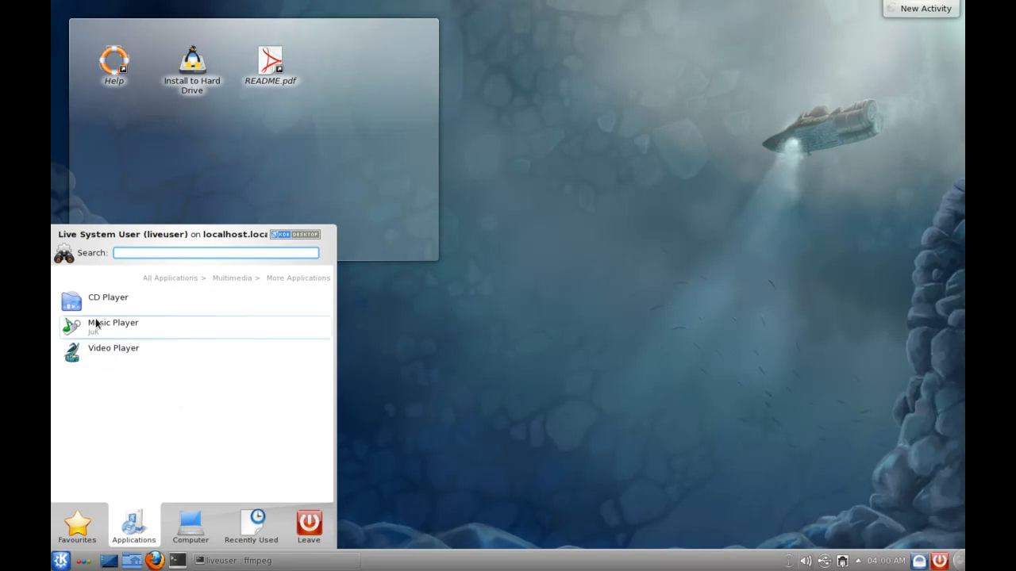
mouse_move(123, 325)
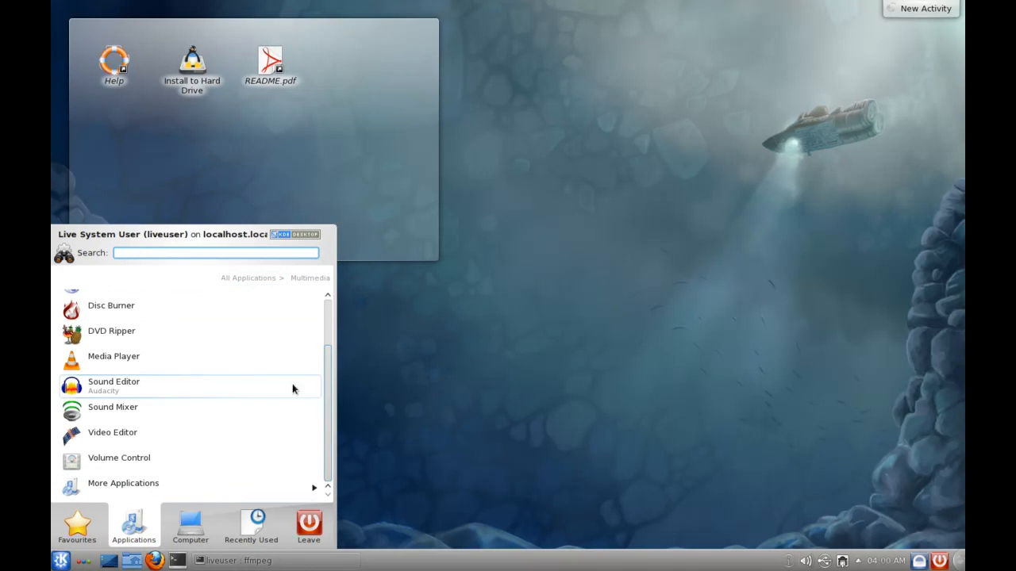
Step: Open the Office category and launch a blank LibreOffice Writer document
click(248, 277)
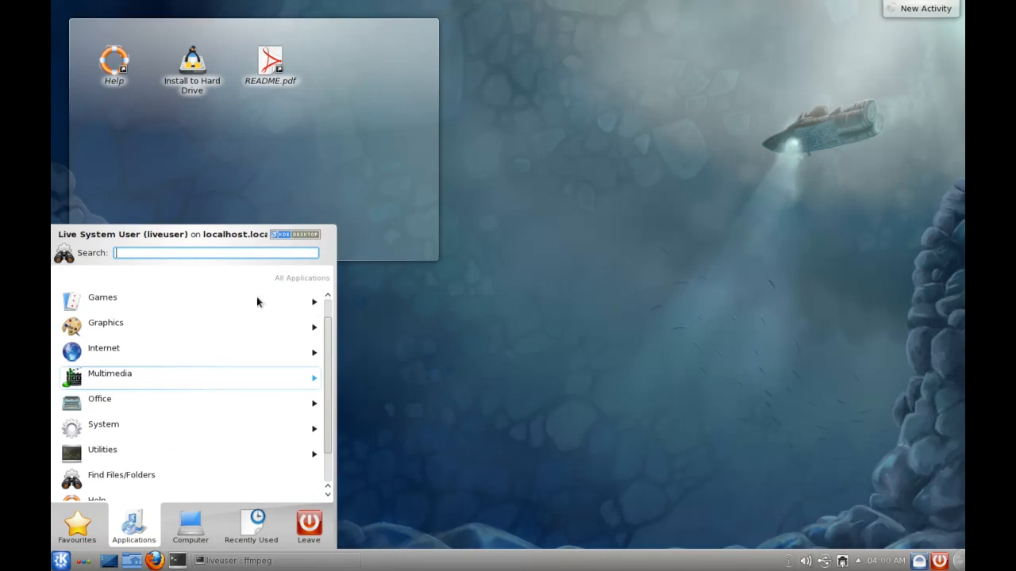
click(99, 399)
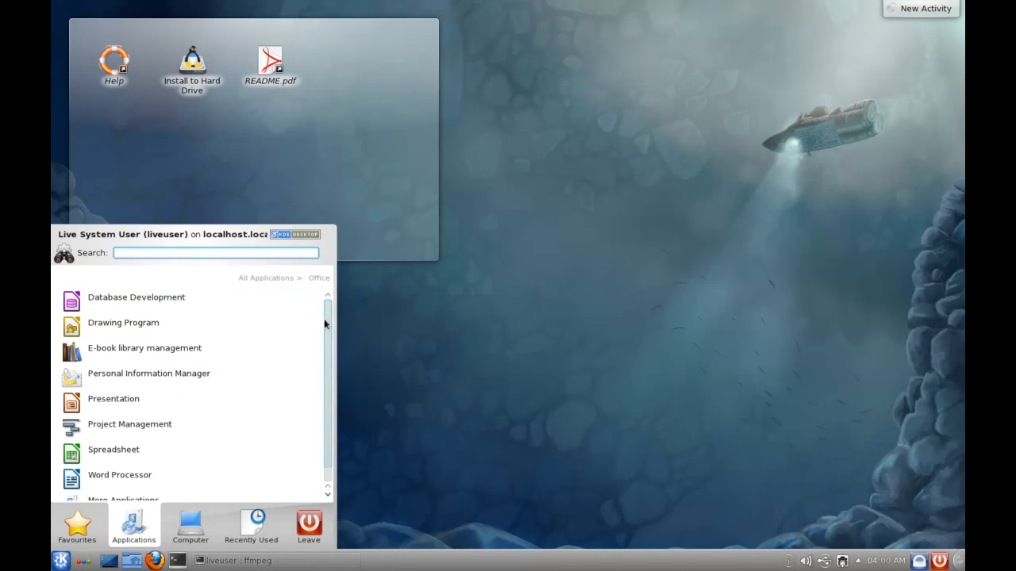
click(119, 475)
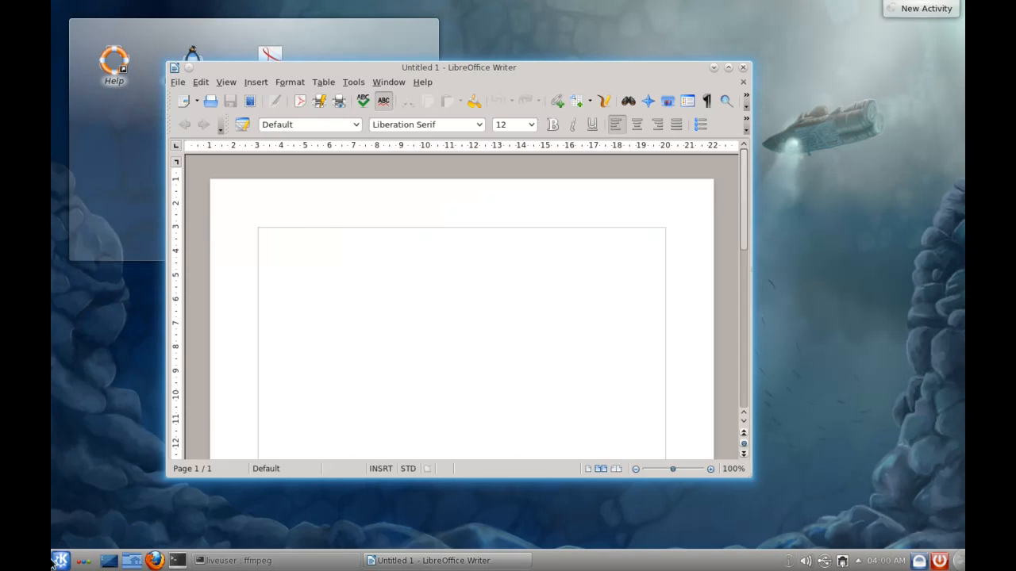
Step: Reopen the launcher and scroll through the System applications
click(63, 559)
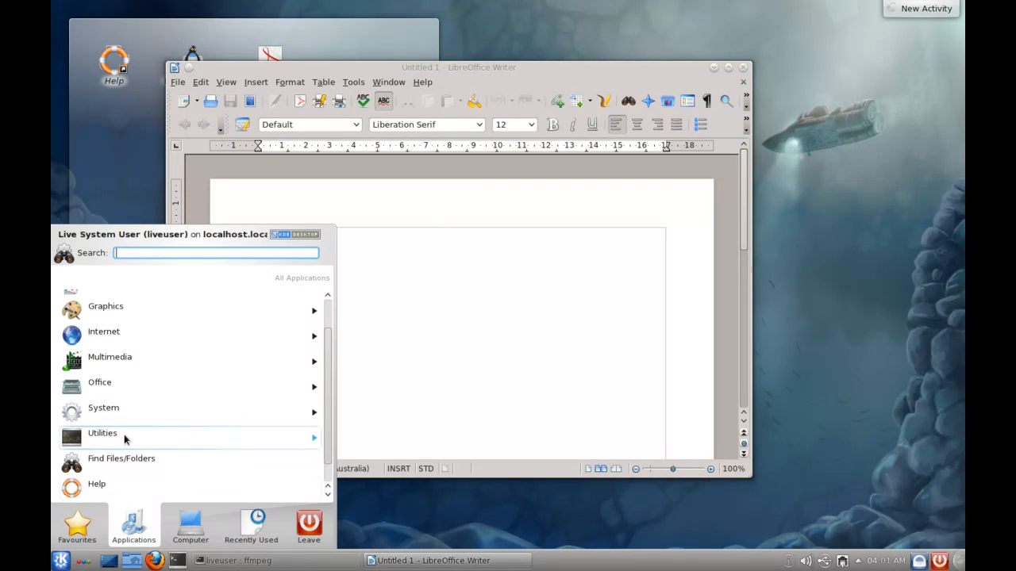
click(103, 408)
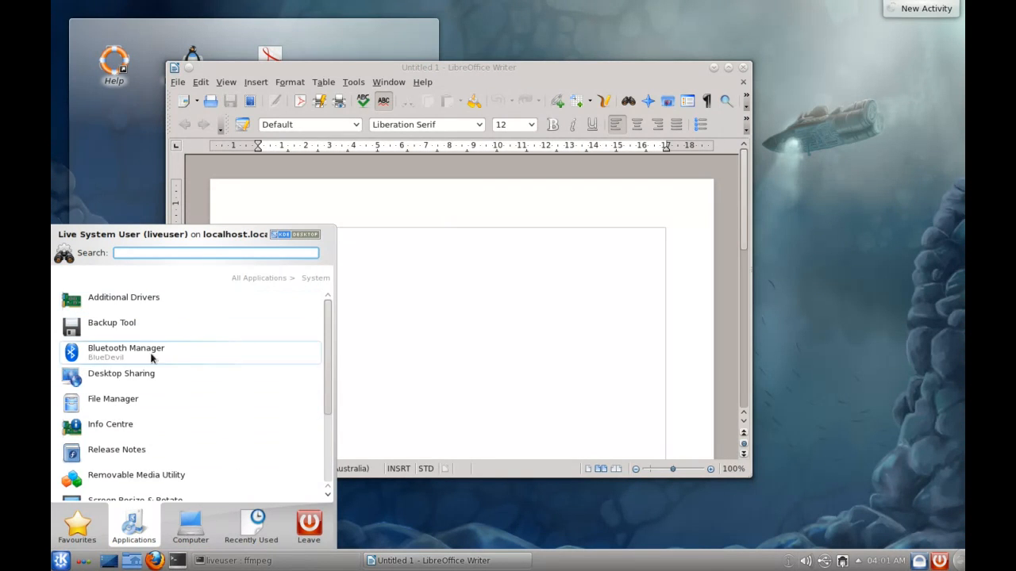
scroll(down, 3)
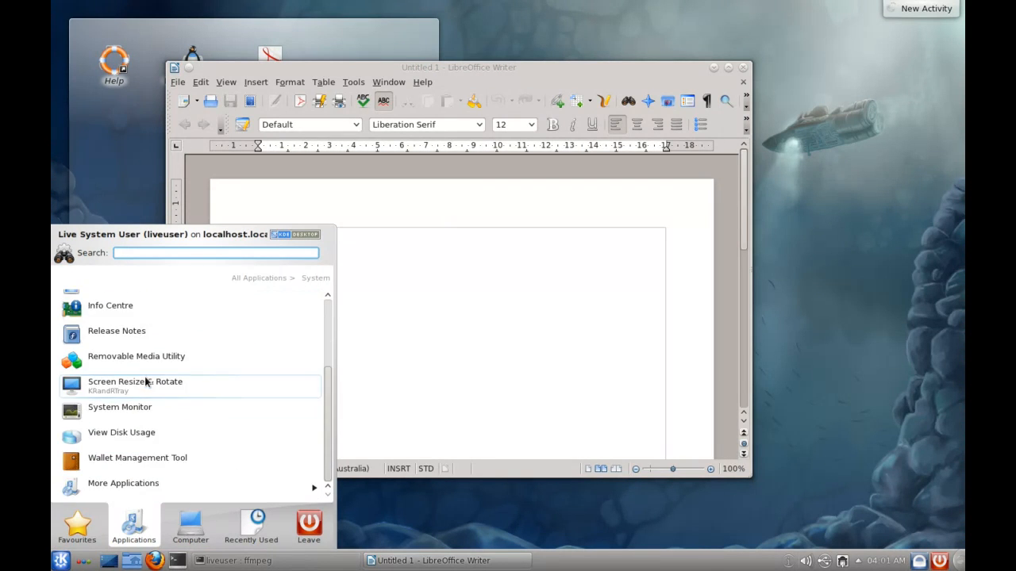
mouse_move(138, 336)
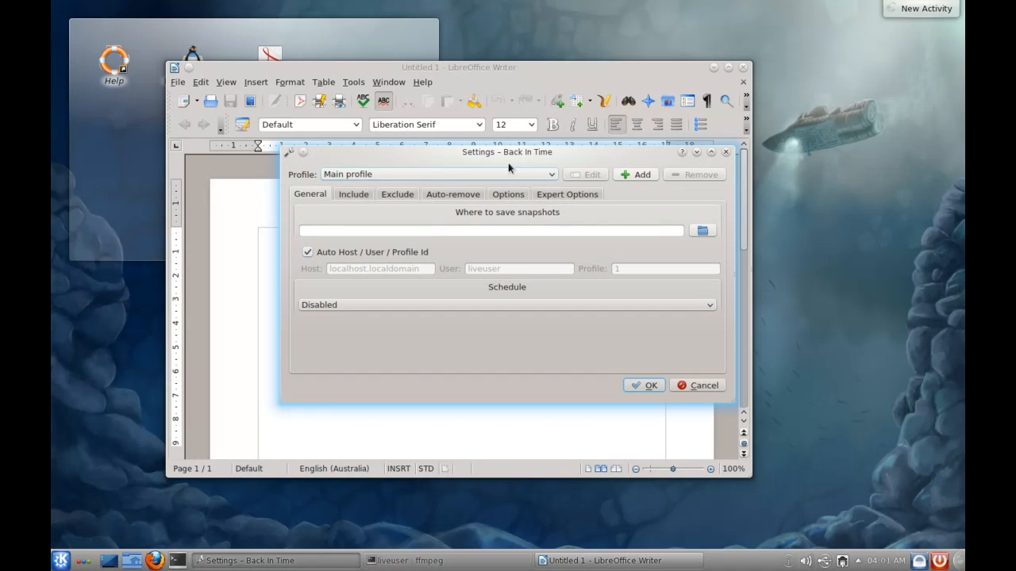
Step: Move Back In Time's Settings dialog and browse its Include, Auto-remove and General tabs
drag(508, 152, 349, 113)
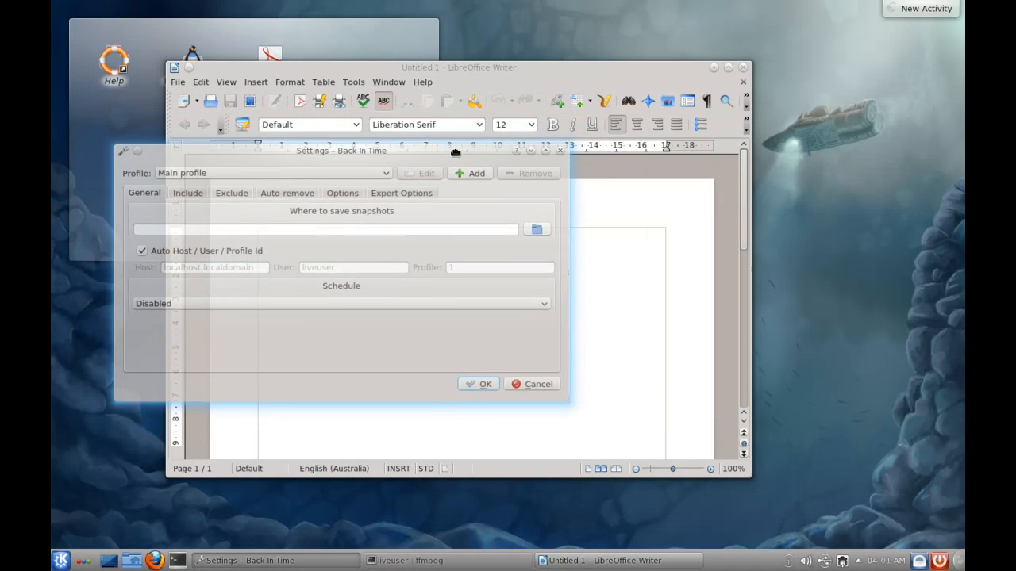
click(188, 193)
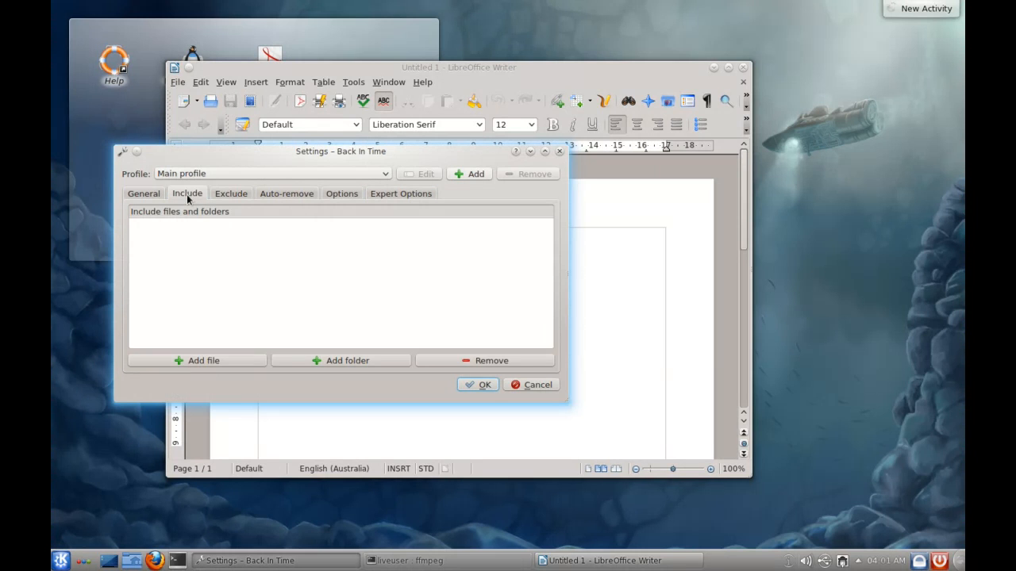
click(286, 193)
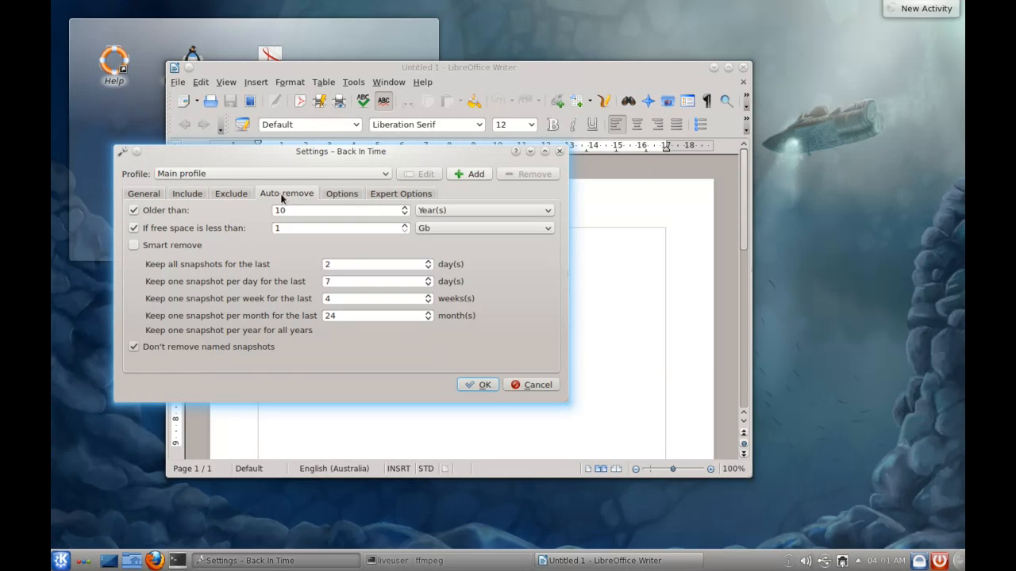
click(143, 192)
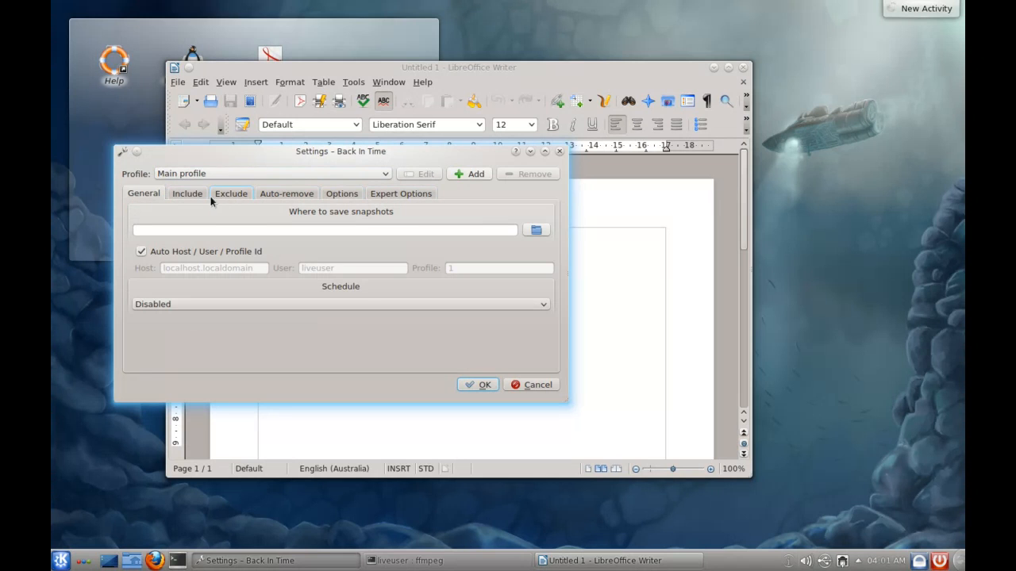
click(186, 193)
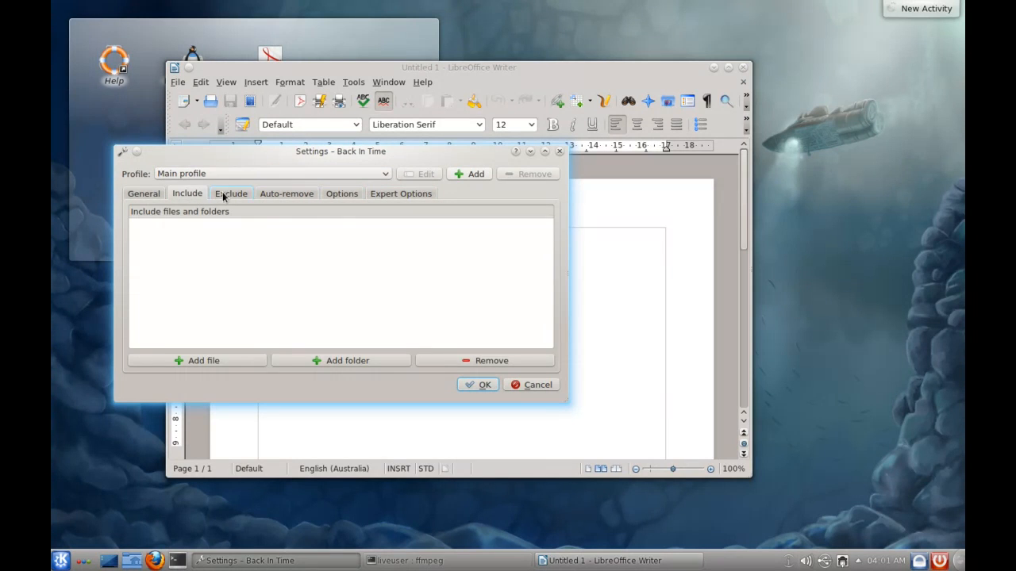
click(230, 193)
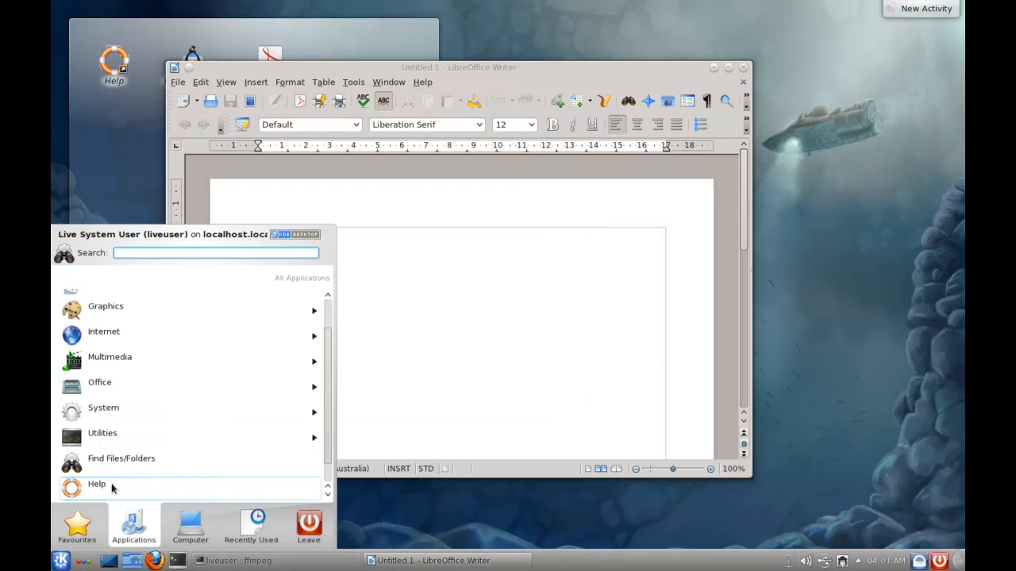
Step: Open the Utilities category and launch Dolphin on the home folder
click(102, 432)
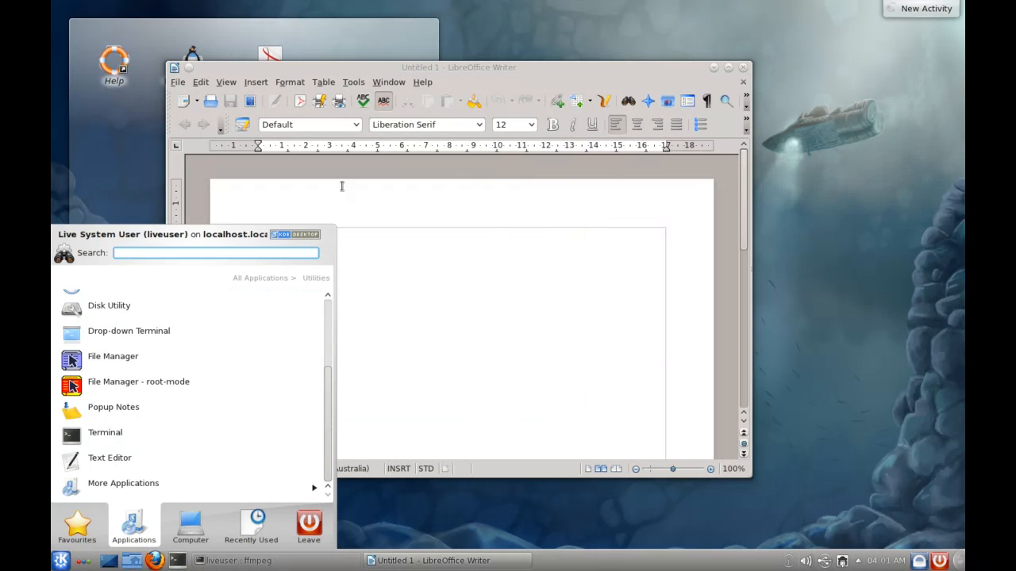
mouse_move(105, 432)
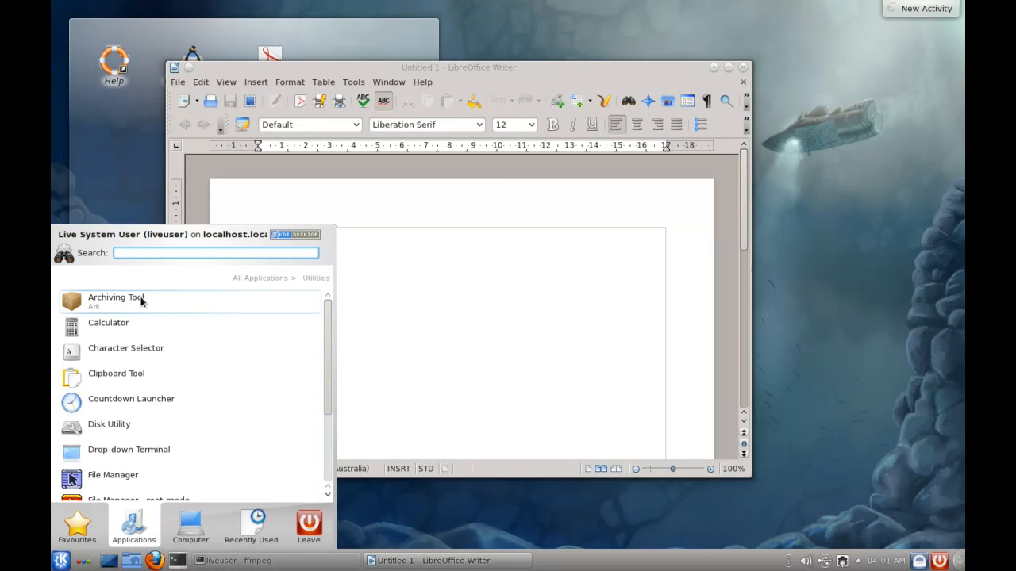
click(76, 543)
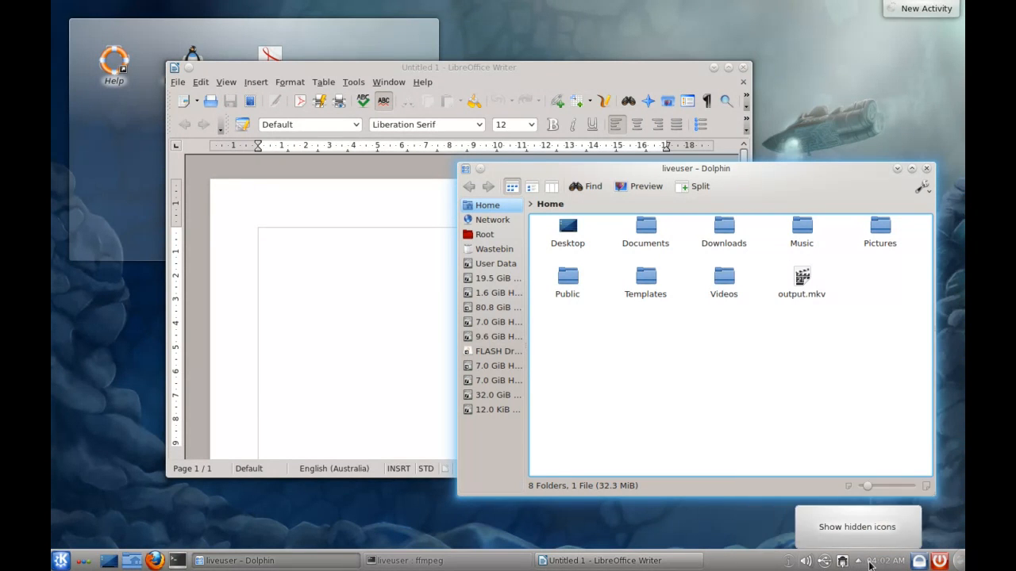
mouse_move(404, 163)
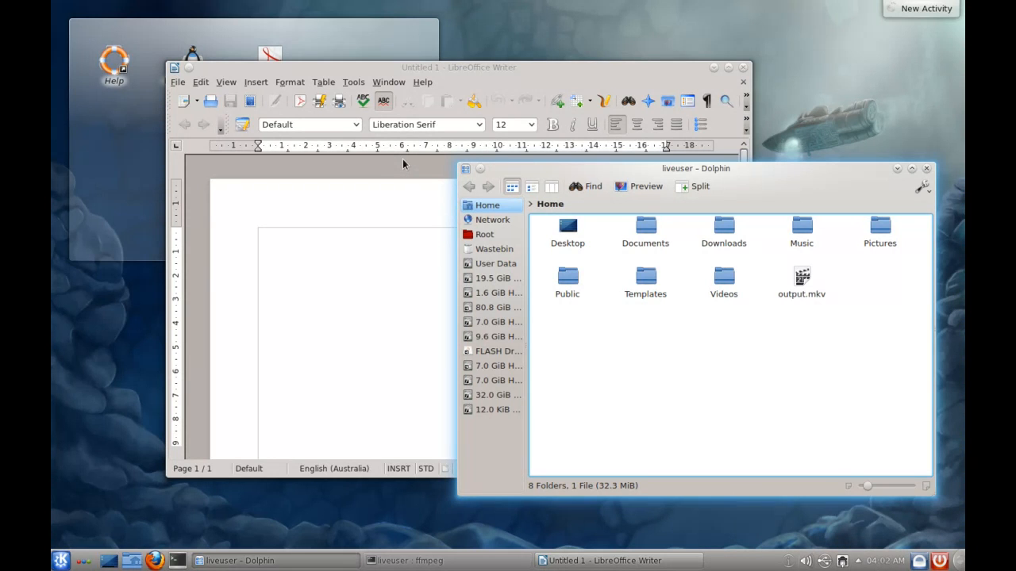
mouse_move(728, 22)
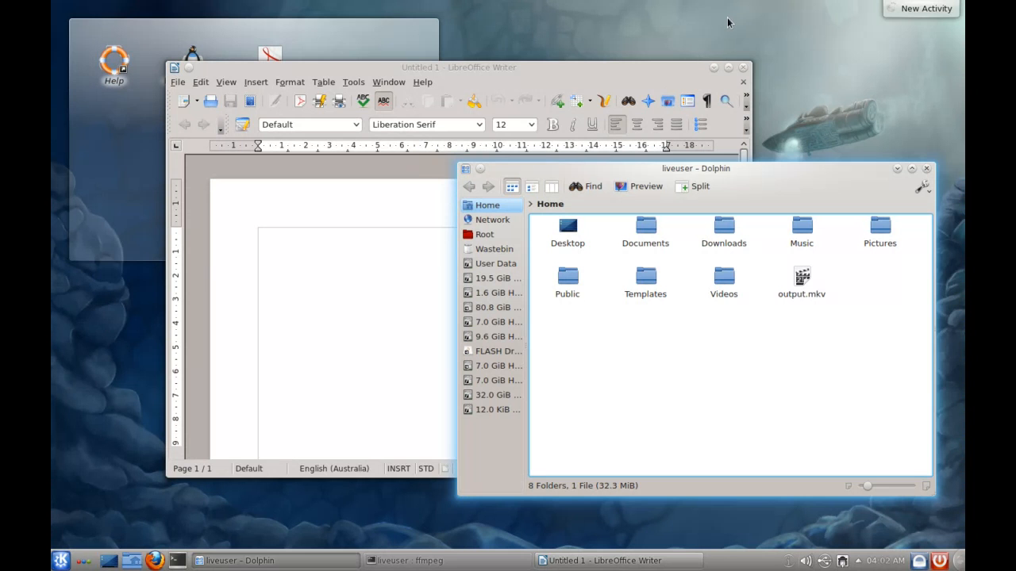
Step: Launch System Settings from the launcher's Favourites
click(60, 558)
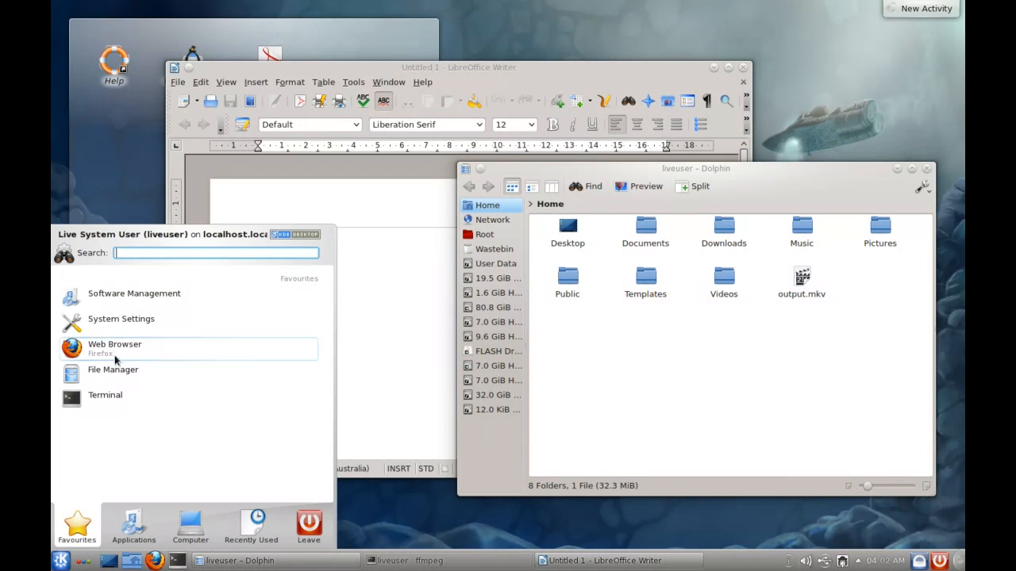
click(121, 319)
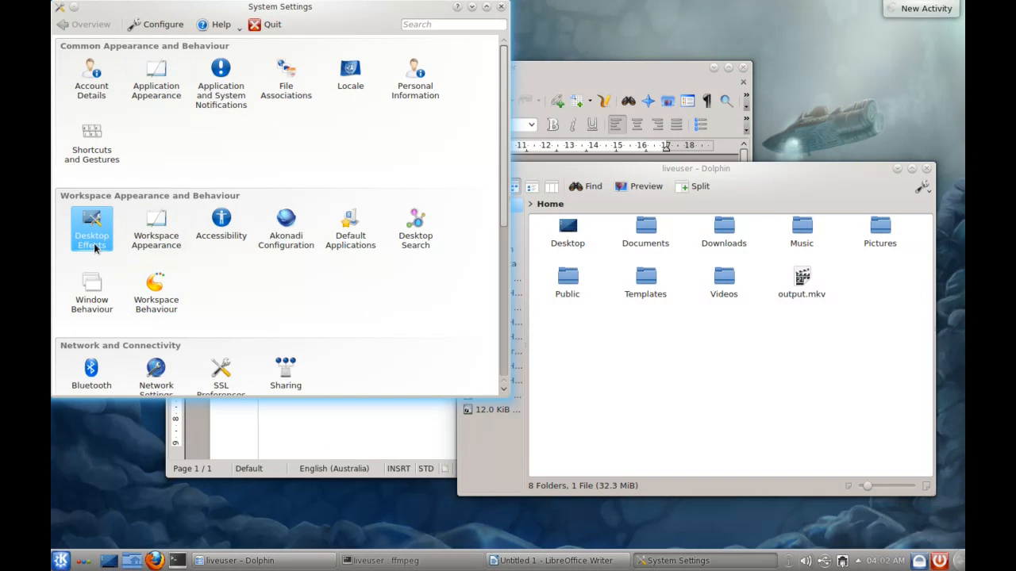
Step: Open the Desktop Effects page in System Settings
click(91, 229)
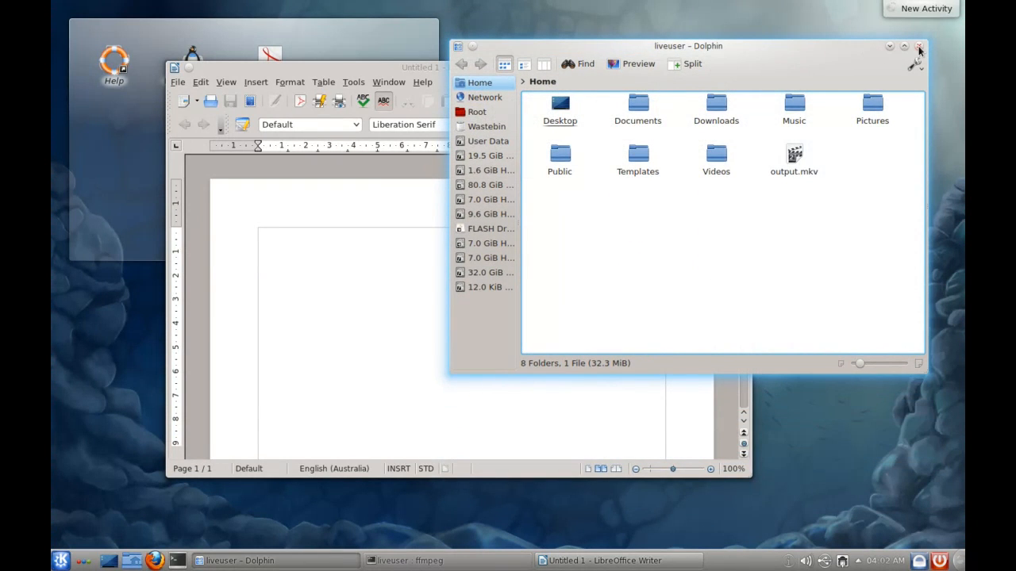
mouse_move(914, 46)
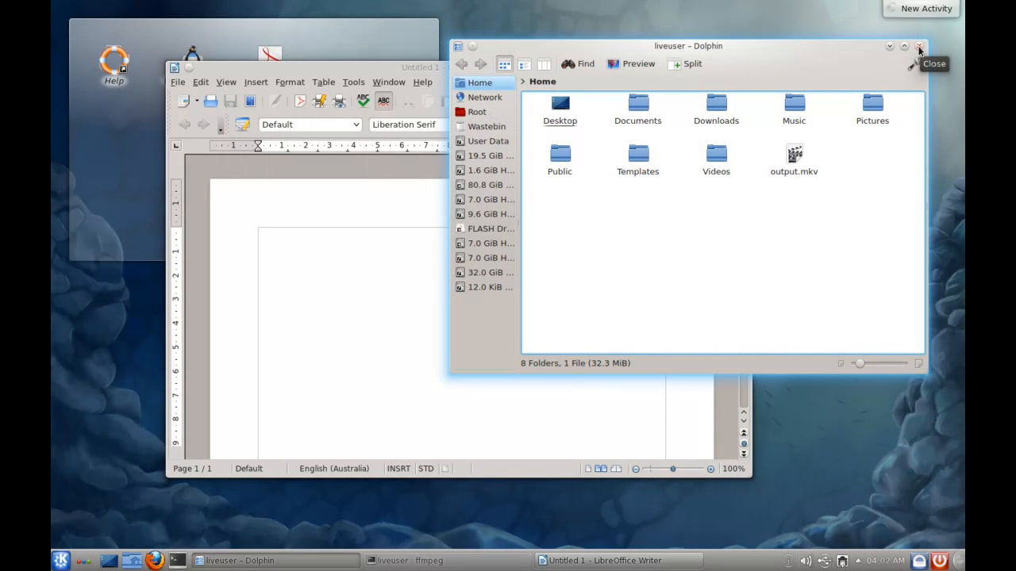
mouse_move(848, 47)
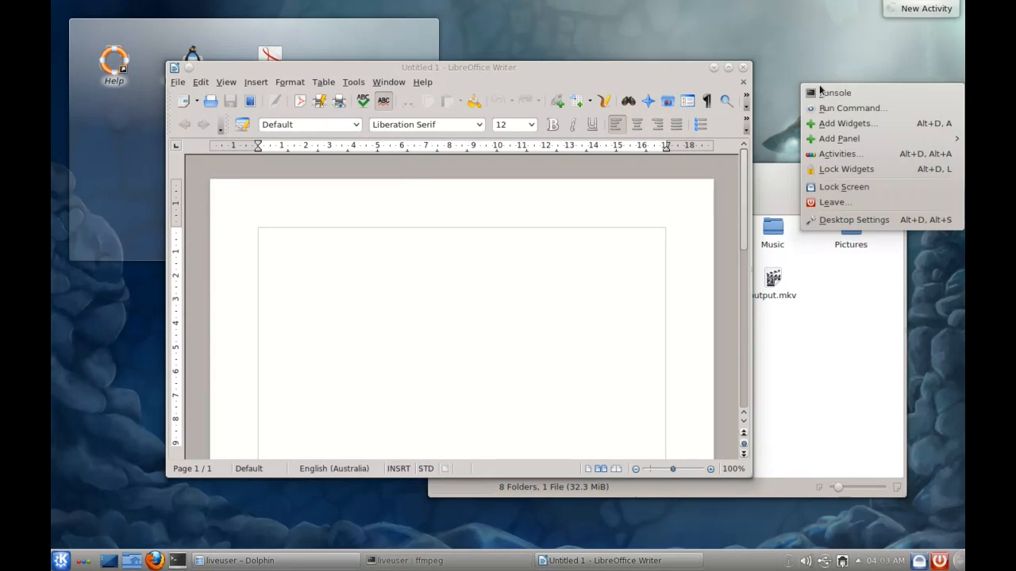
Step: Open the Add Widgets panel, then reopen the launcher on all application categories
click(846, 123)
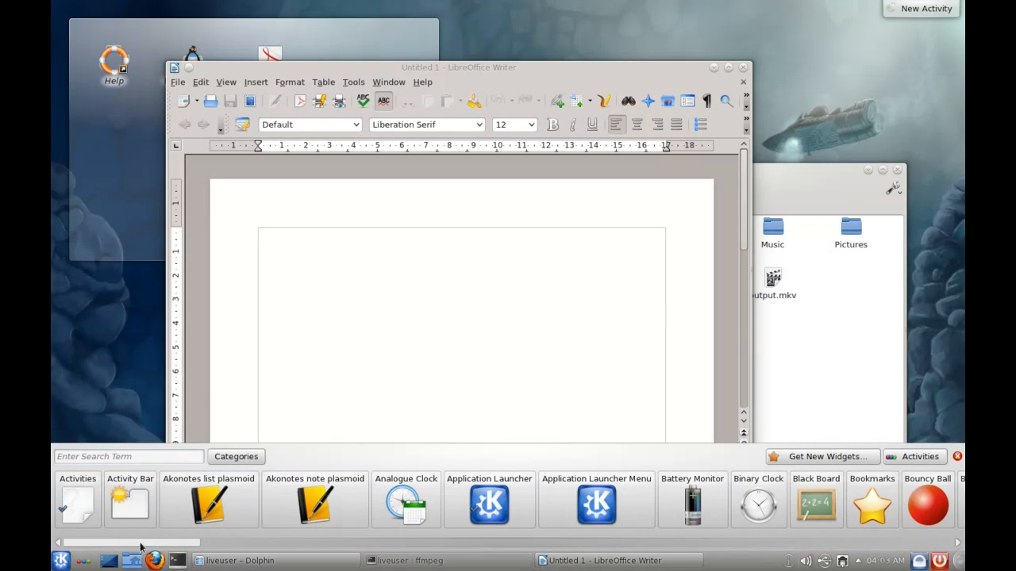
mouse_move(208, 501)
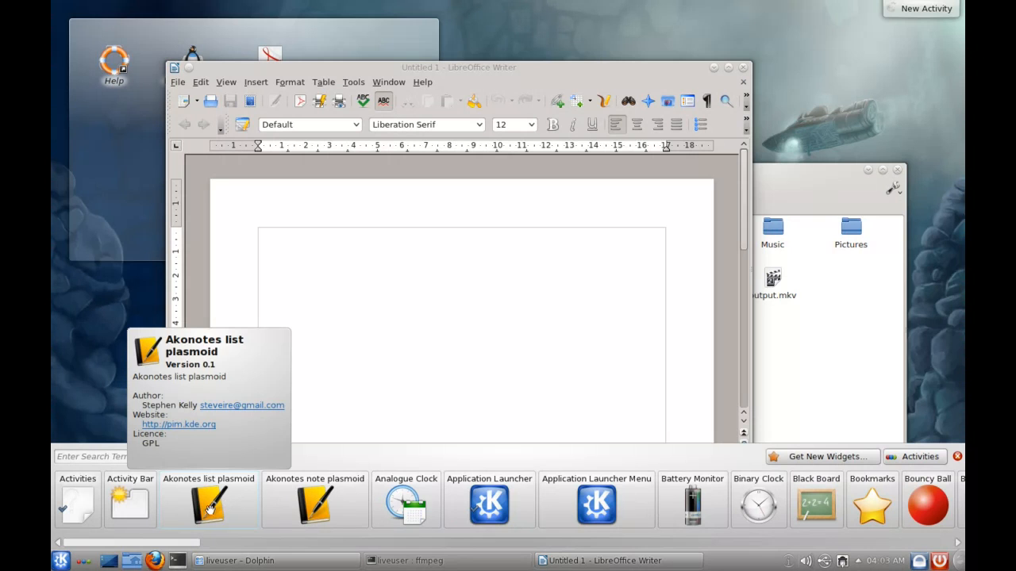
mouse_move(269, 509)
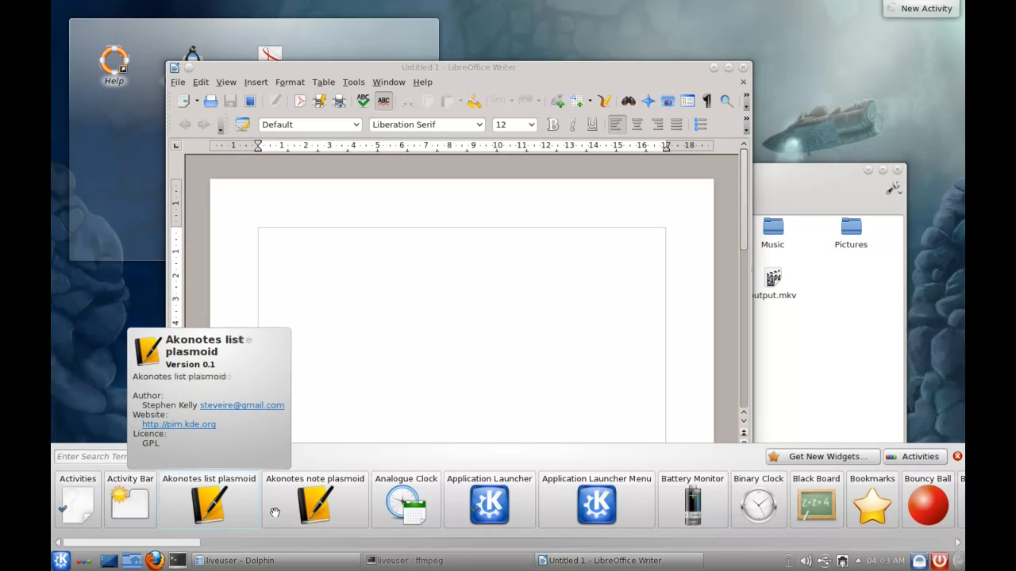
mouse_move(316, 504)
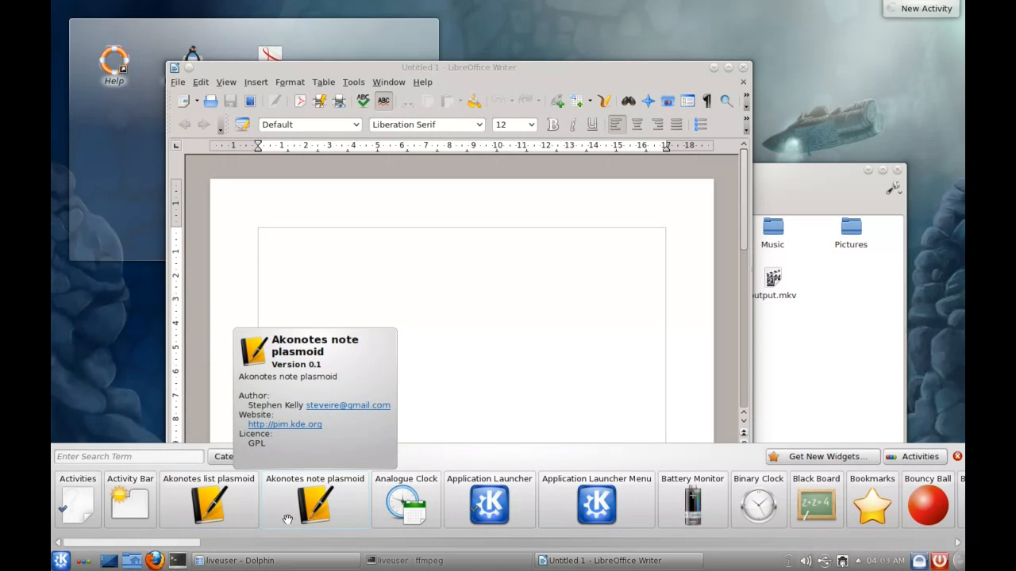
mouse_move(208, 504)
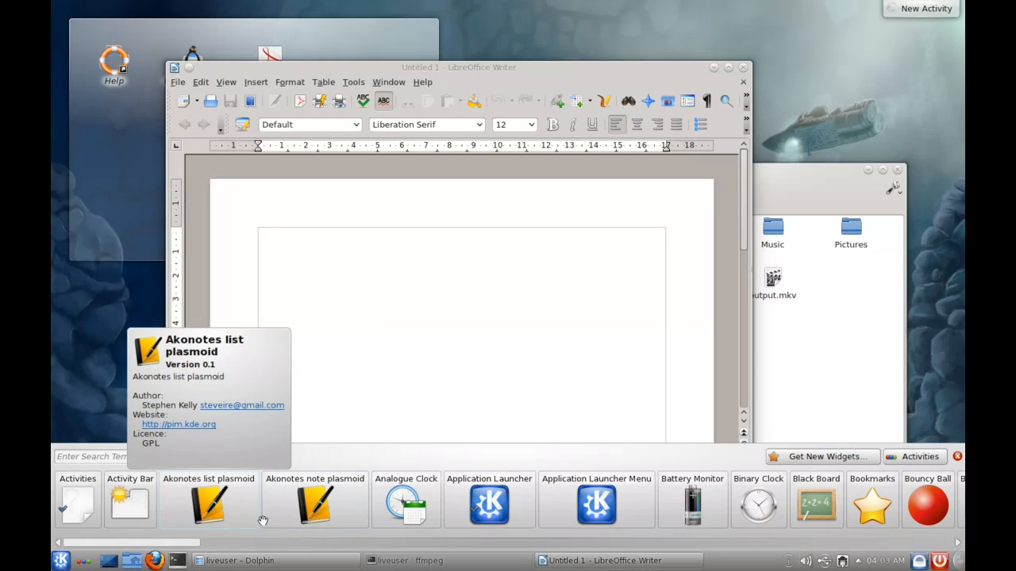
mouse_move(316, 502)
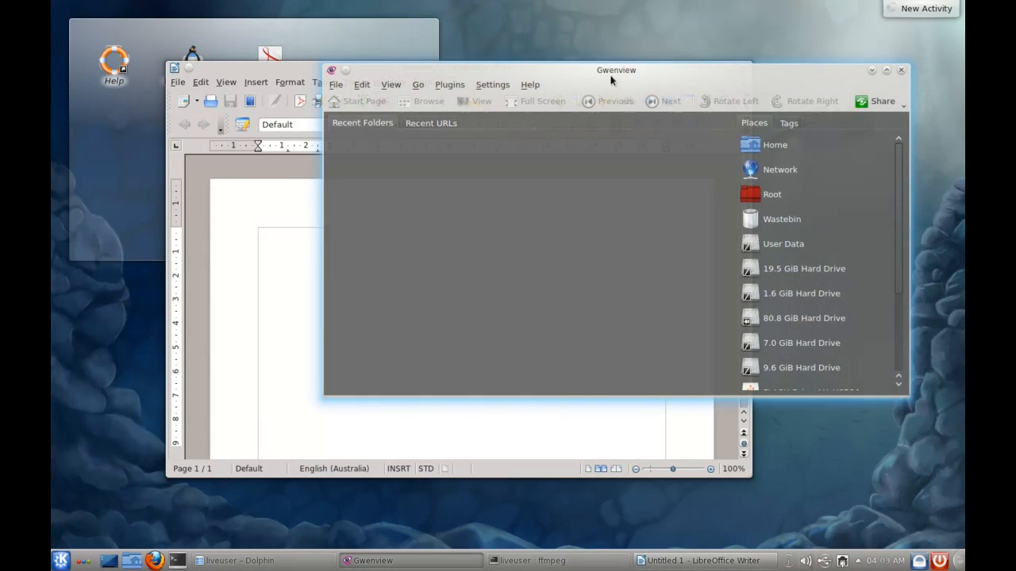
click(703, 560)
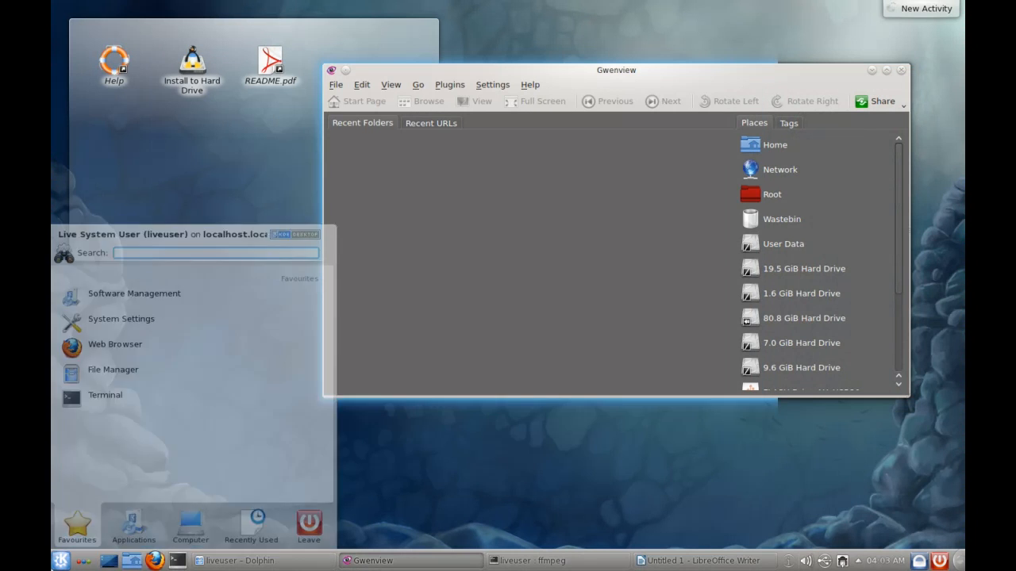
click(133, 524)
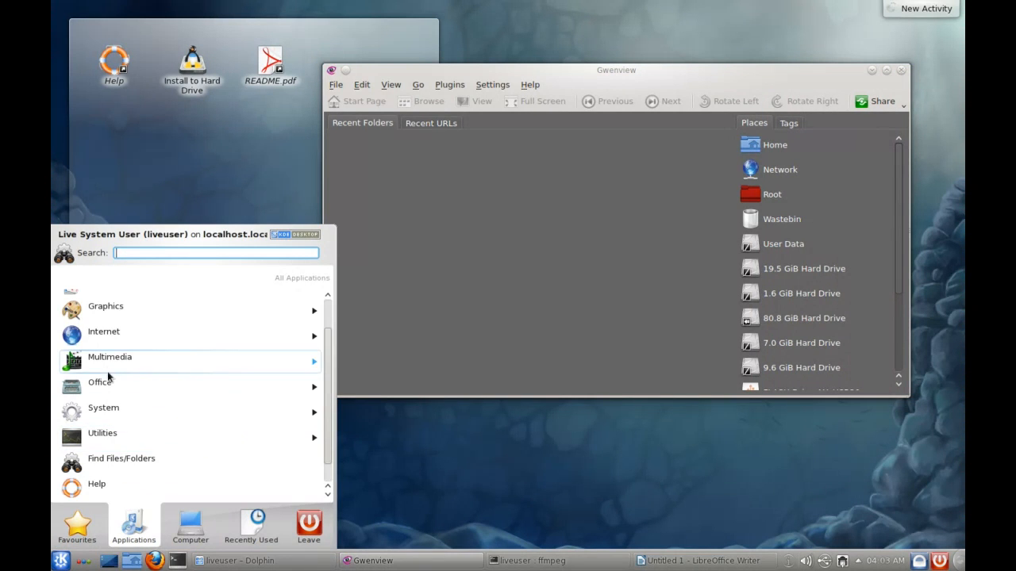
mouse_move(112, 337)
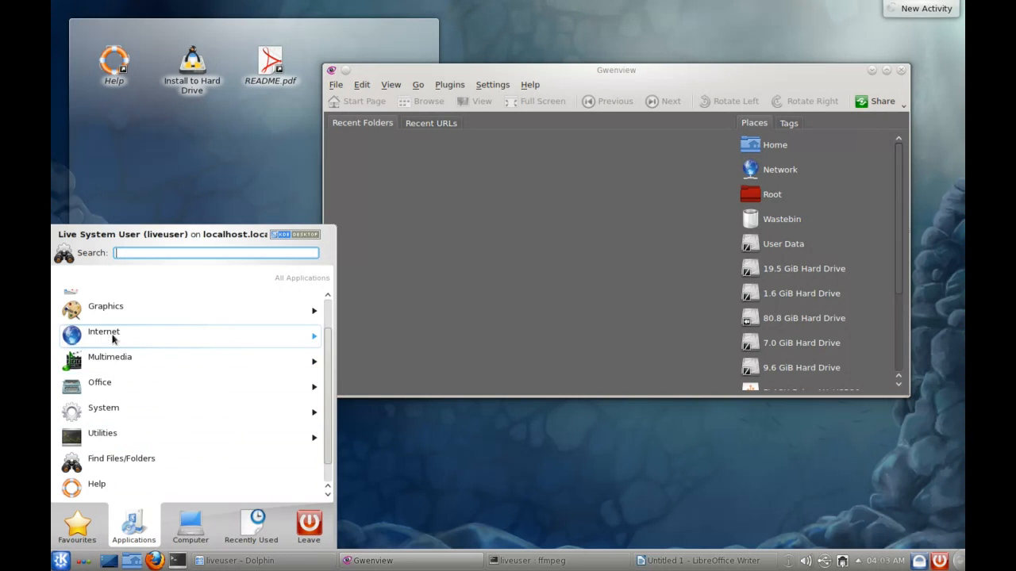
Step: Dismiss the K menu and expand Gwenview's Plugins menu to browse its export services
click(449, 84)
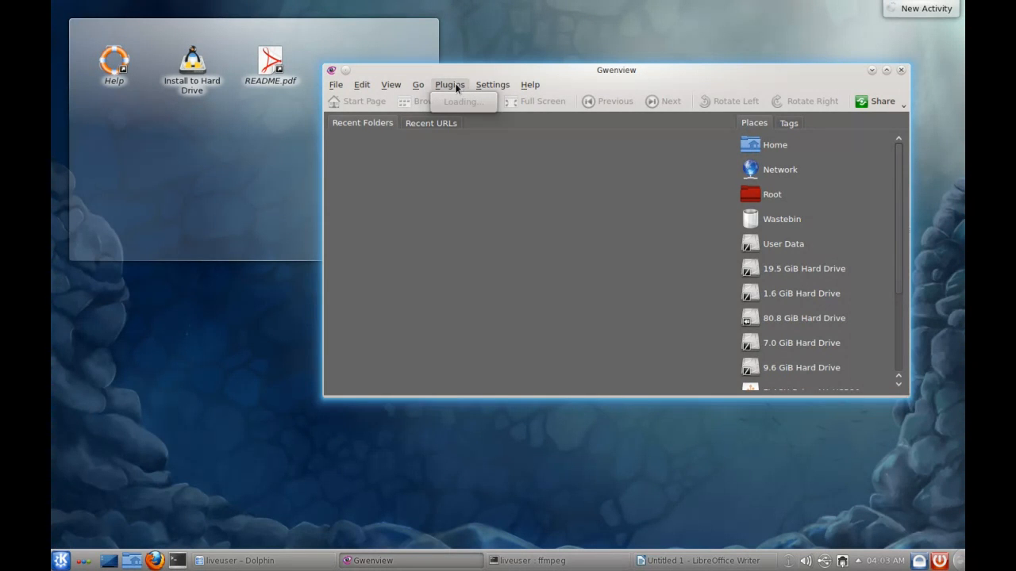
click(449, 85)
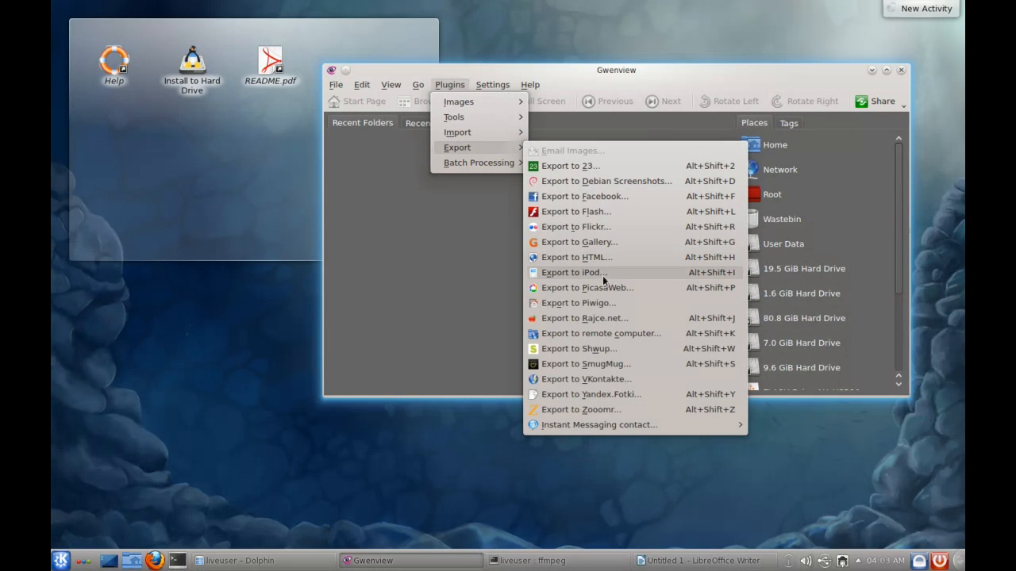
mouse_move(576, 211)
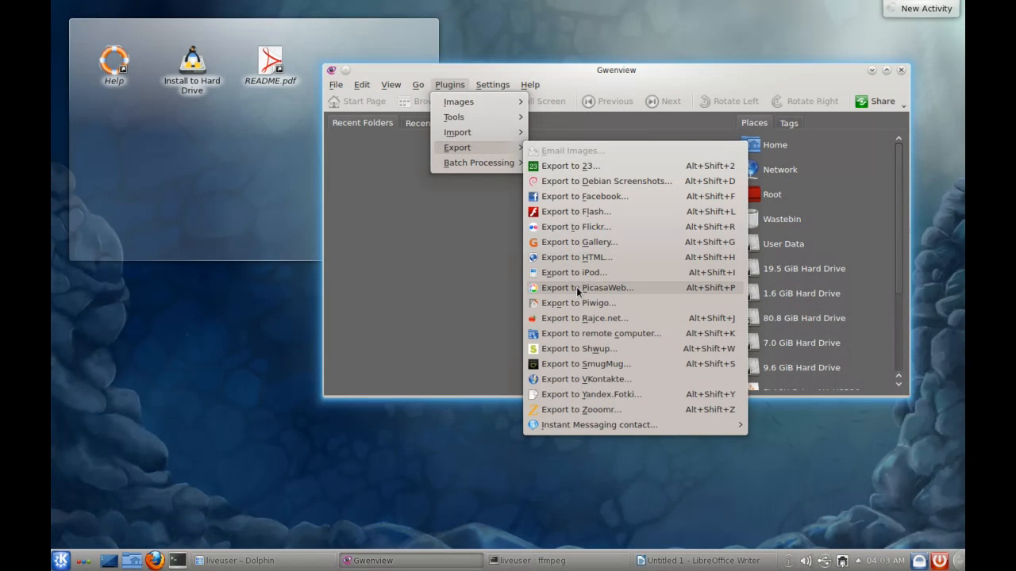
mouse_move(609, 424)
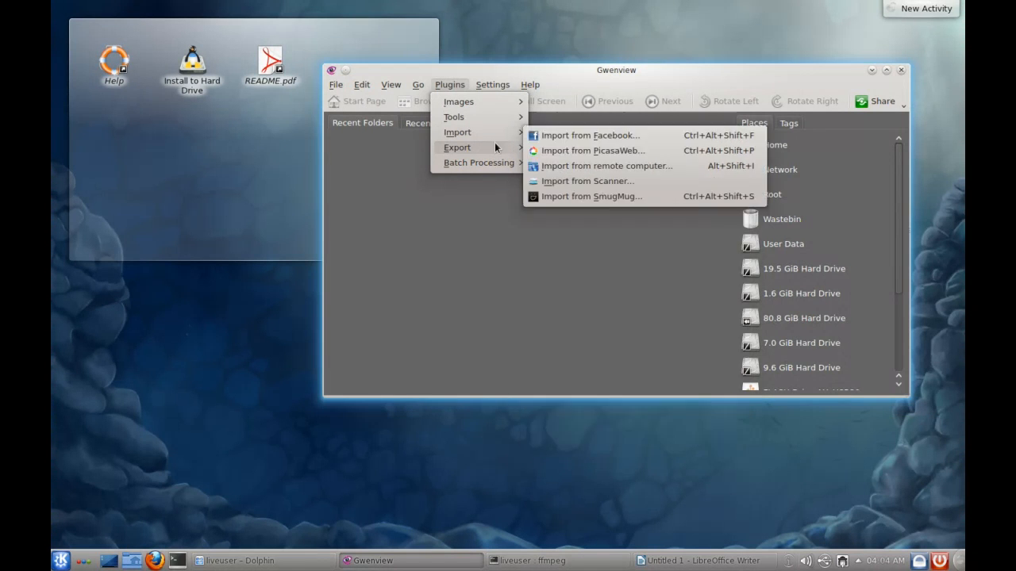
mouse_move(457, 132)
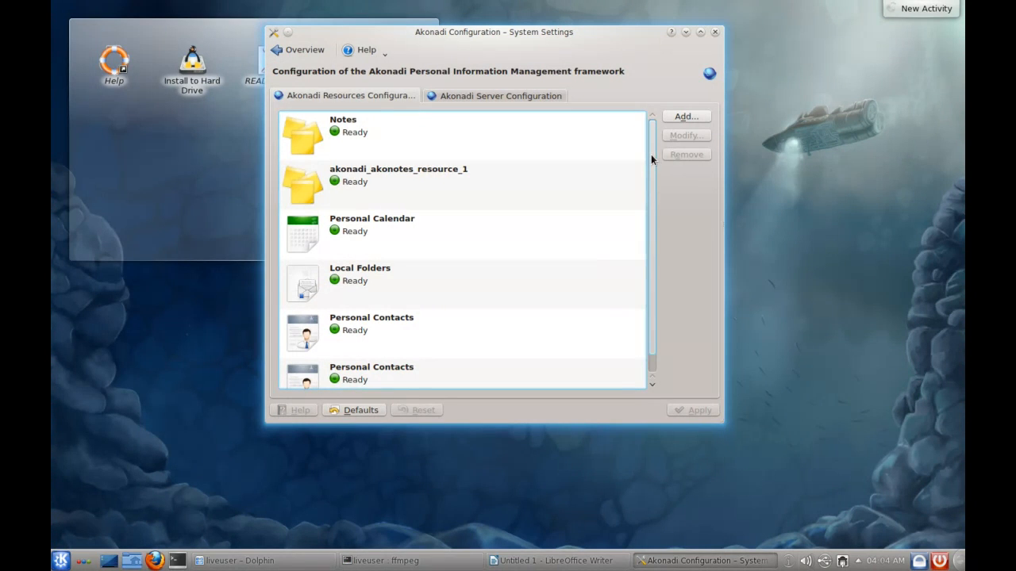
Step: Inspect the akonotes resource and the Akonadi server's SQLite database driver setting, then reopen the launcher
click(399, 181)
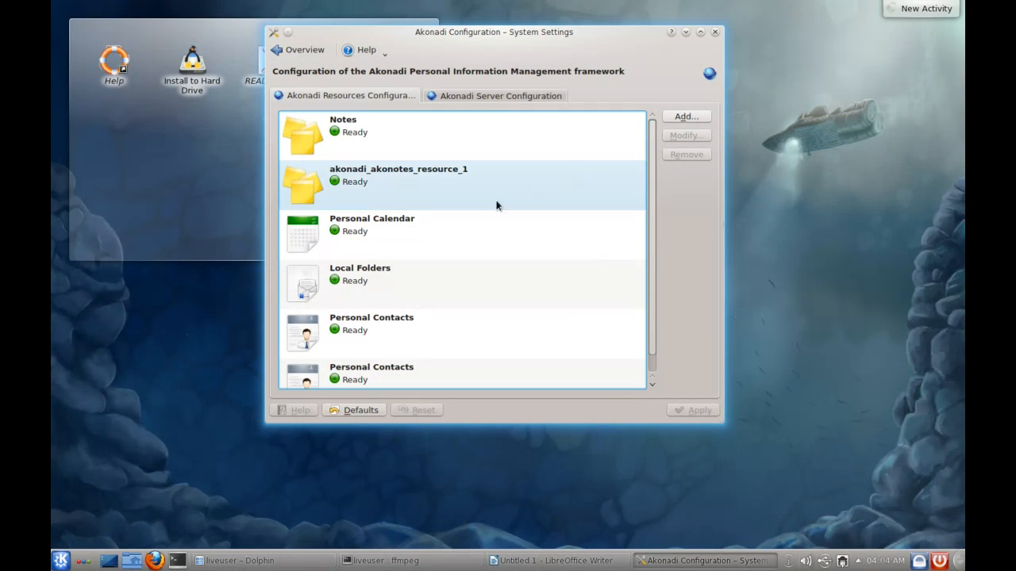
mouse_move(344, 246)
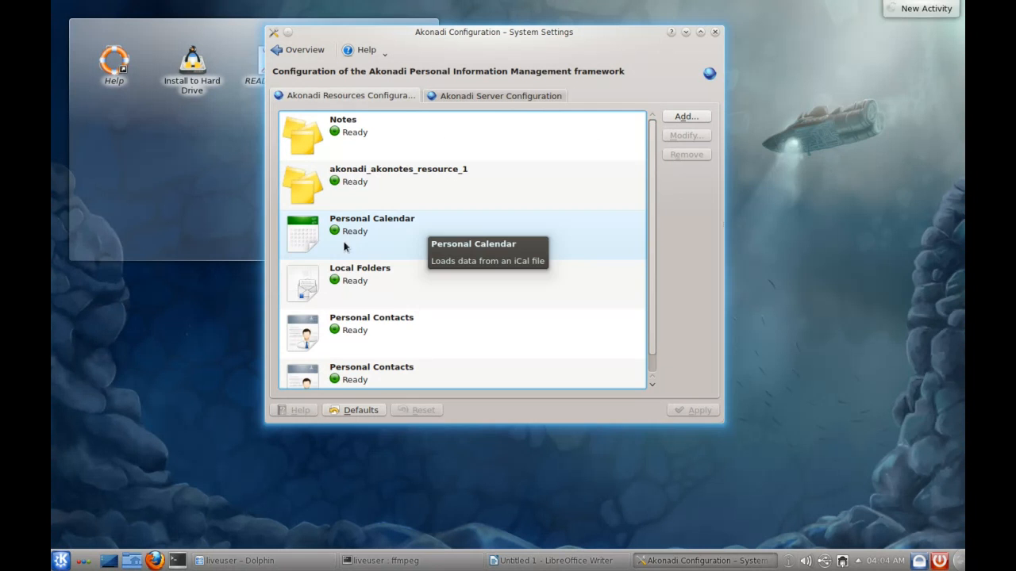
scroll(down, 3)
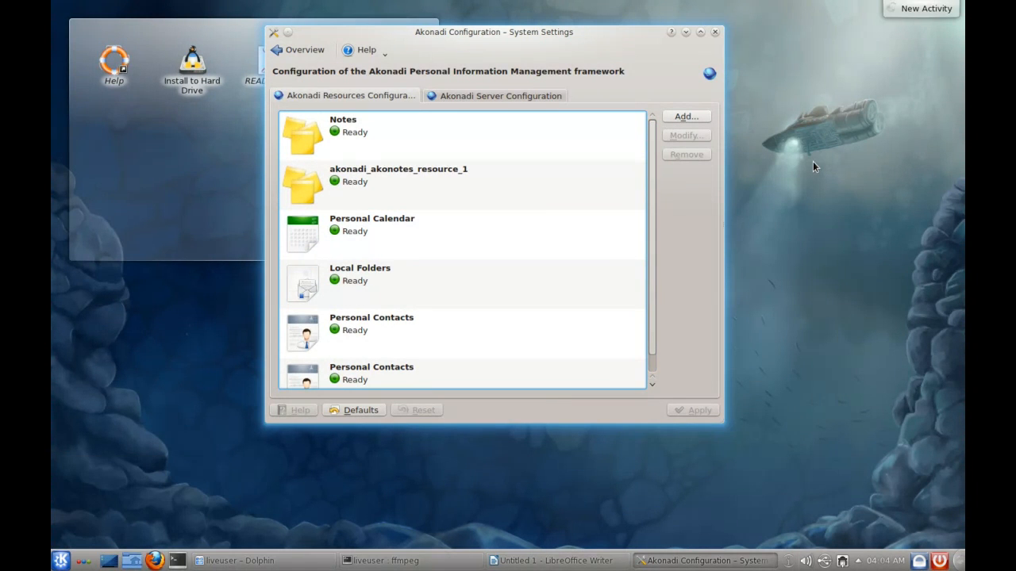
click(500, 96)
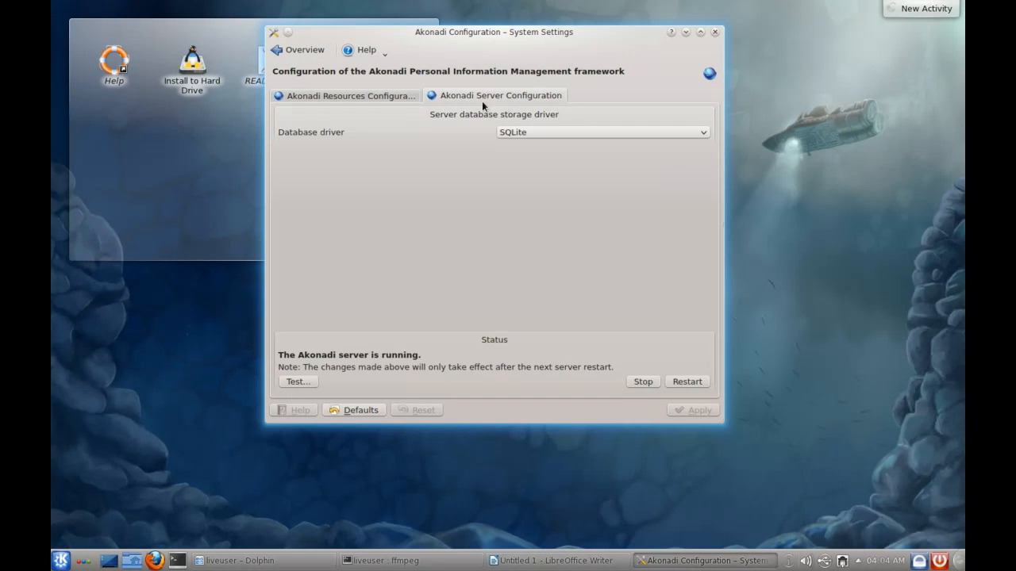
click(349, 96)
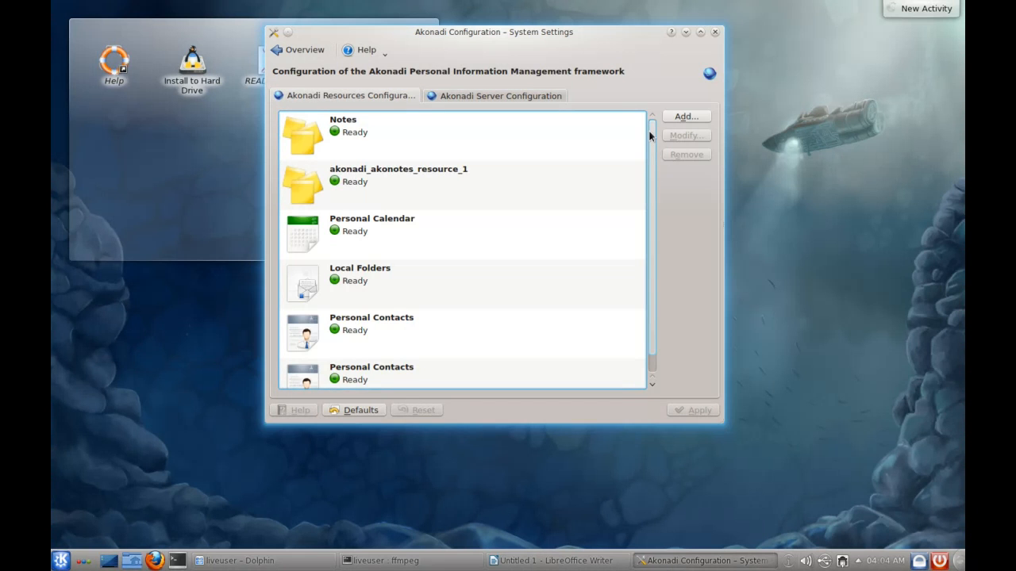
scroll(down, 3)
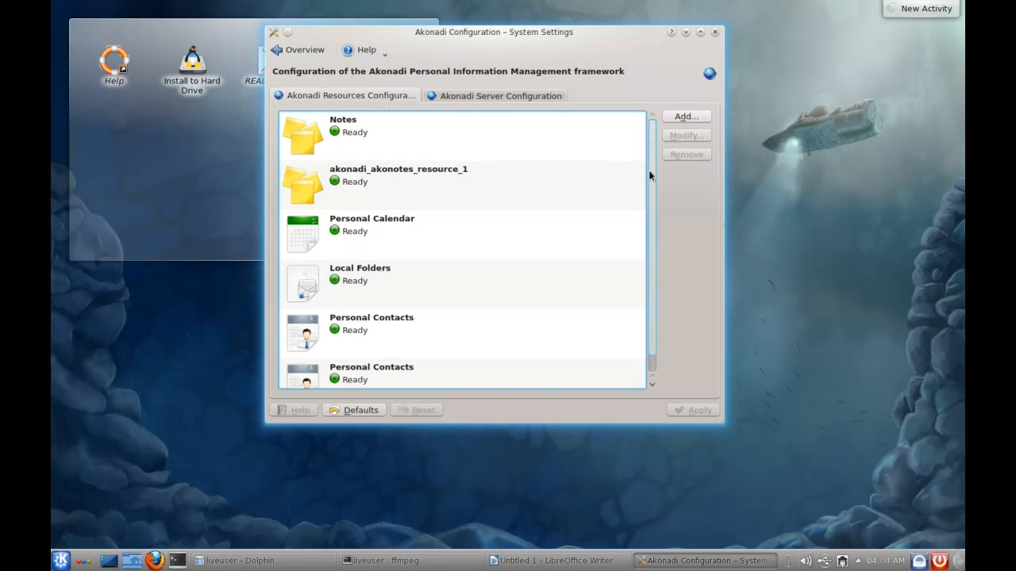
mouse_move(653, 176)
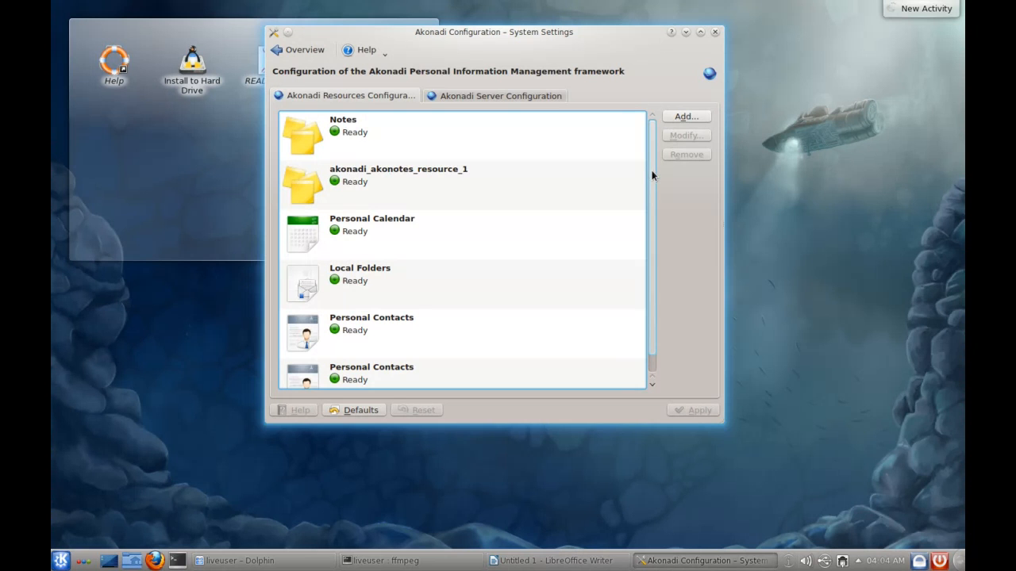
click(60, 559)
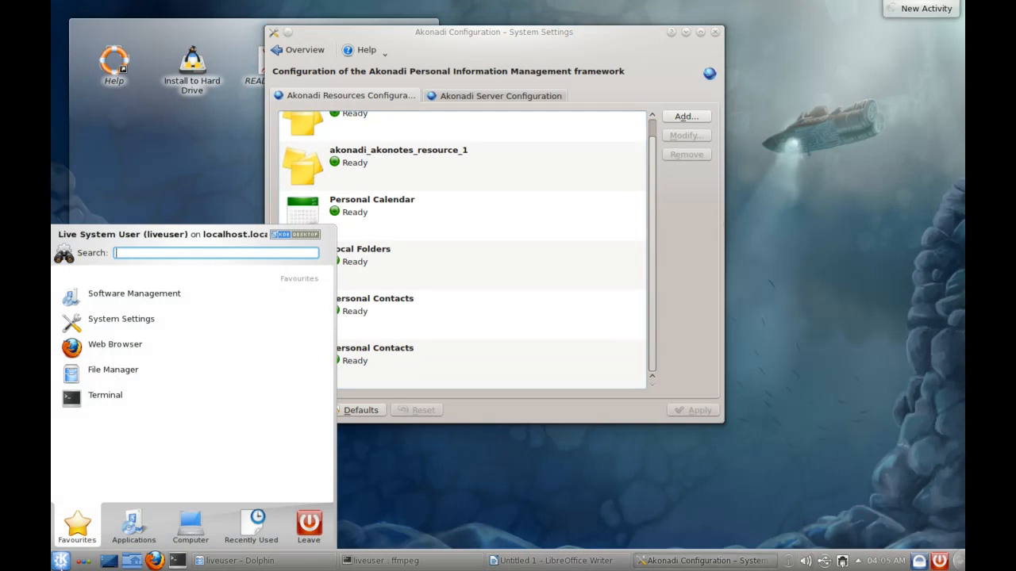
Step: Search the launcher for 'konta' and start Kontact
text(konta)
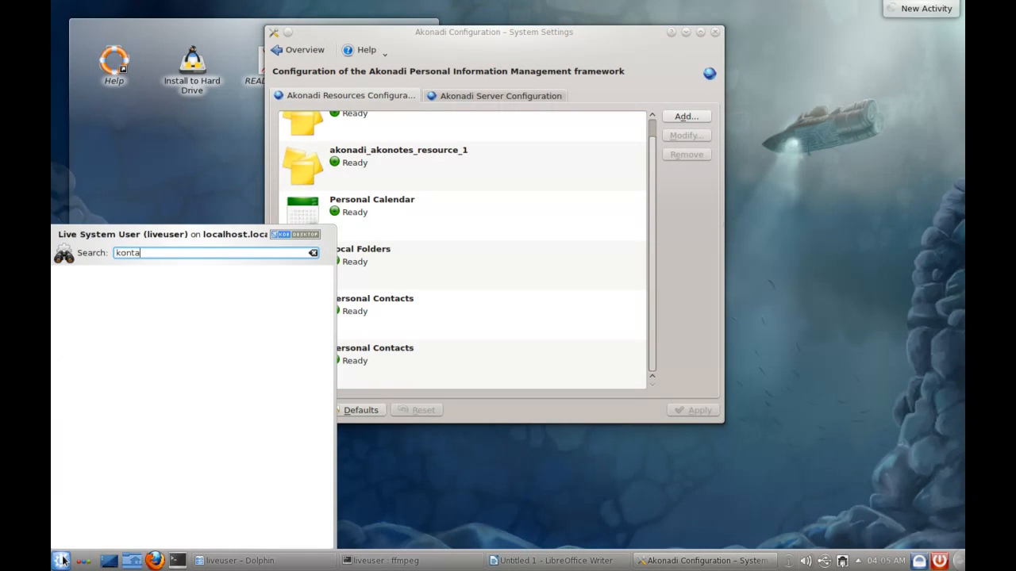
key(Return)
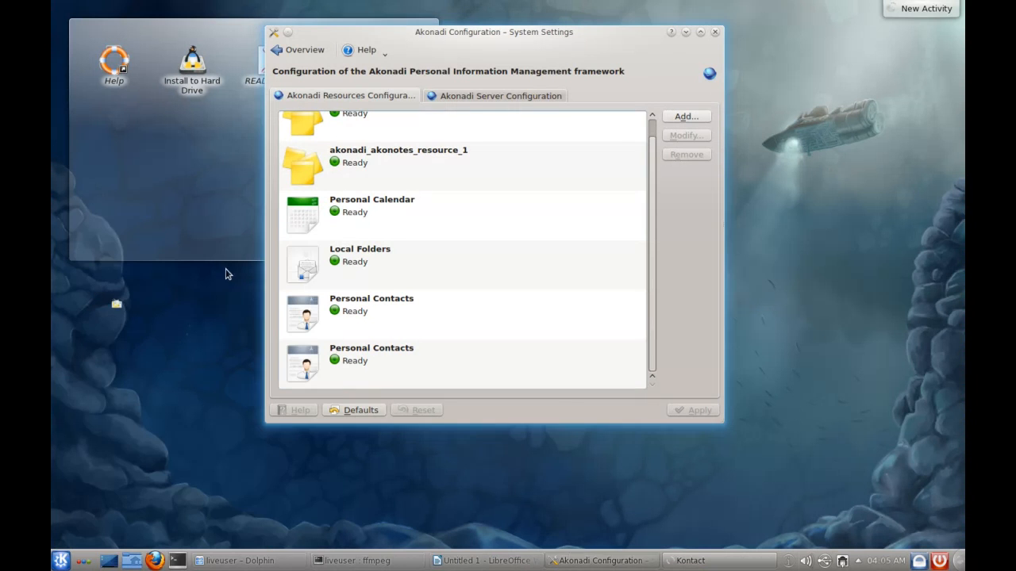
mouse_move(371, 310)
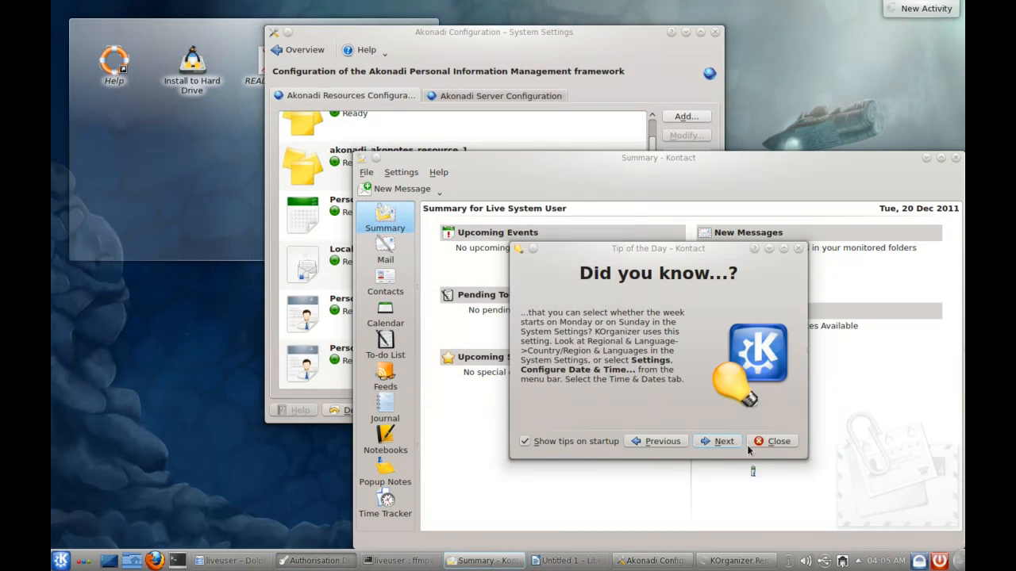
Step: Dismiss Tip of the Day and view Time Tracker and the akonotes notebook in Notebooks
click(772, 441)
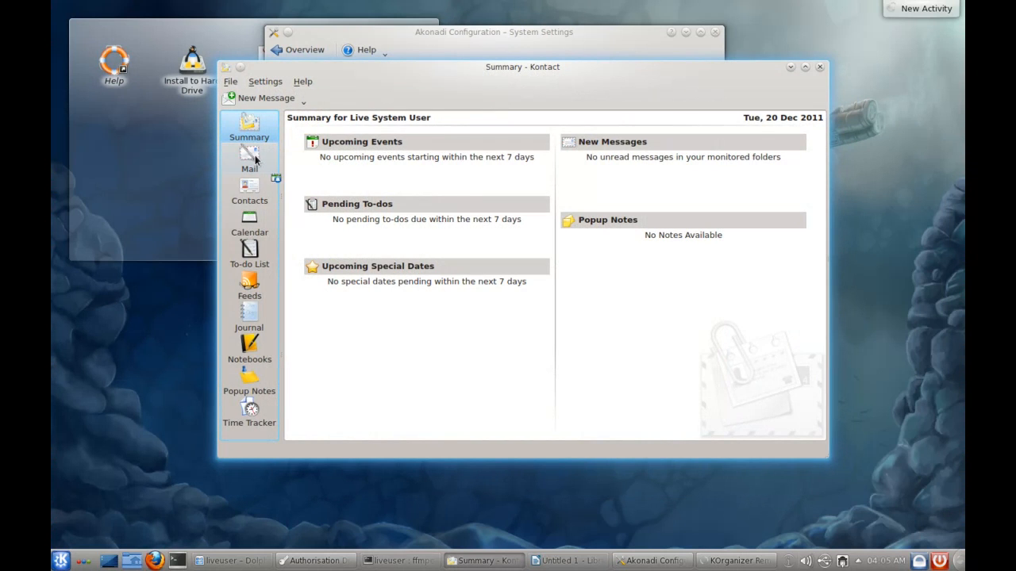
mouse_move(249, 409)
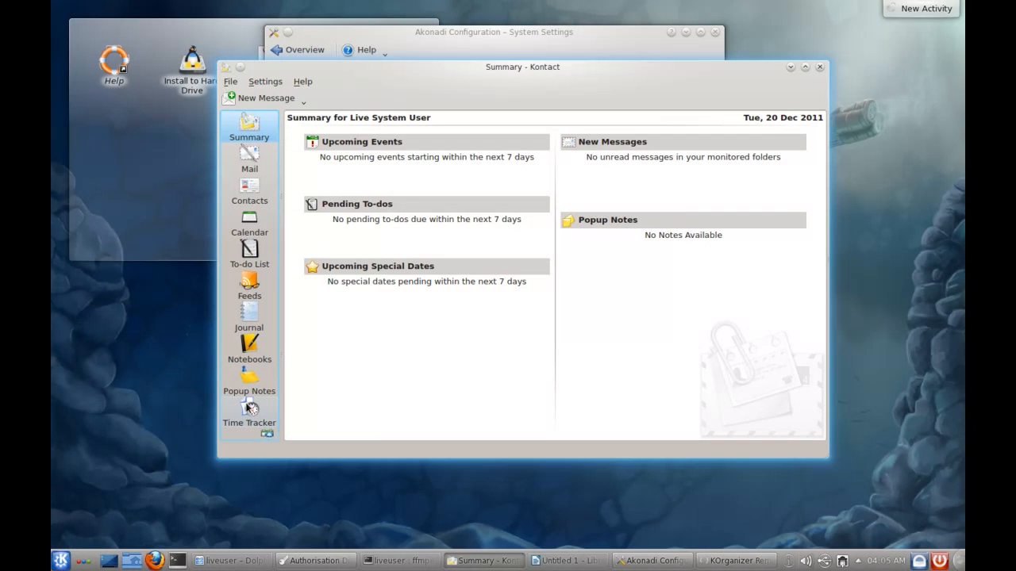
click(250, 409)
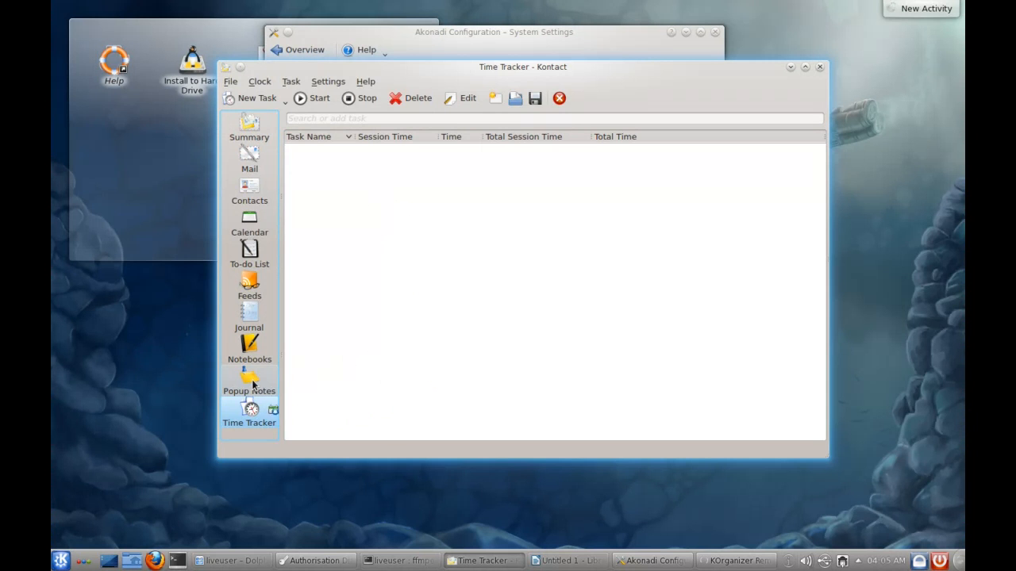
click(249, 344)
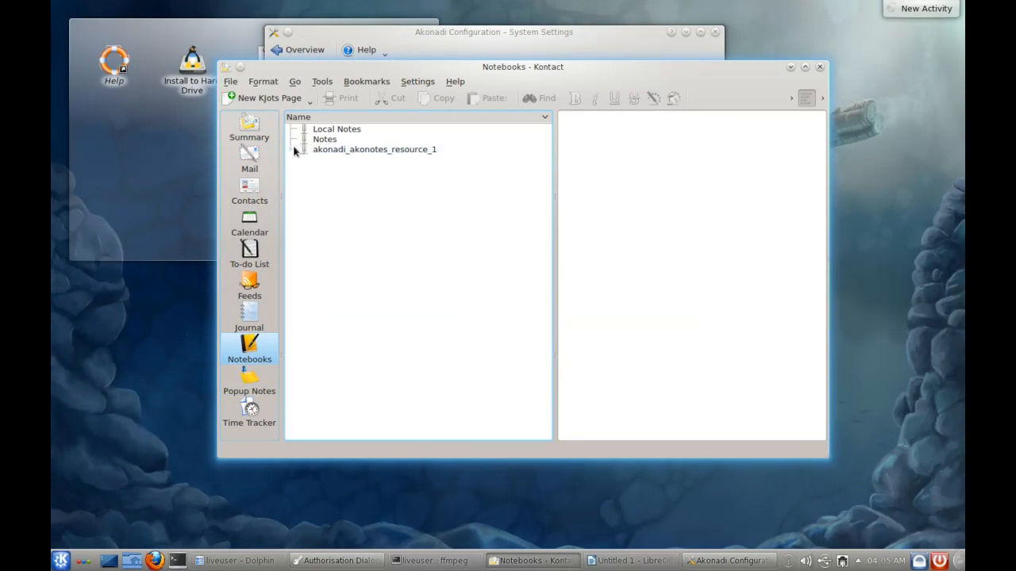
click(337, 128)
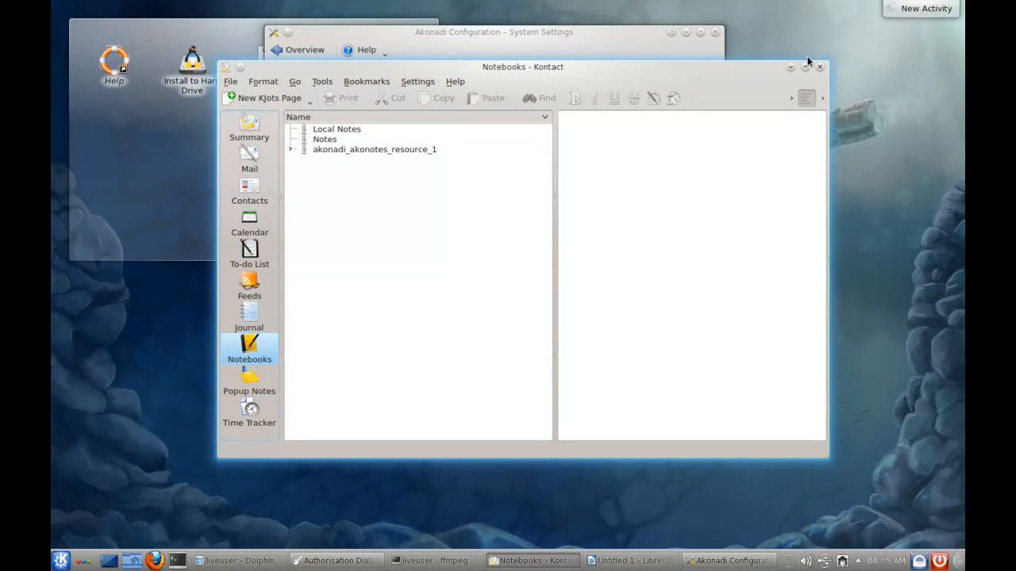
mouse_move(888, 109)
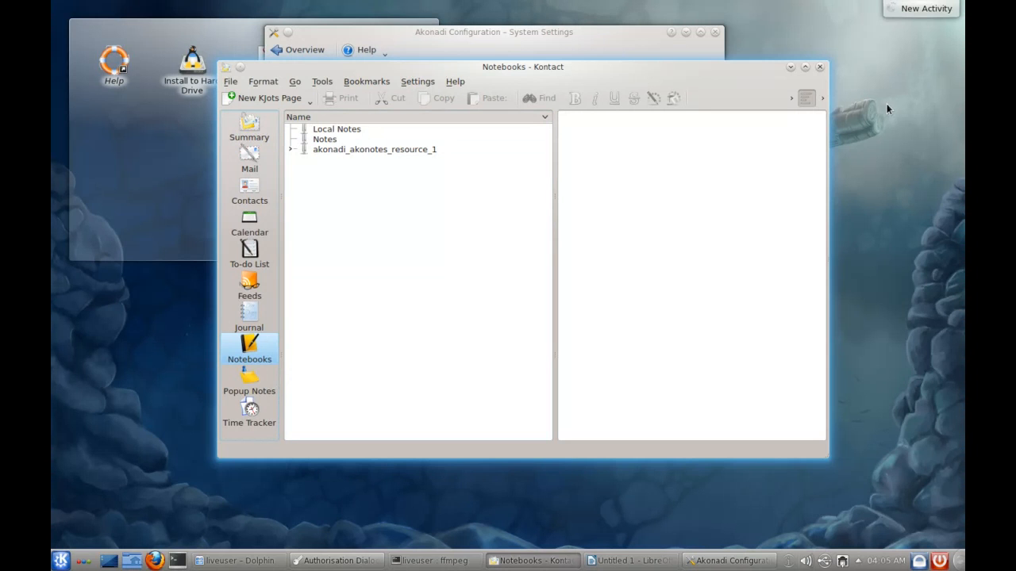
mouse_move(368, 171)
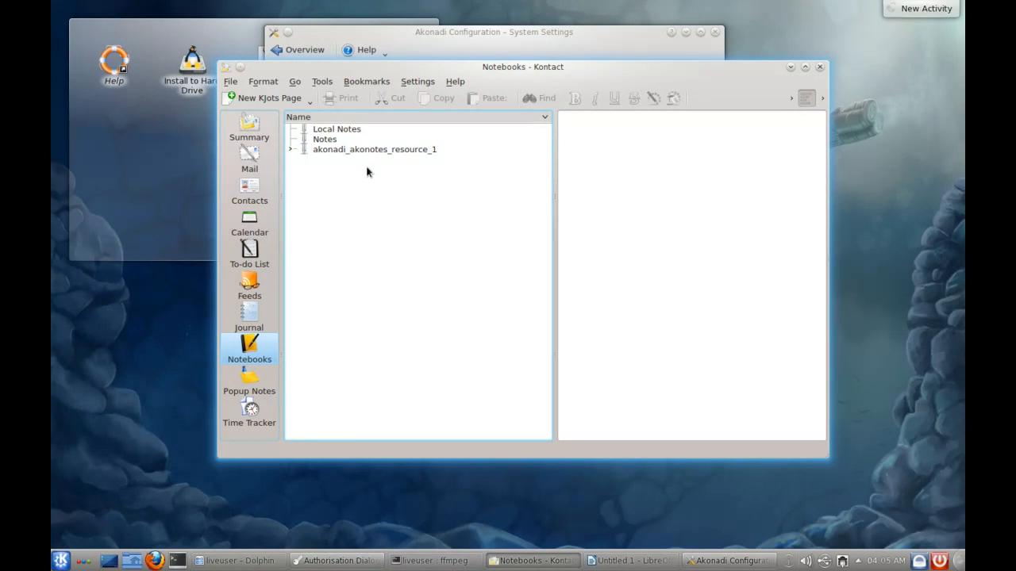
Step: Browse the Journal, To-do List and Contacts sections, then quit Kontact
click(250, 317)
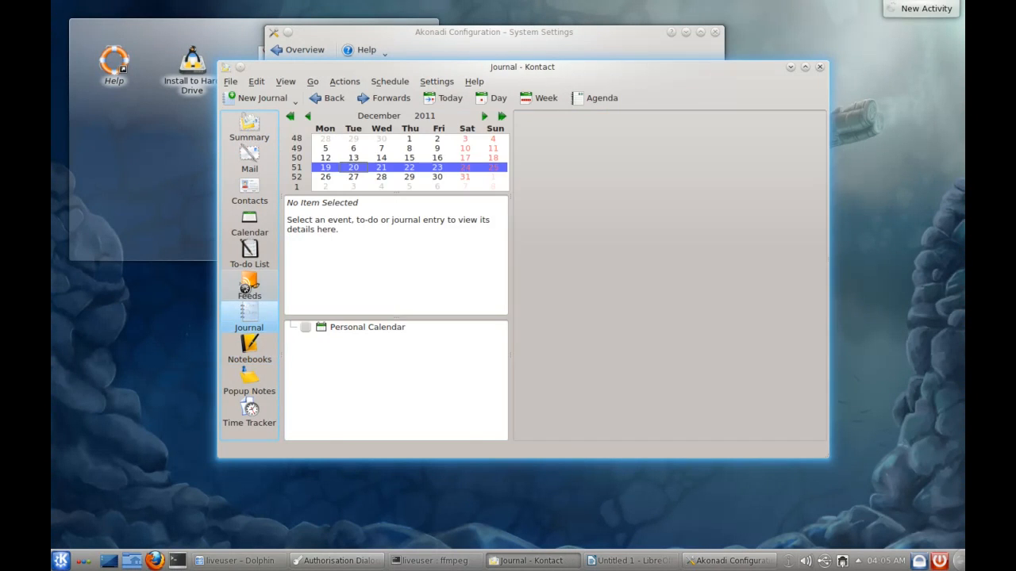
click(249, 253)
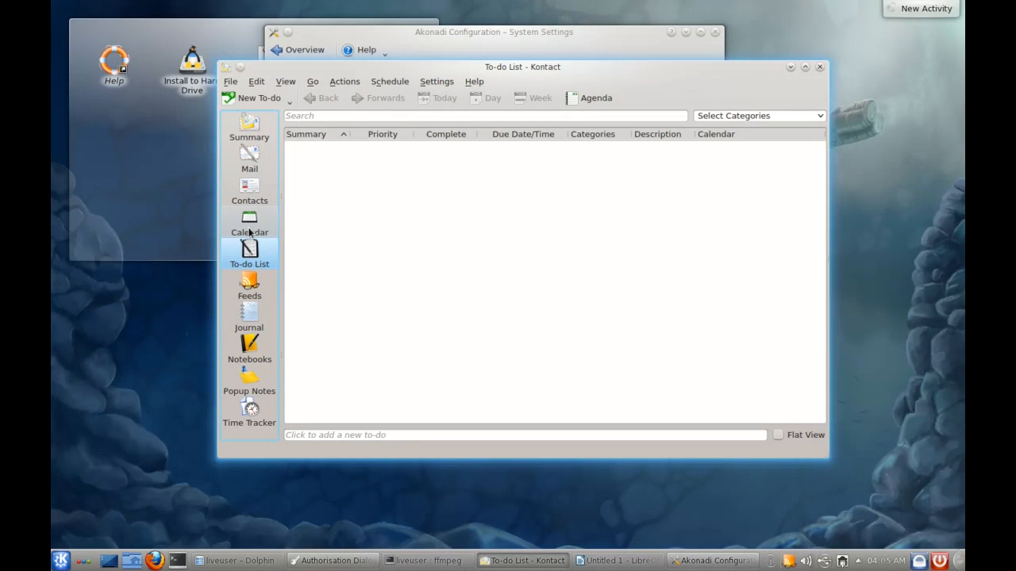
click(249, 190)
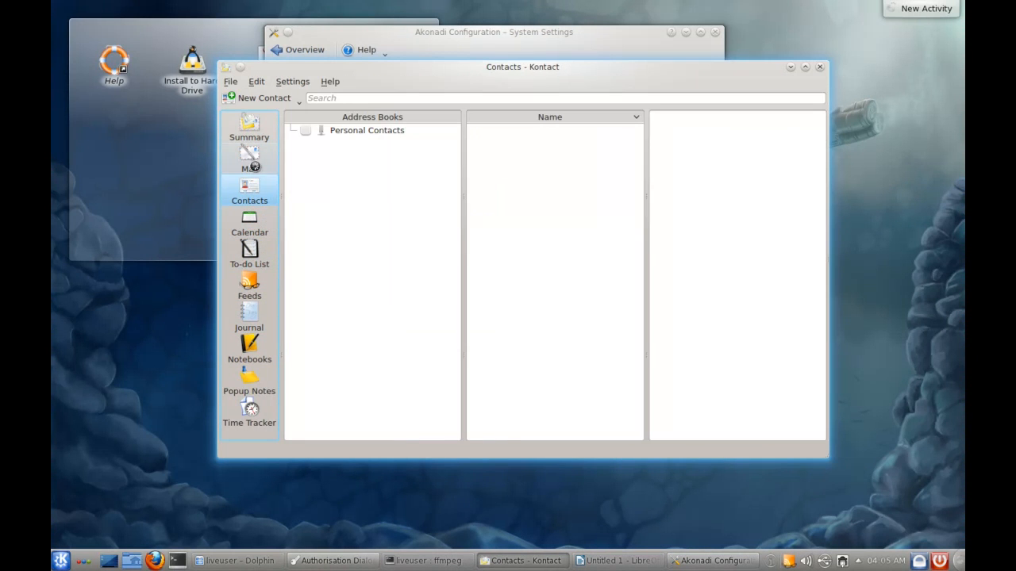
click(249, 127)
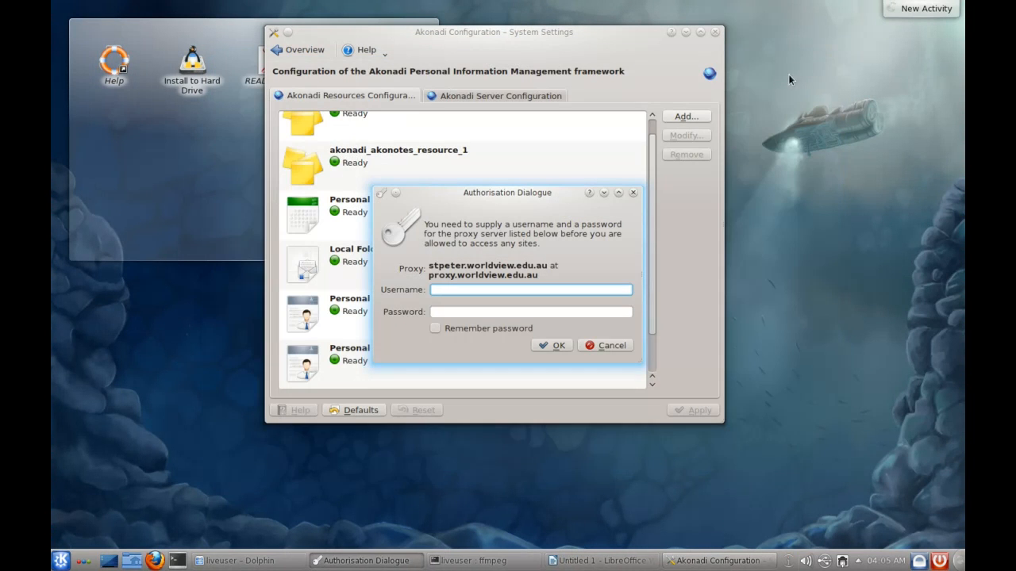
Step: Dismiss the proxy login prompt and close the Akonadi Configuration window
click(604, 344)
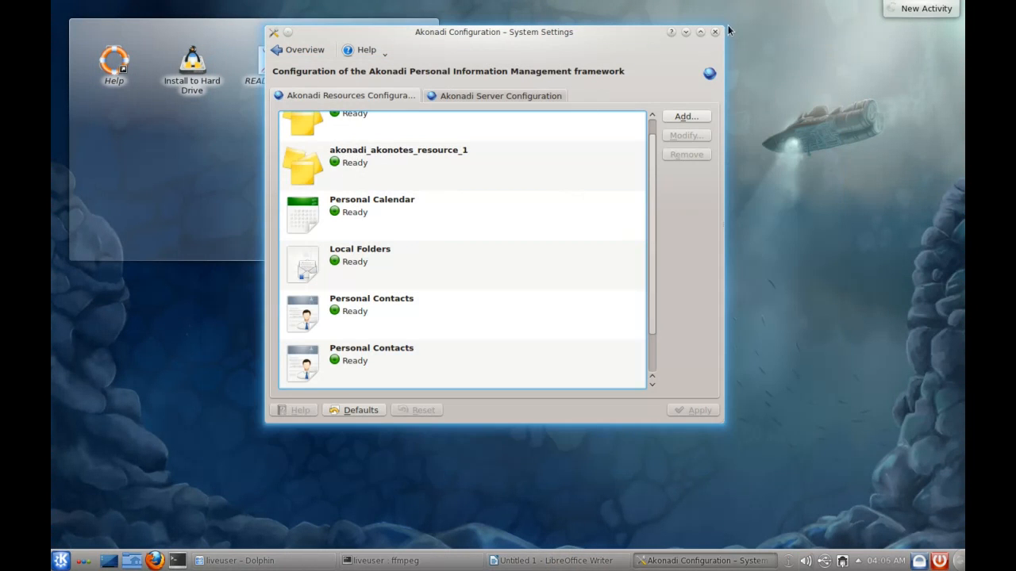
mouse_move(715, 33)
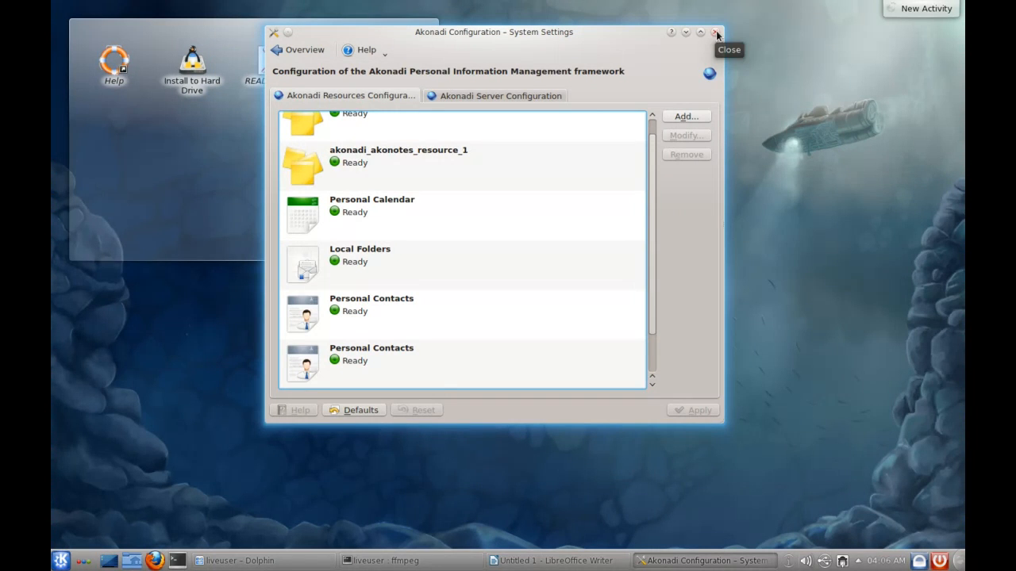
click(714, 33)
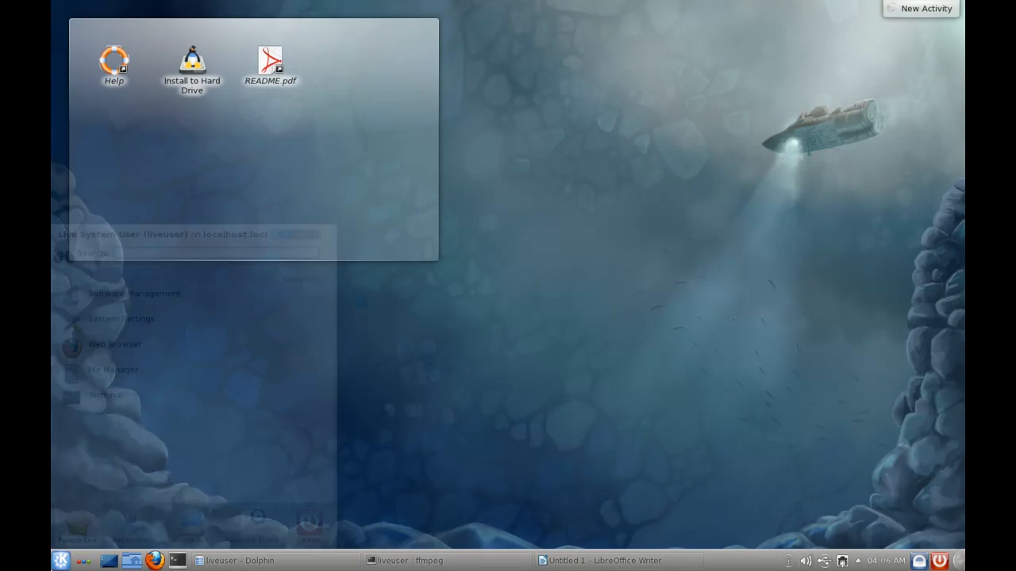
Step: Start Firefox from the Web Browser favourite in the Kickoff launcher
click(79, 460)
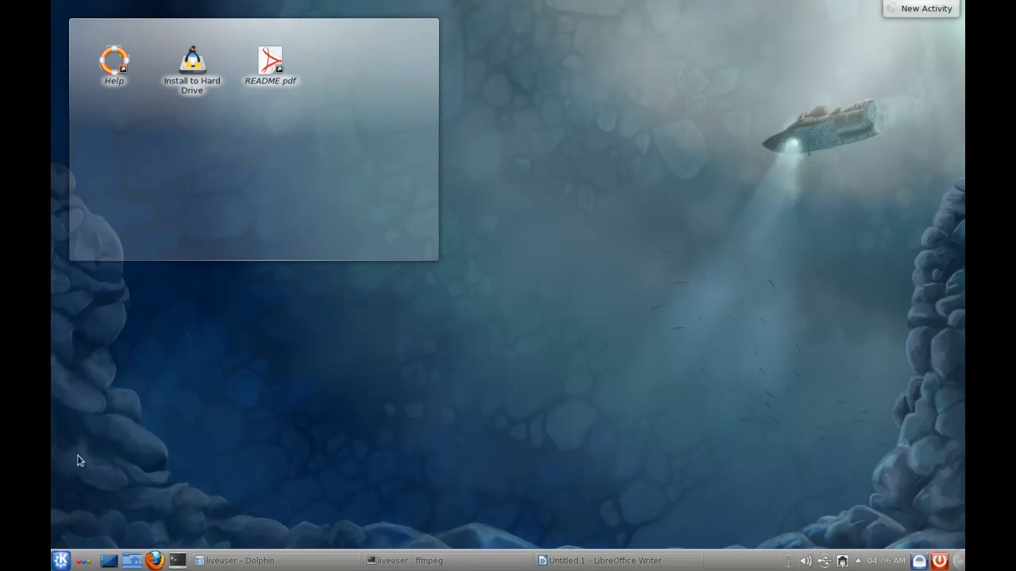
click(61, 558)
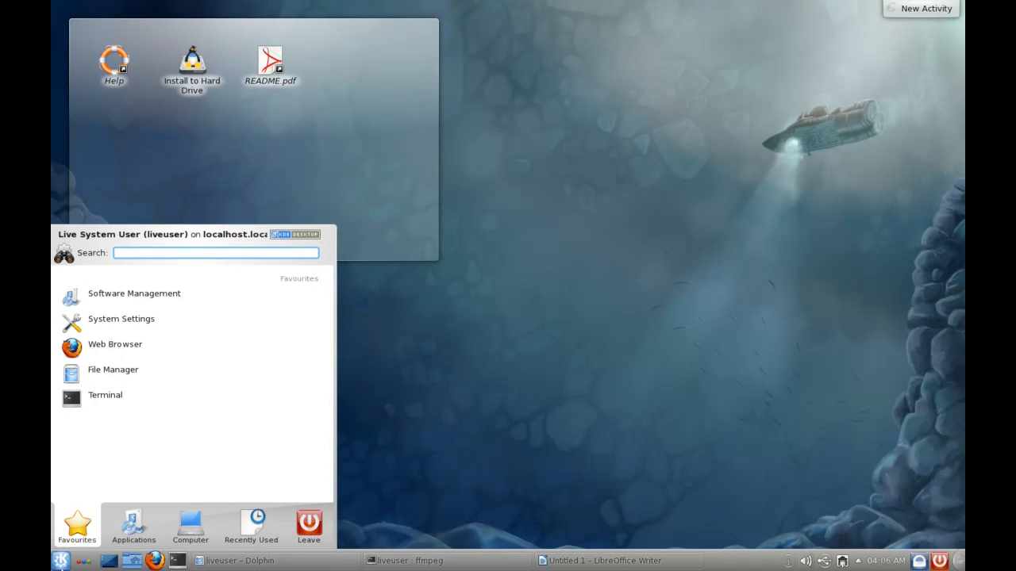
click(472, 435)
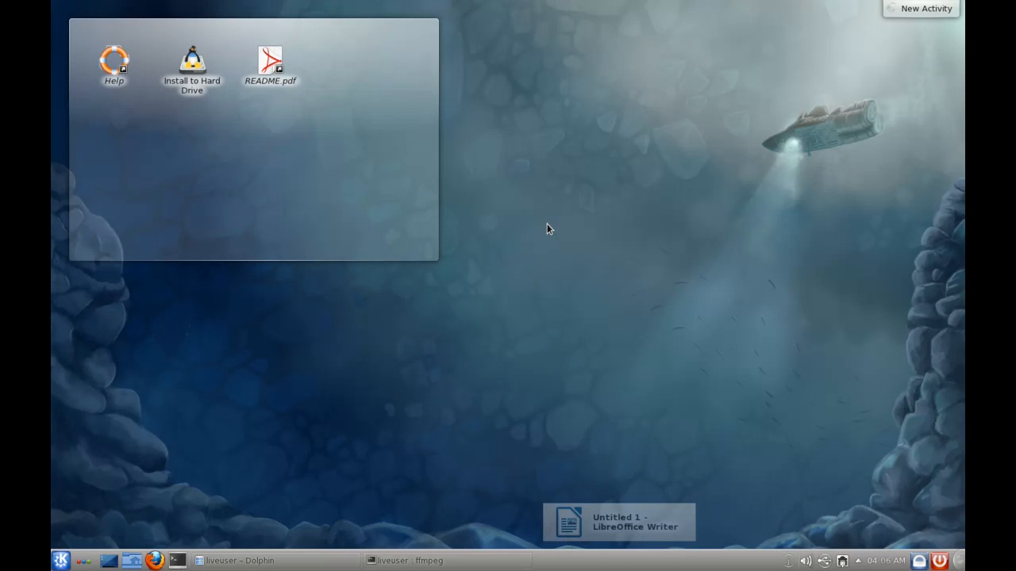
mouse_move(366, 483)
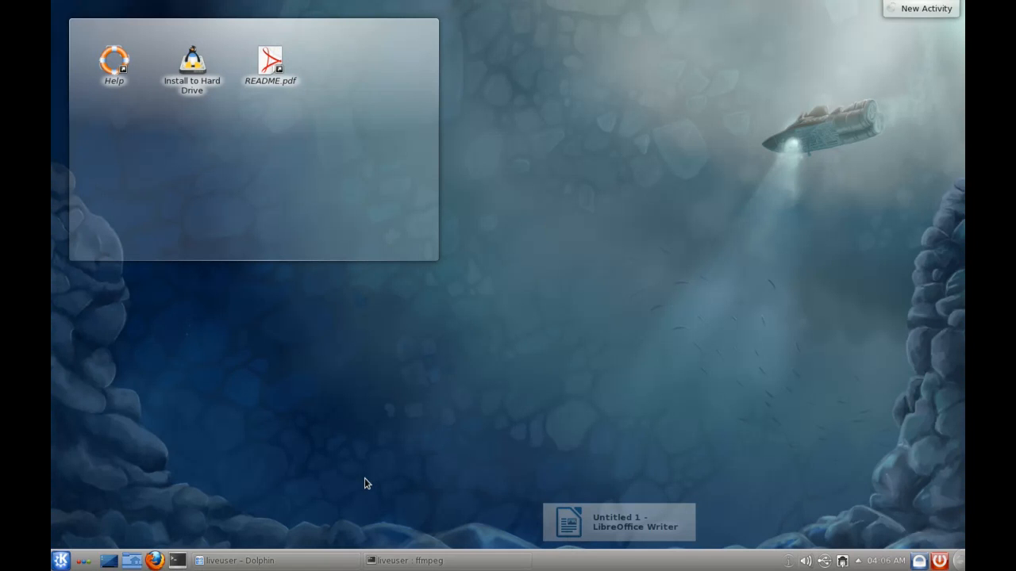
mouse_move(329, 465)
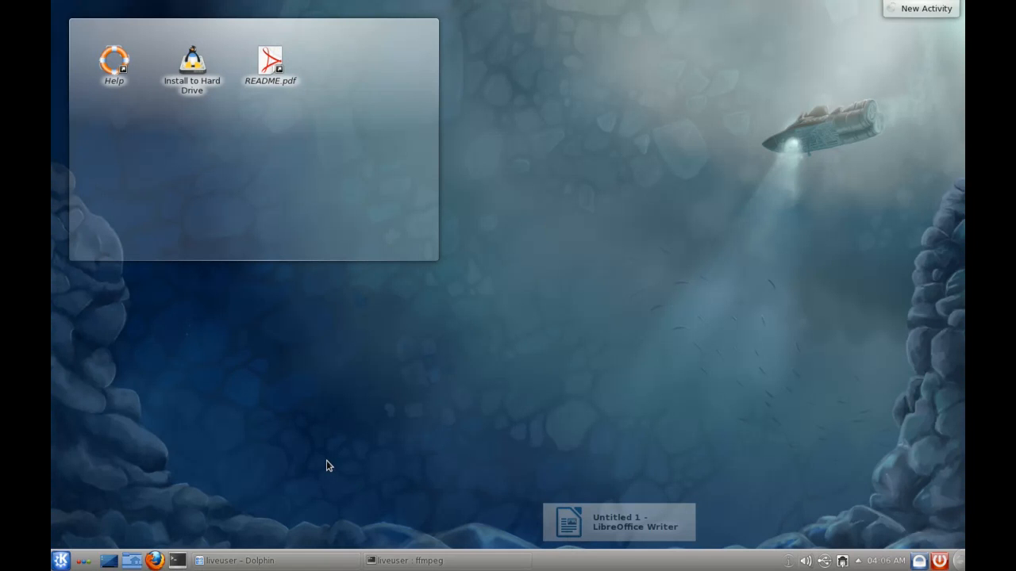
mouse_move(745, 466)
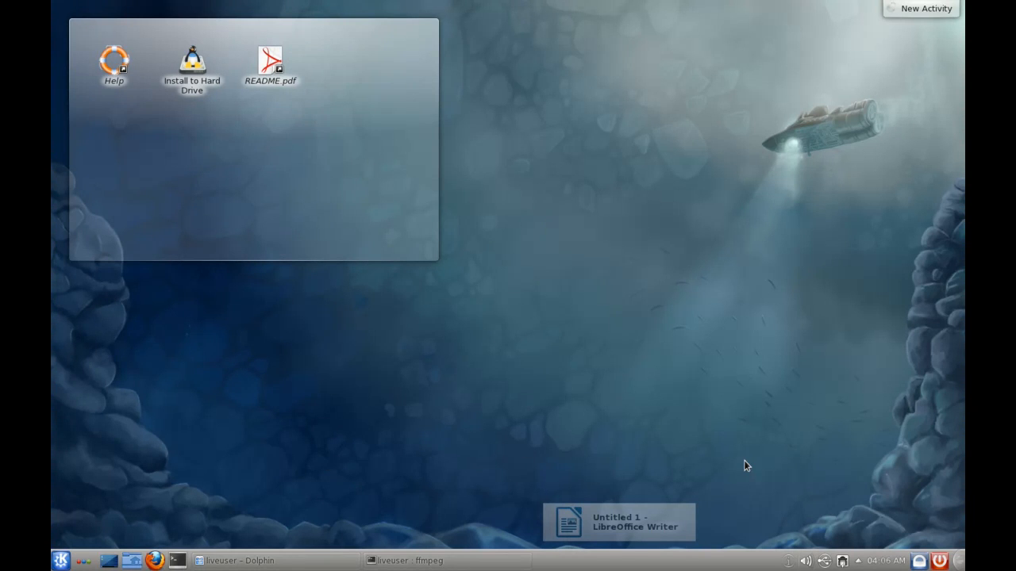
mouse_move(150, 364)
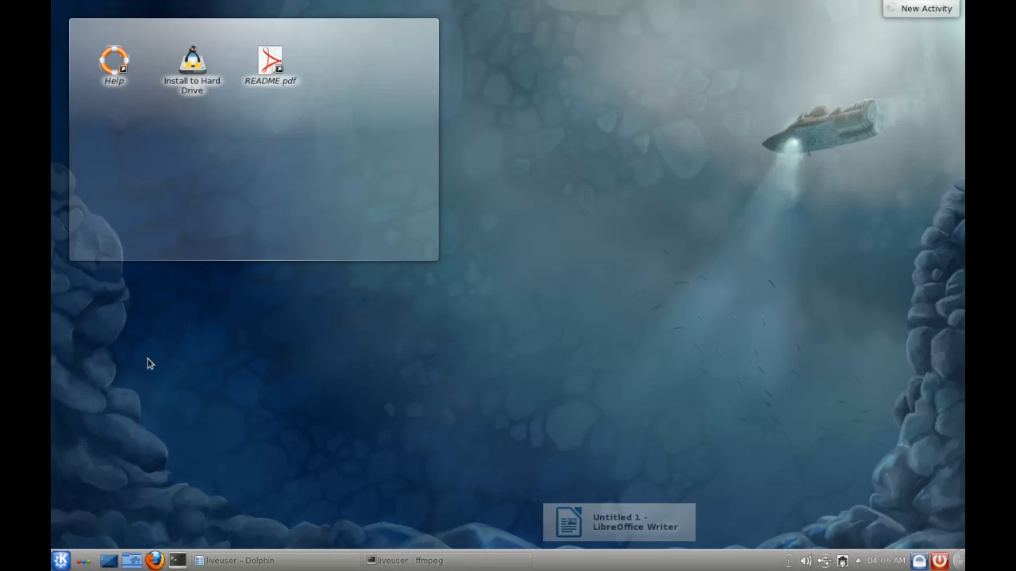
mouse_move(115, 559)
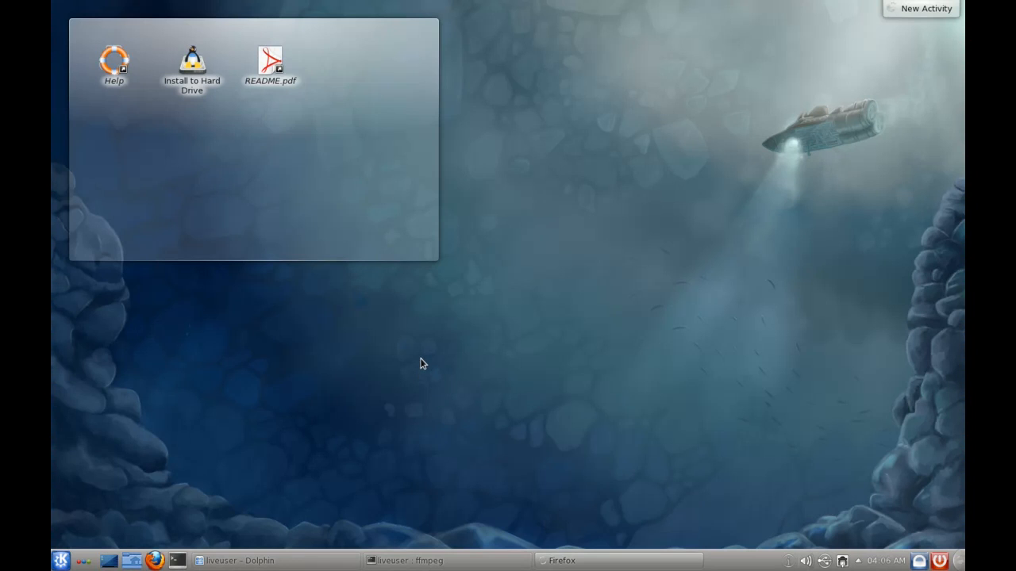
Step: Browse Firefox's Edit, File and View menus, then open Help to check version 8.0
click(563, 561)
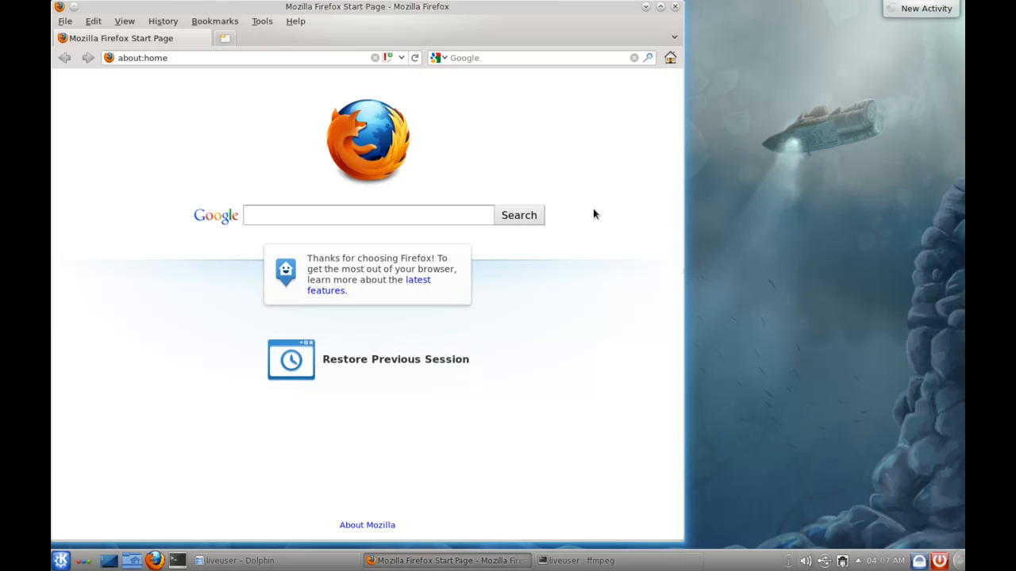
mouse_move(419, 115)
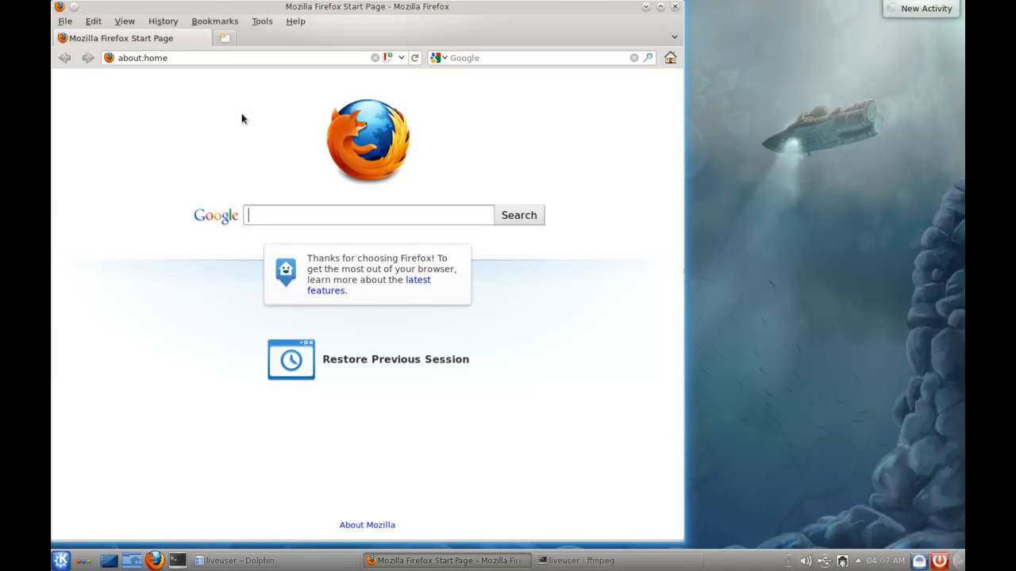
mouse_move(256, 33)
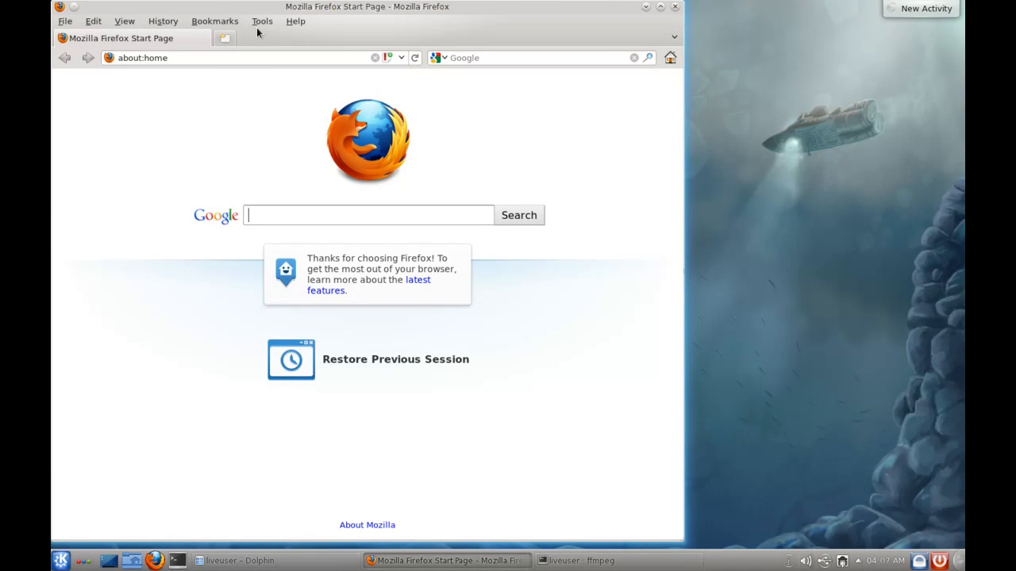
click(162, 21)
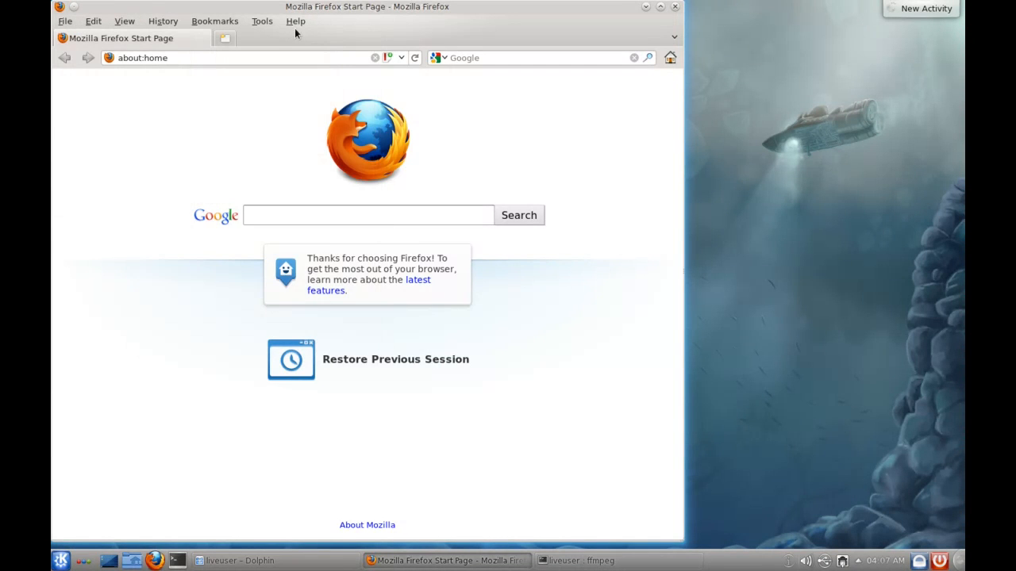
click(95, 20)
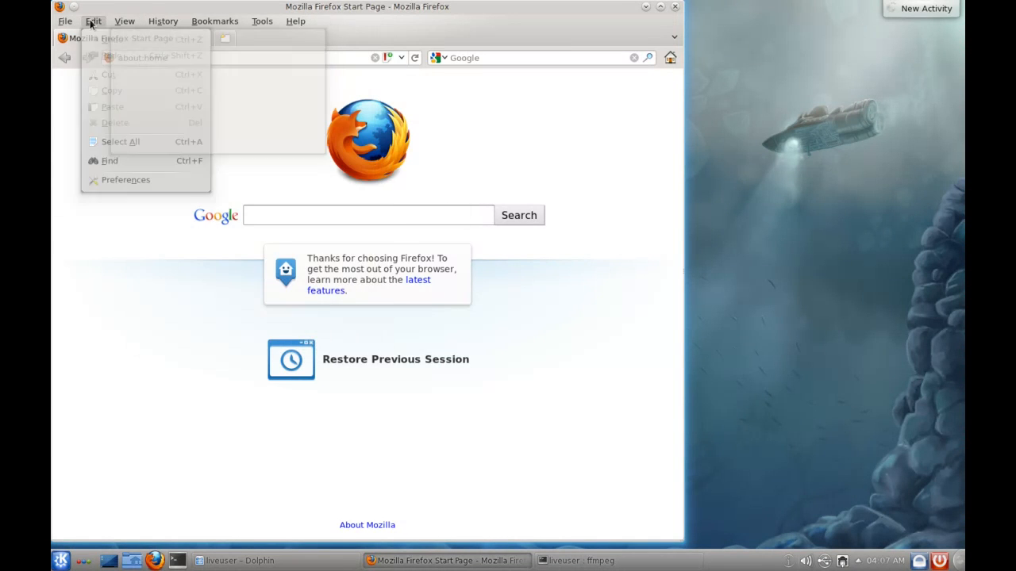
click(65, 21)
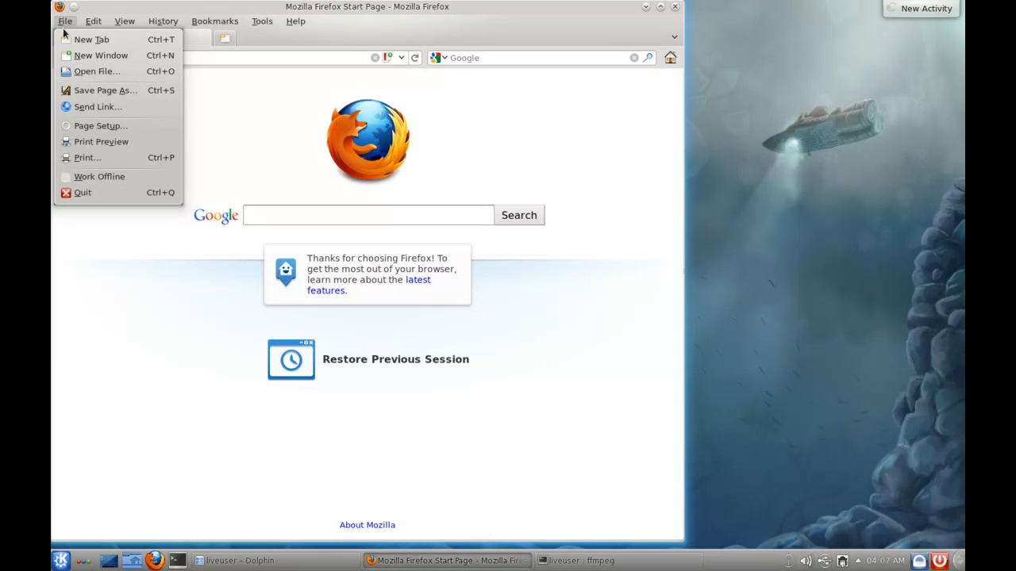
click(124, 21)
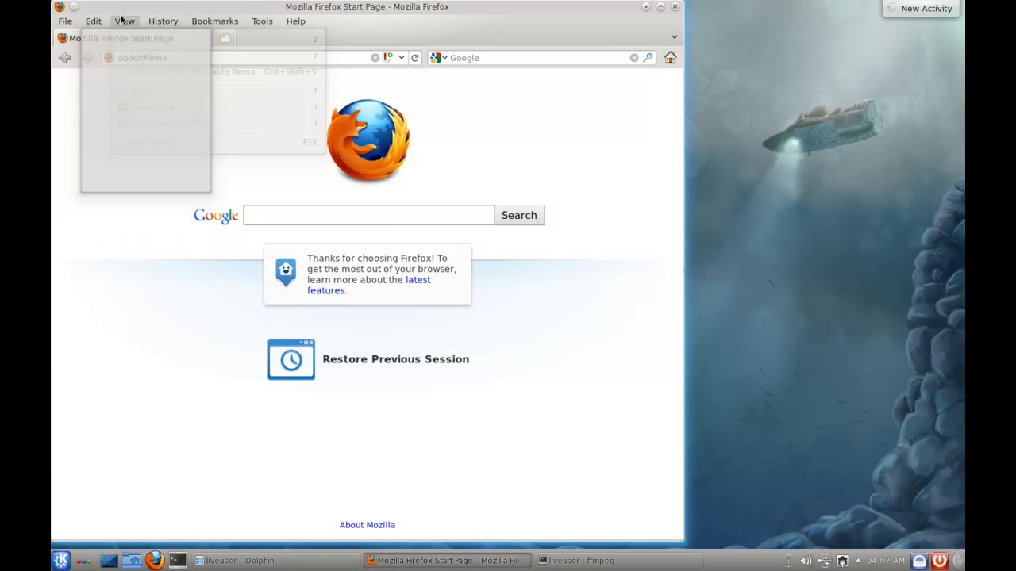
click(124, 20)
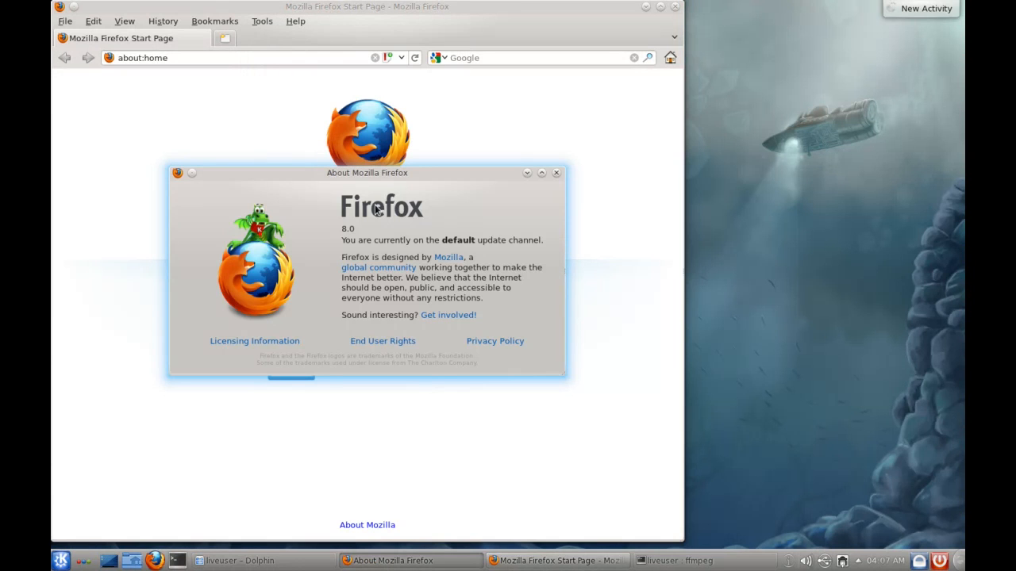
mouse_move(365, 237)
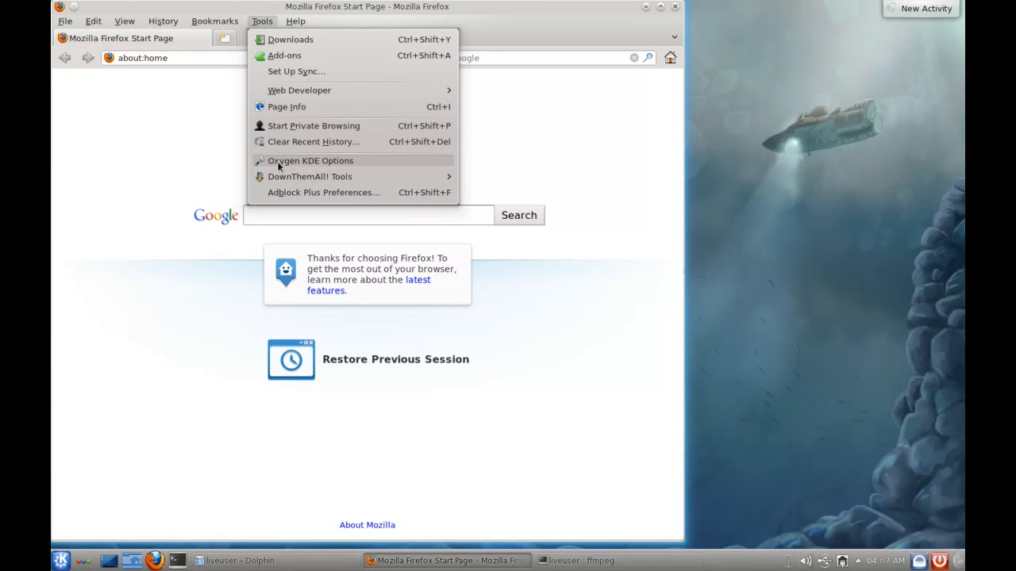
click(309, 161)
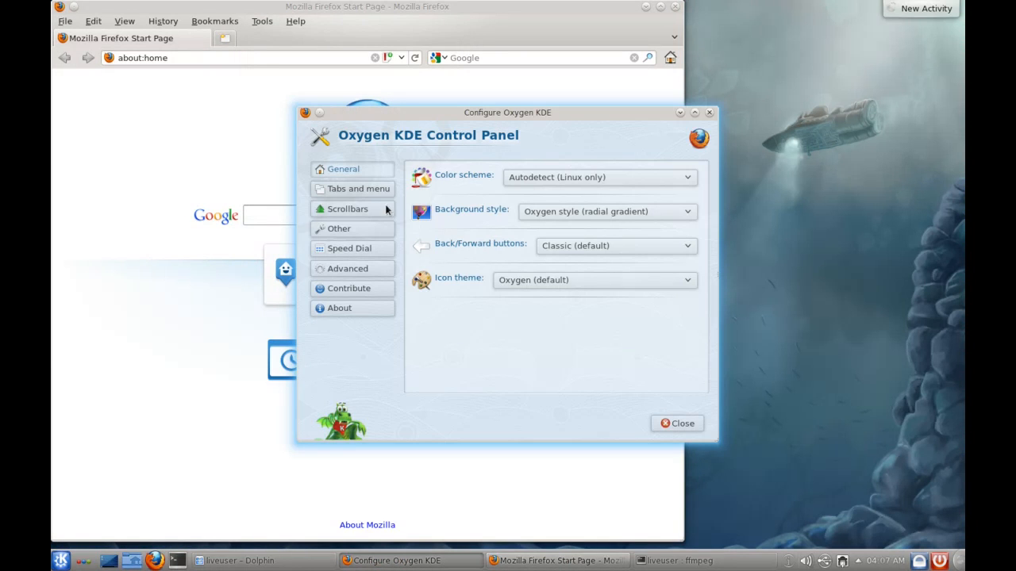
click(351, 189)
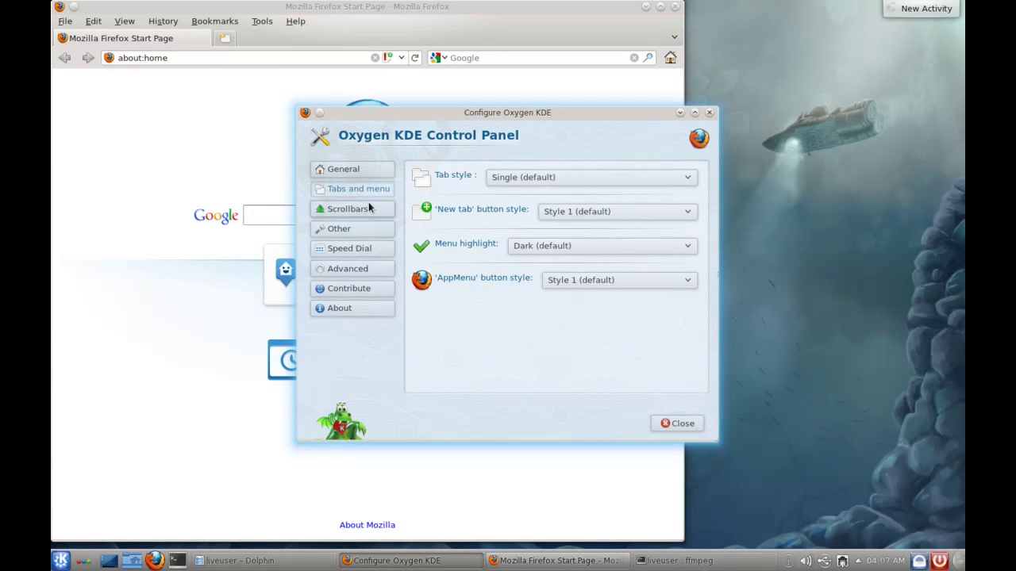
click(346, 248)
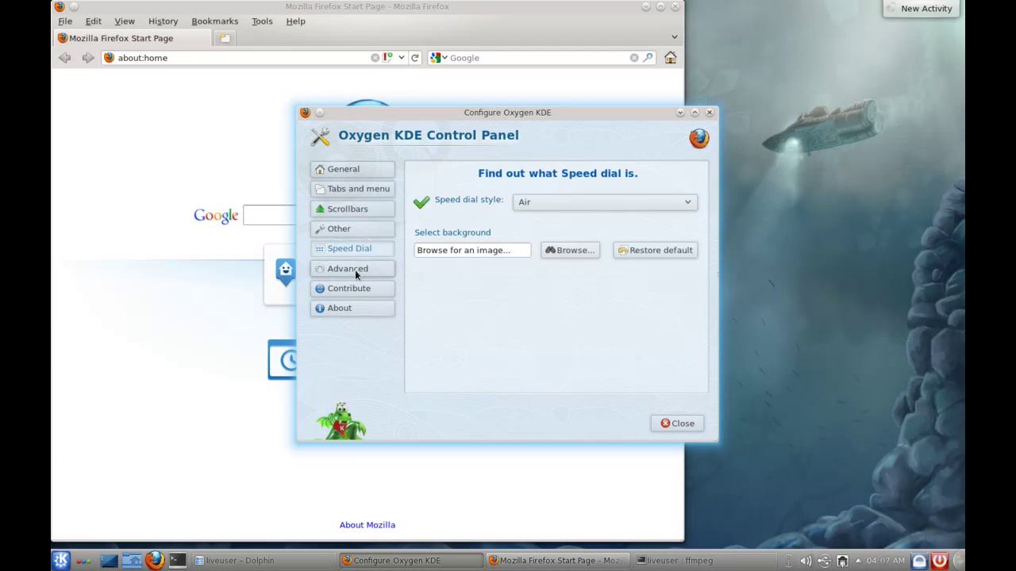
click(339, 308)
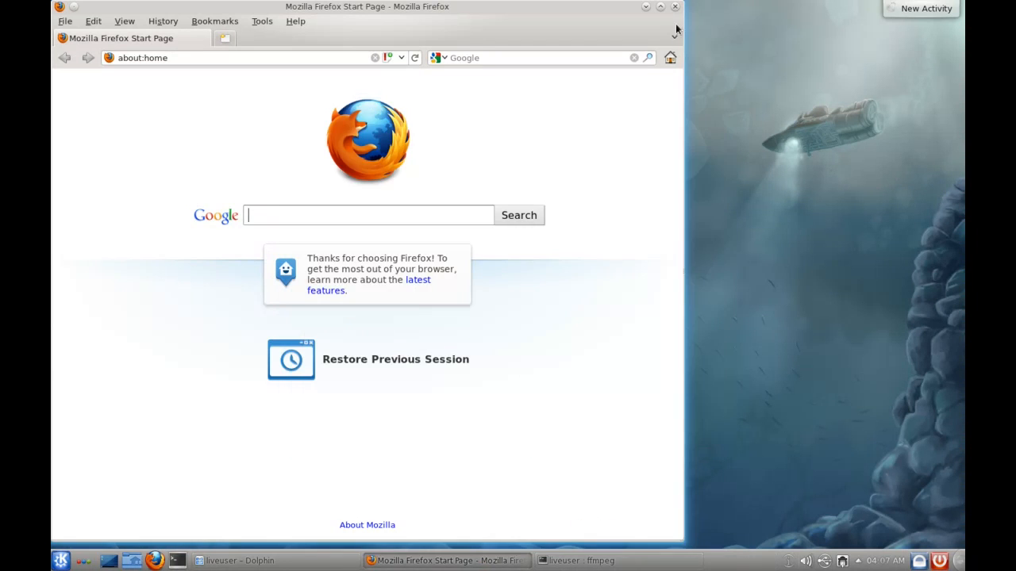
drag(367, 6, 431, 6)
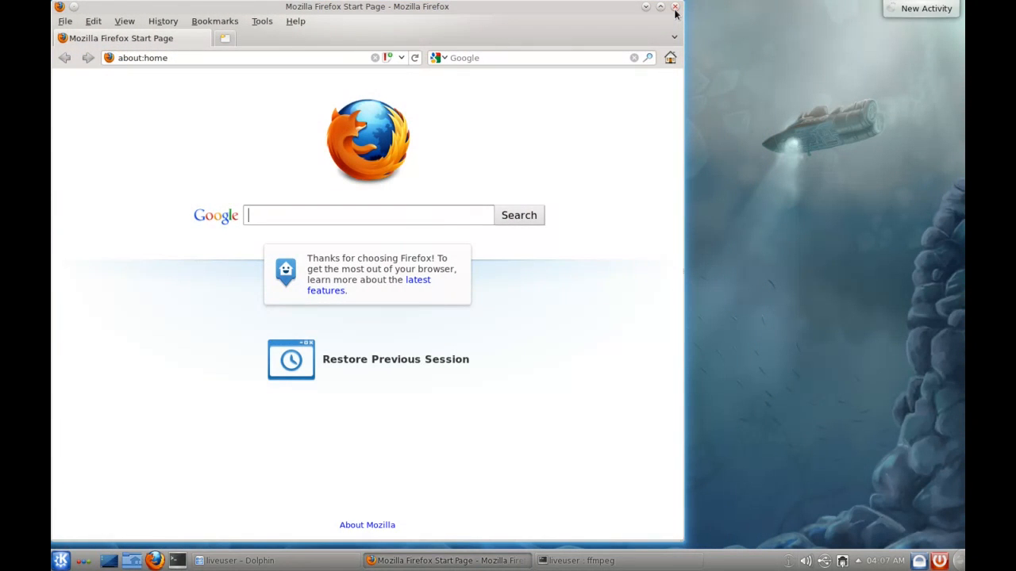
Step: Close Firefox and move the KDE Help Centre window down and to the right
click(673, 7)
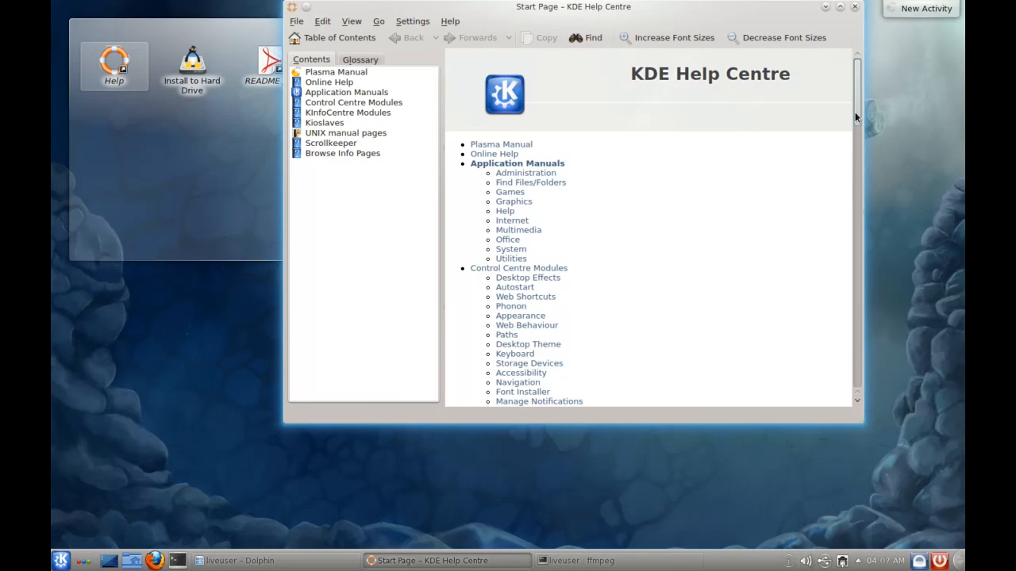
mouse_move(843, 100)
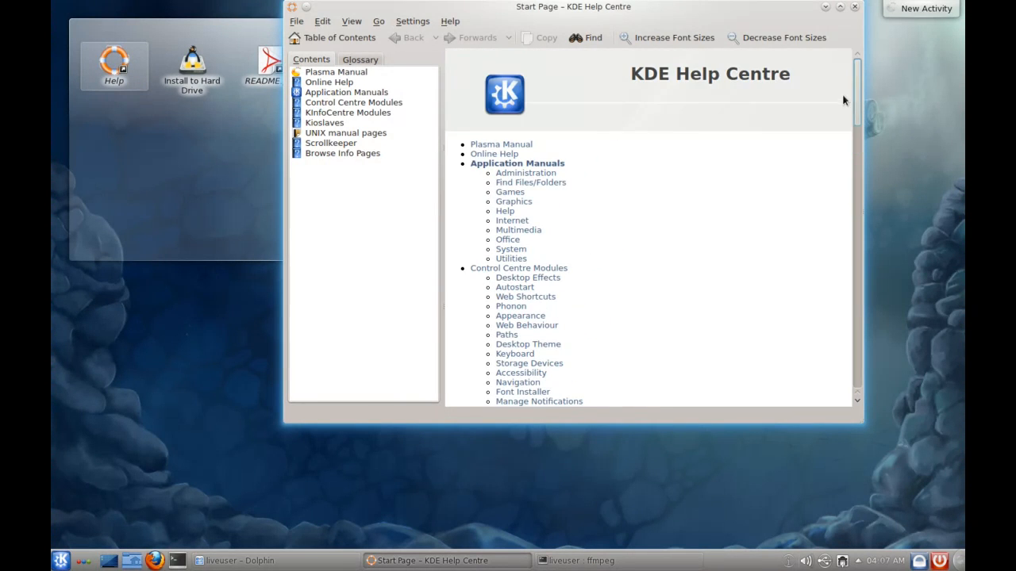
drag(573, 7, 597, 75)
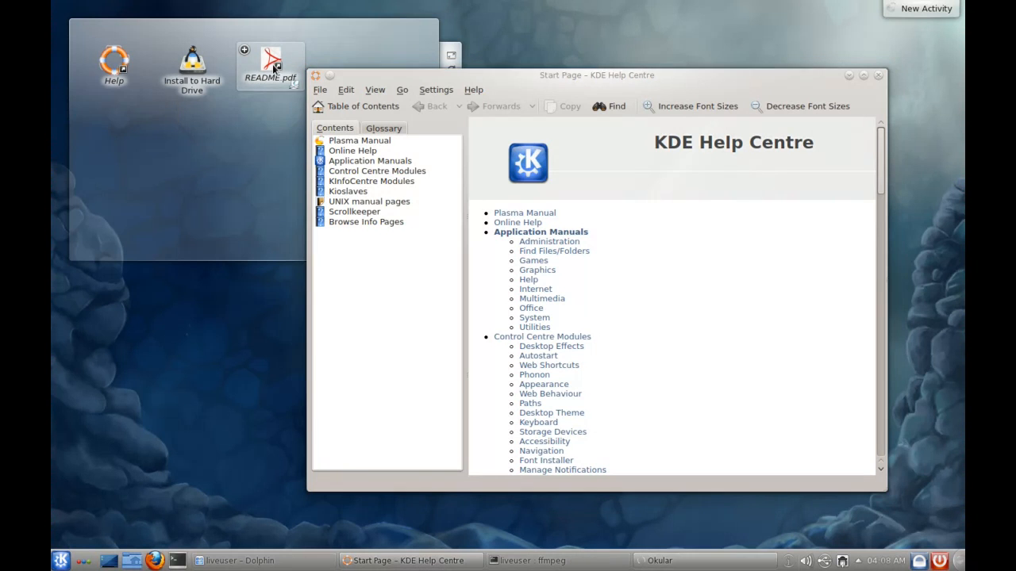
Step: Open README.pdf from the desktop and scroll past Installing extras to Getting help
double_click(270, 60)
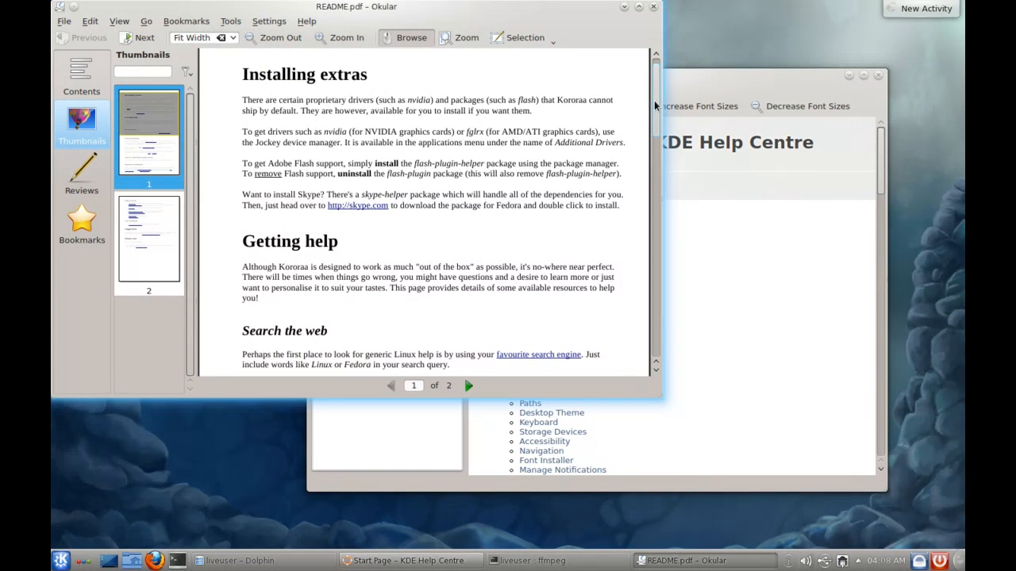
scroll(down, 3)
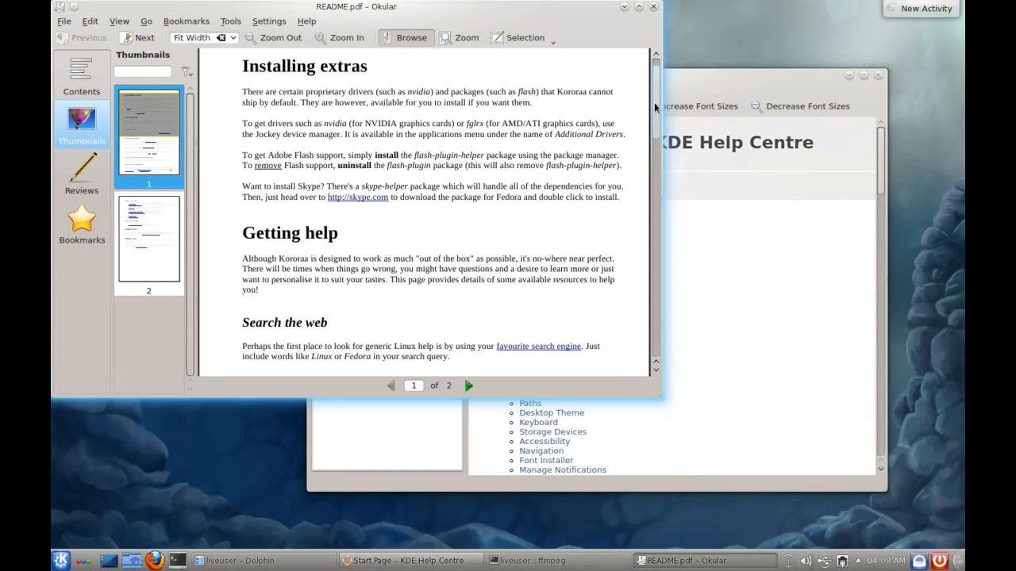
mouse_move(550, 105)
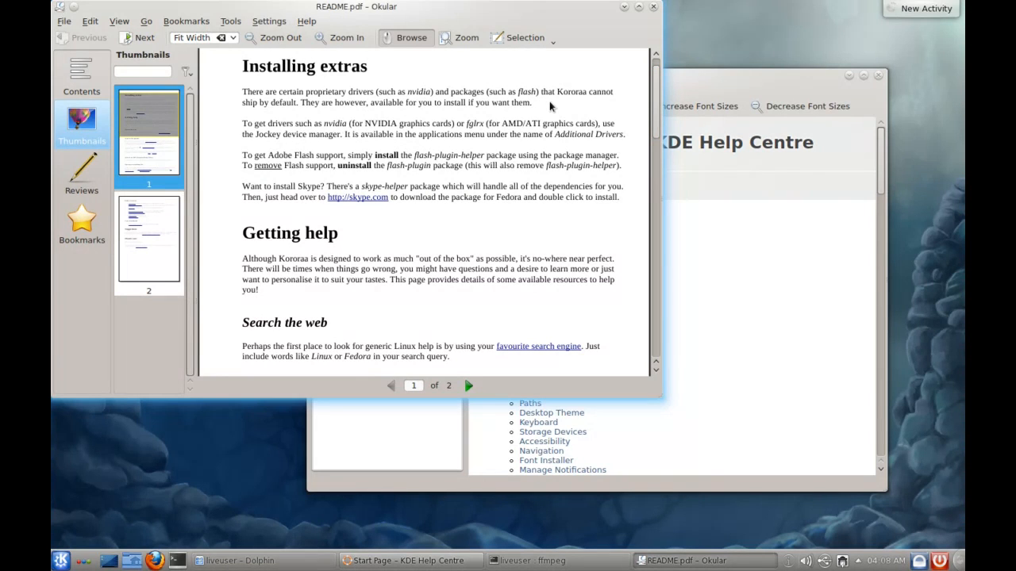
mouse_move(650, 90)
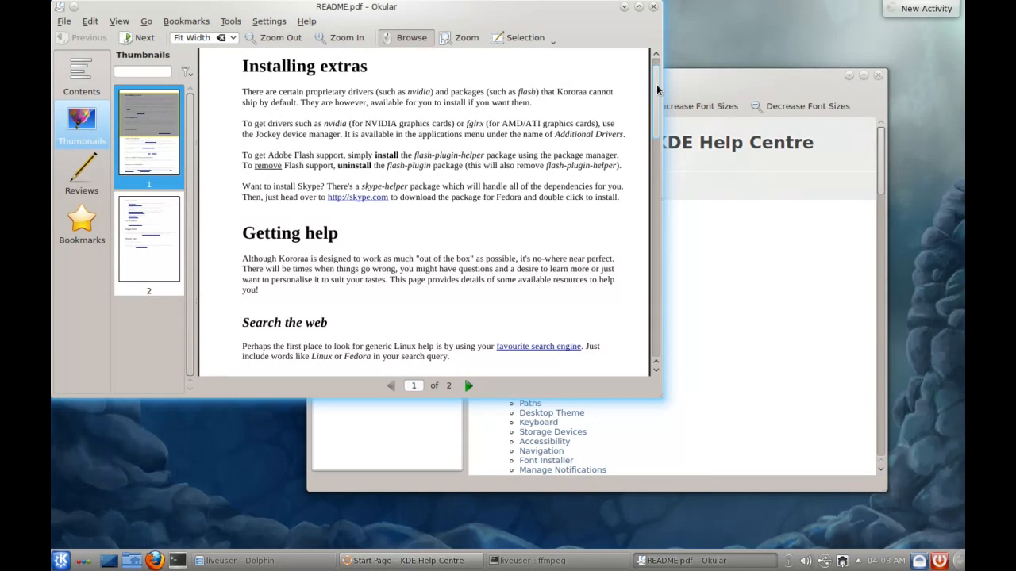
mouse_move(657, 102)
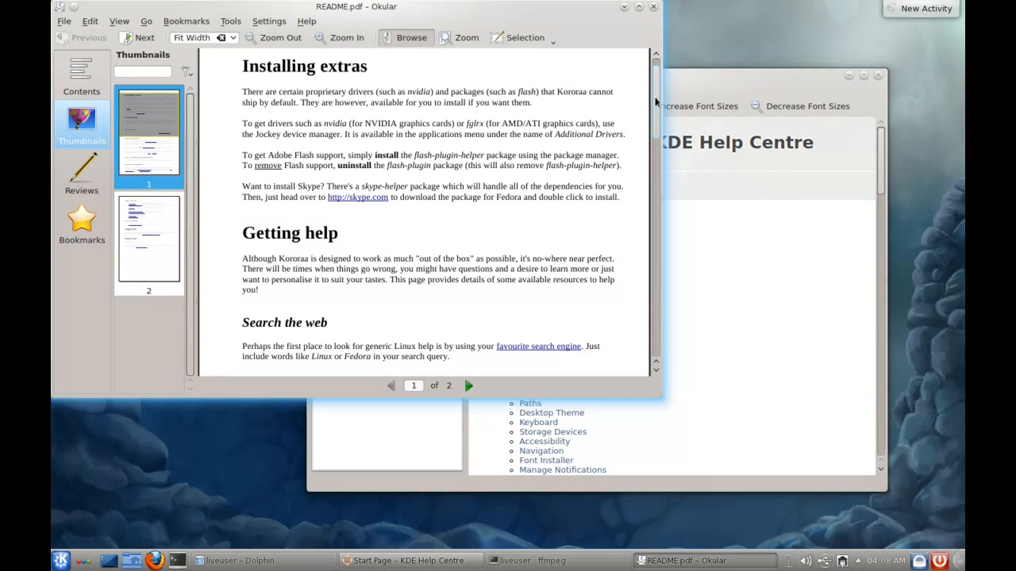
scroll(down, 3)
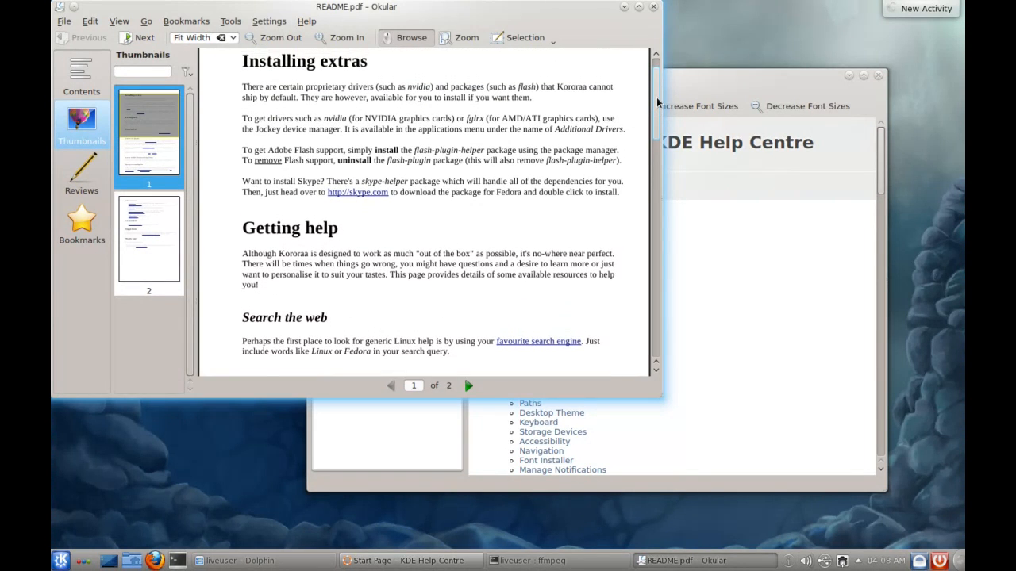
scroll(down, 3)
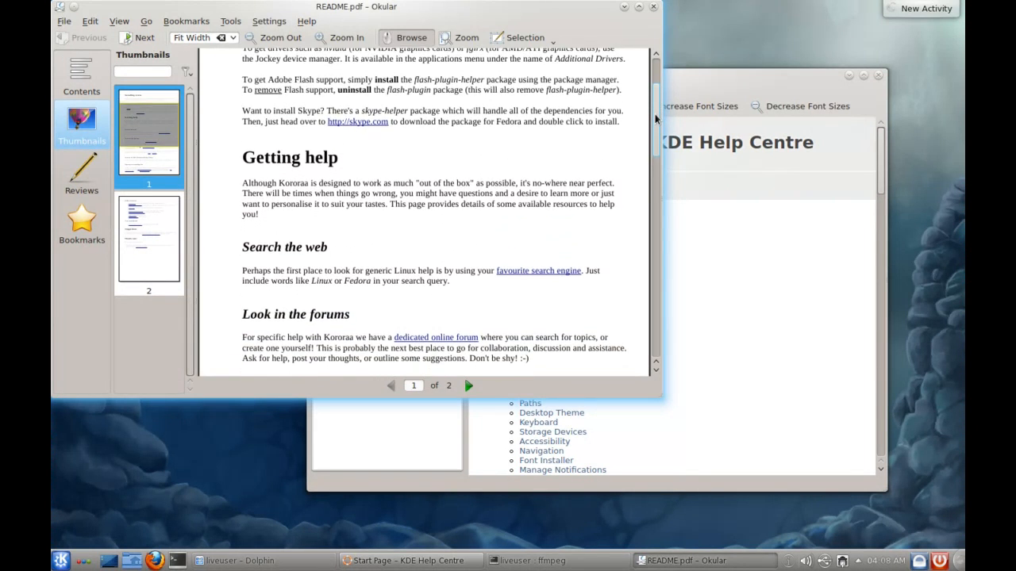
scroll(down, 3)
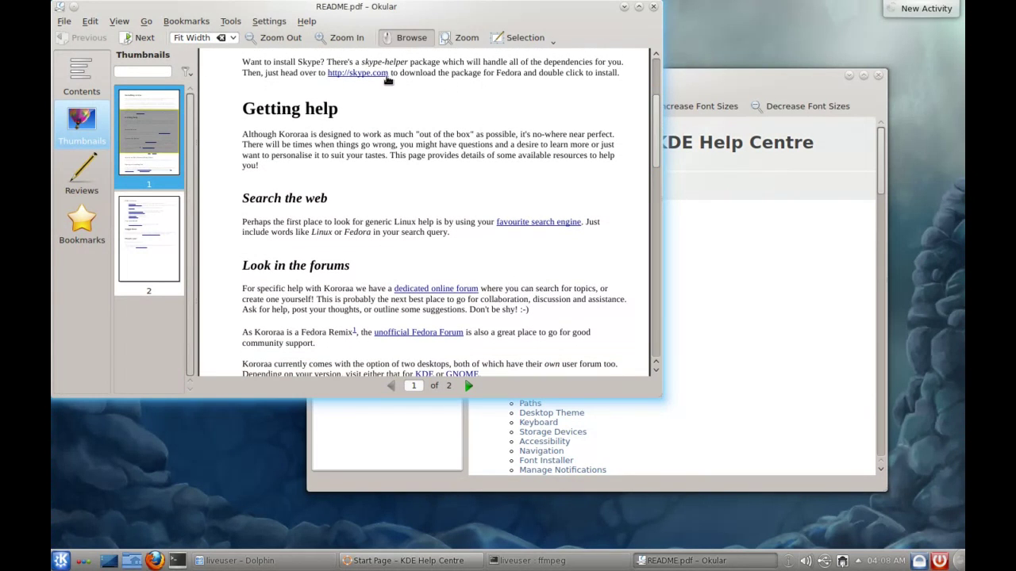
mouse_move(645, 113)
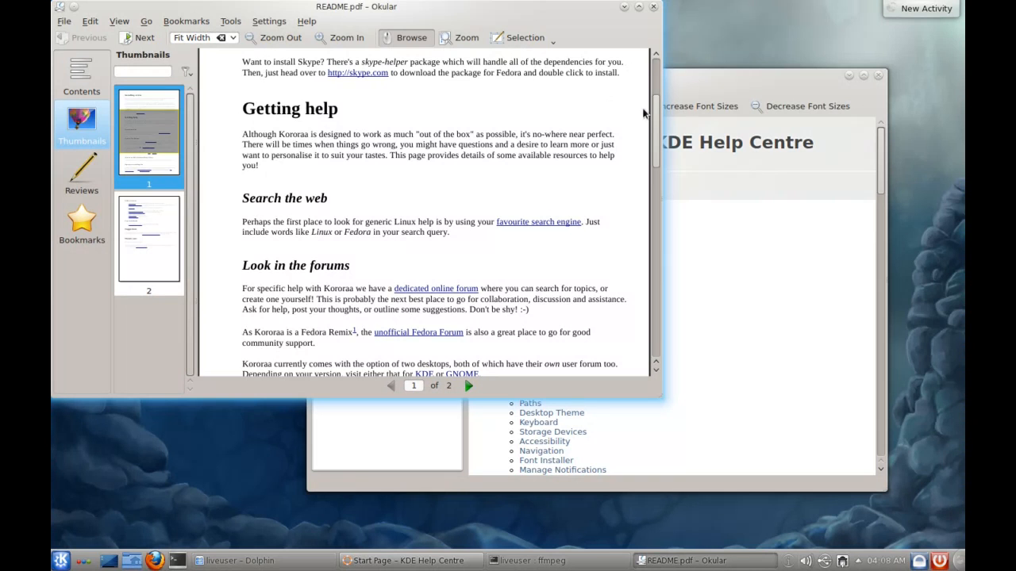
scroll(down, 3)
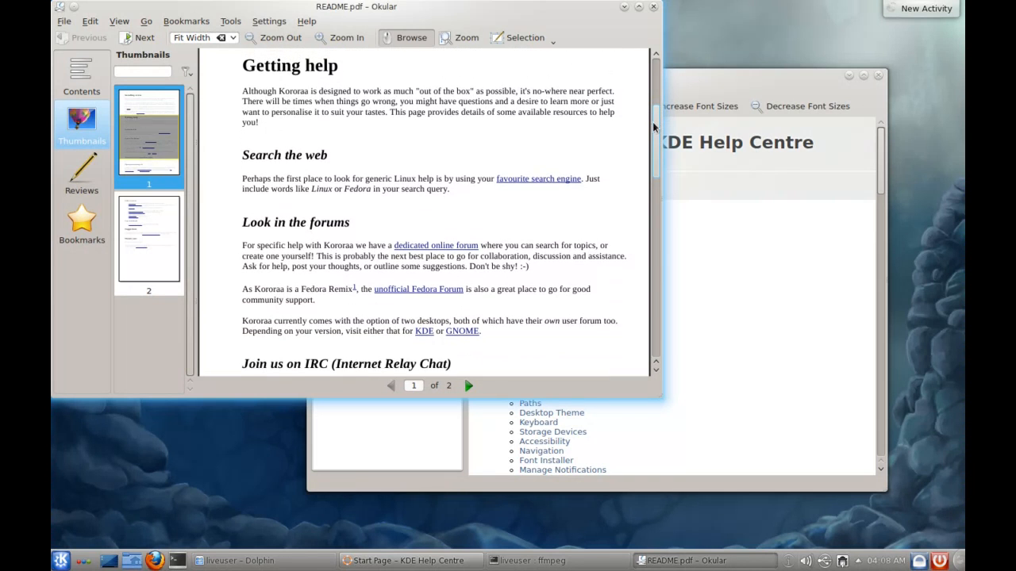
scroll(down, 3)
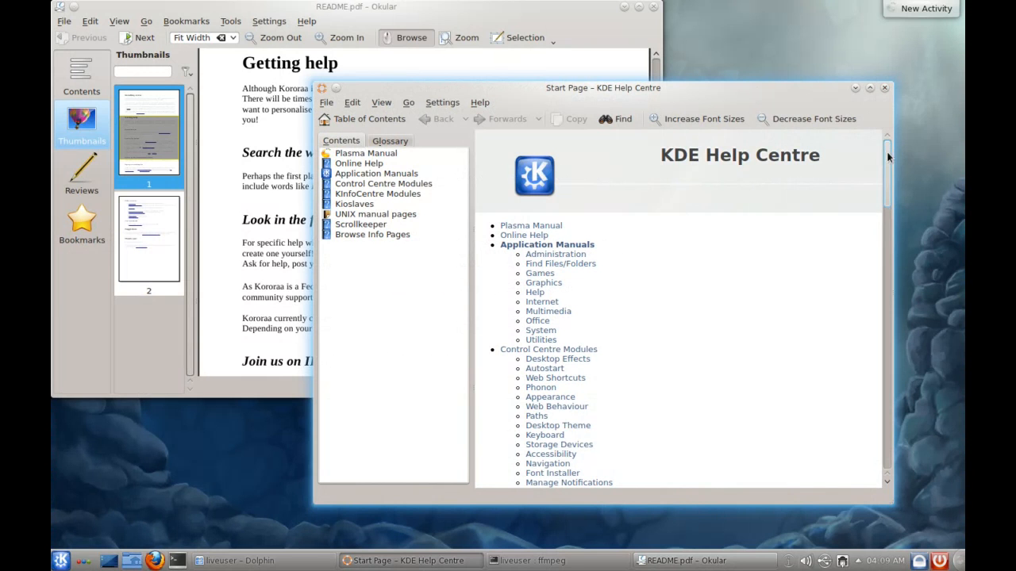
Step: Scroll the Help Centre start page and briefly open and dismiss the favourites launcher
scroll(down, 3)
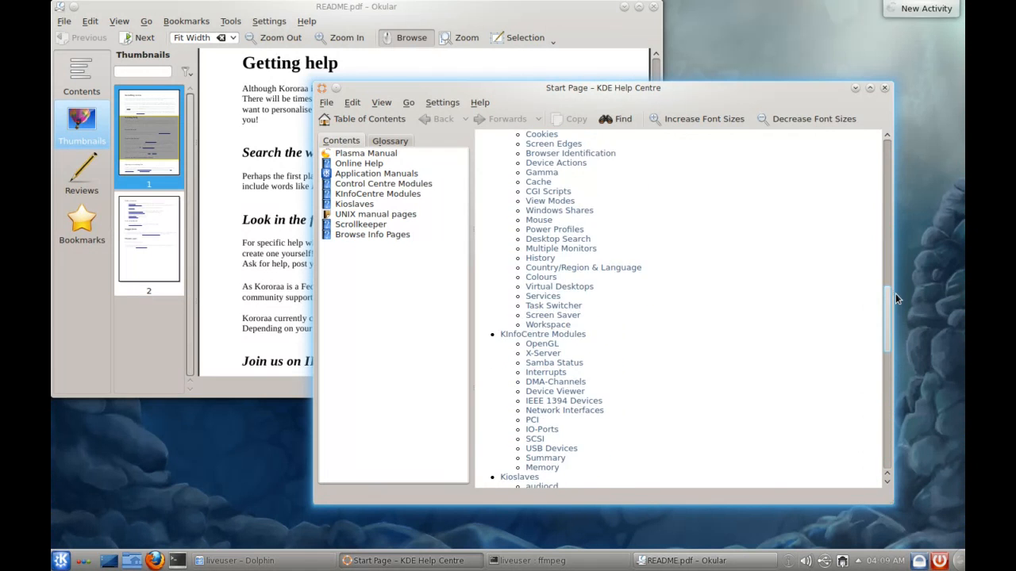
click(57, 560)
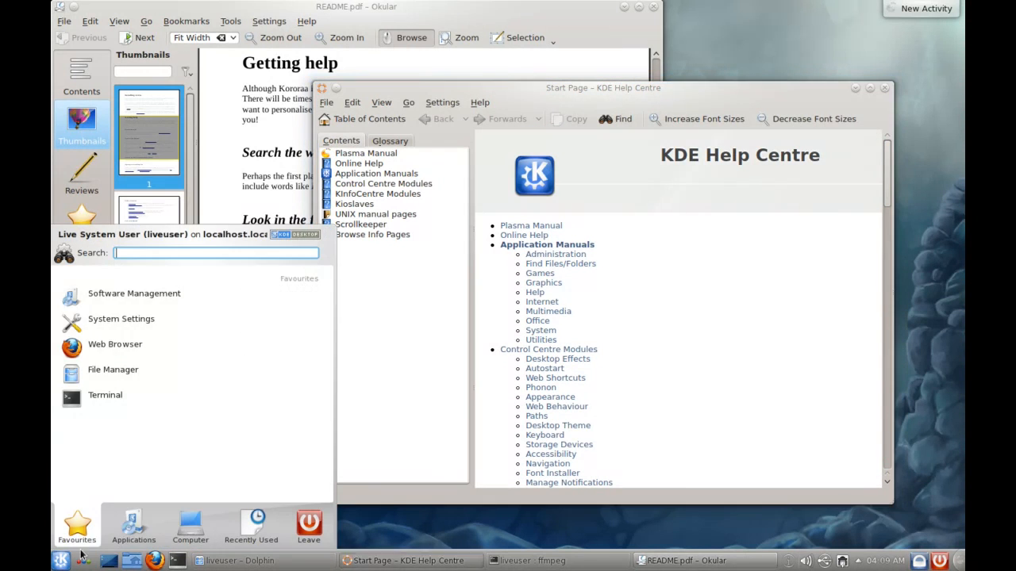
click(134, 524)
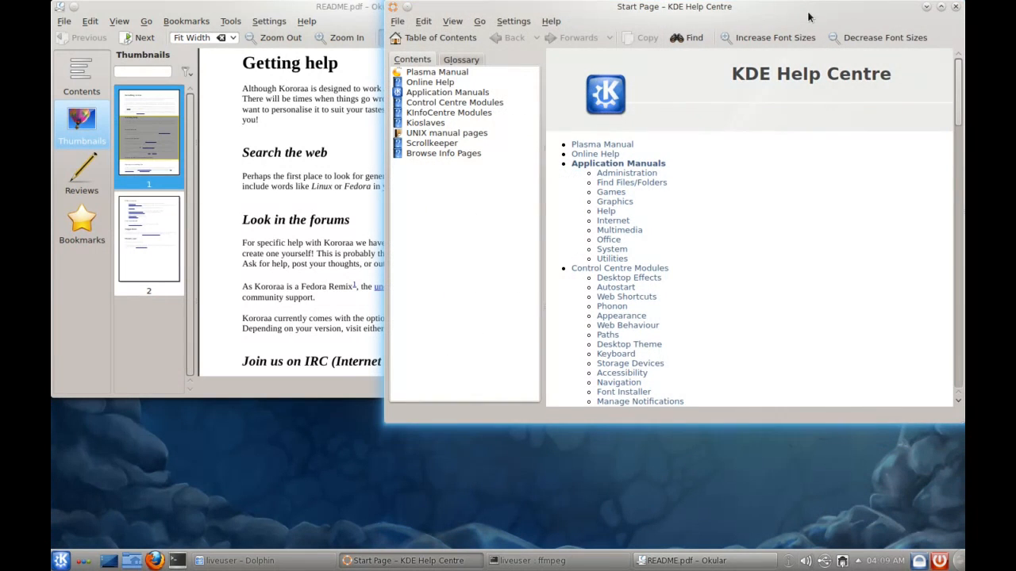
mouse_move(866, 9)
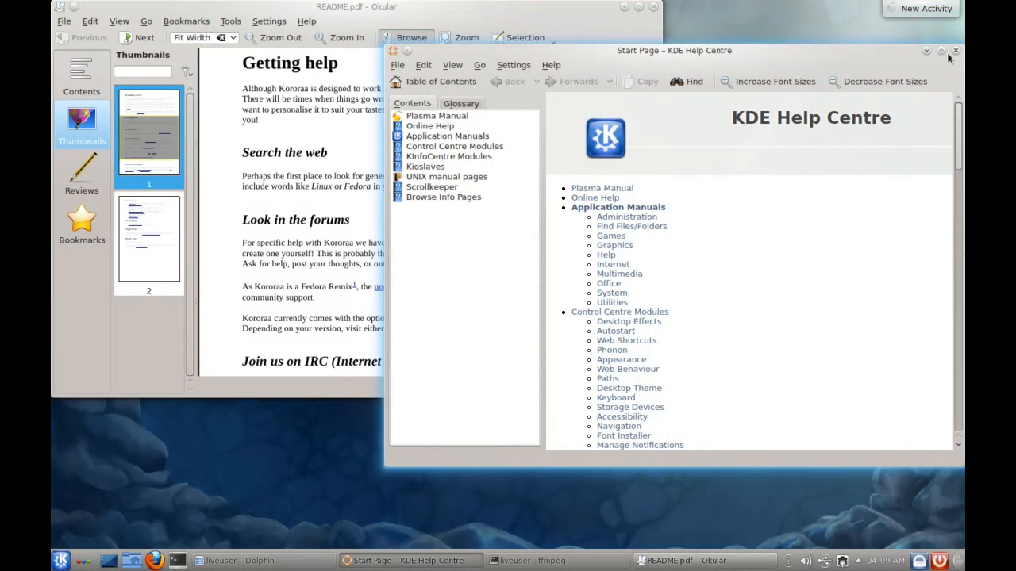
mouse_move(926, 52)
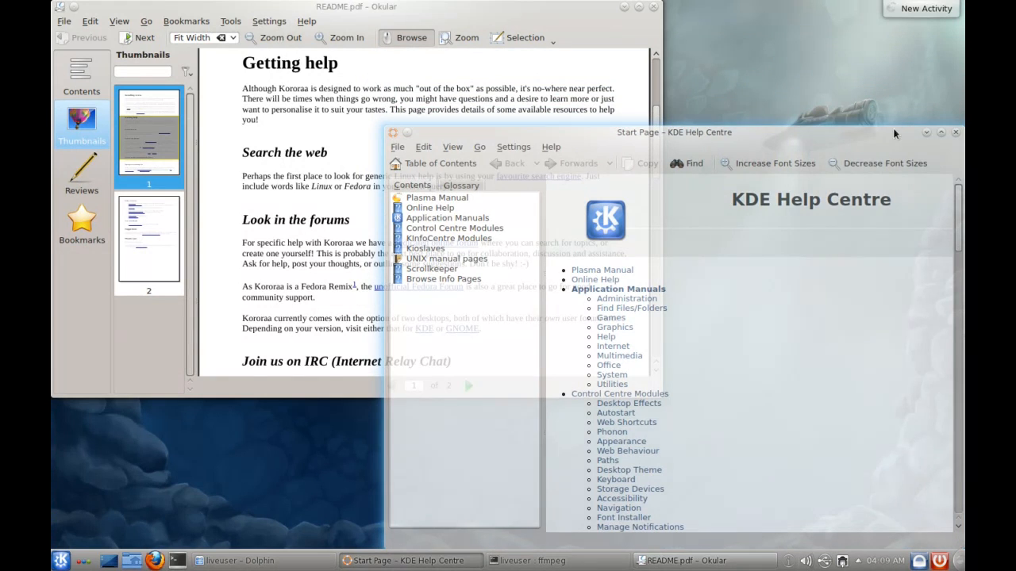
mouse_move(955, 133)
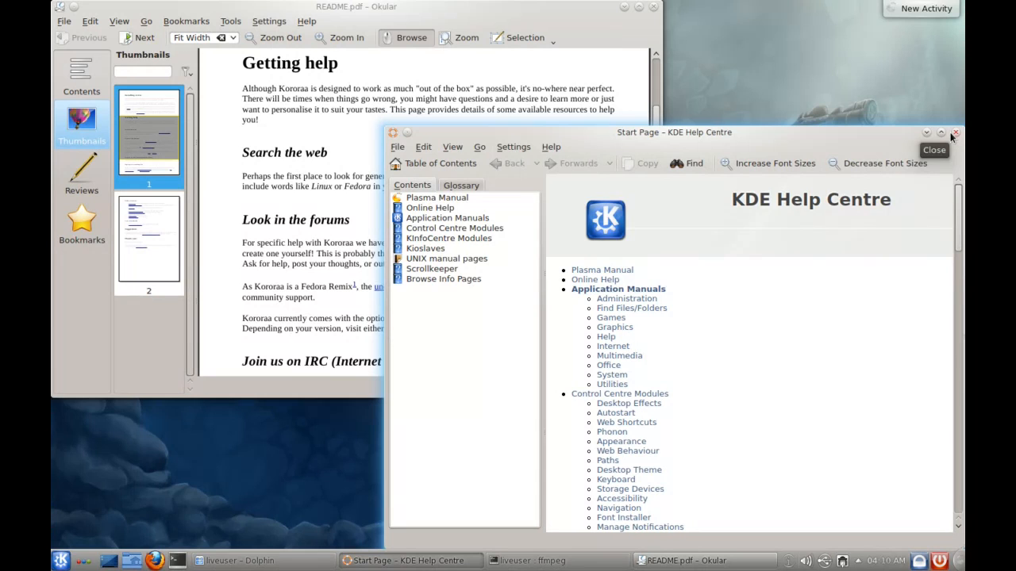
mouse_move(951, 137)
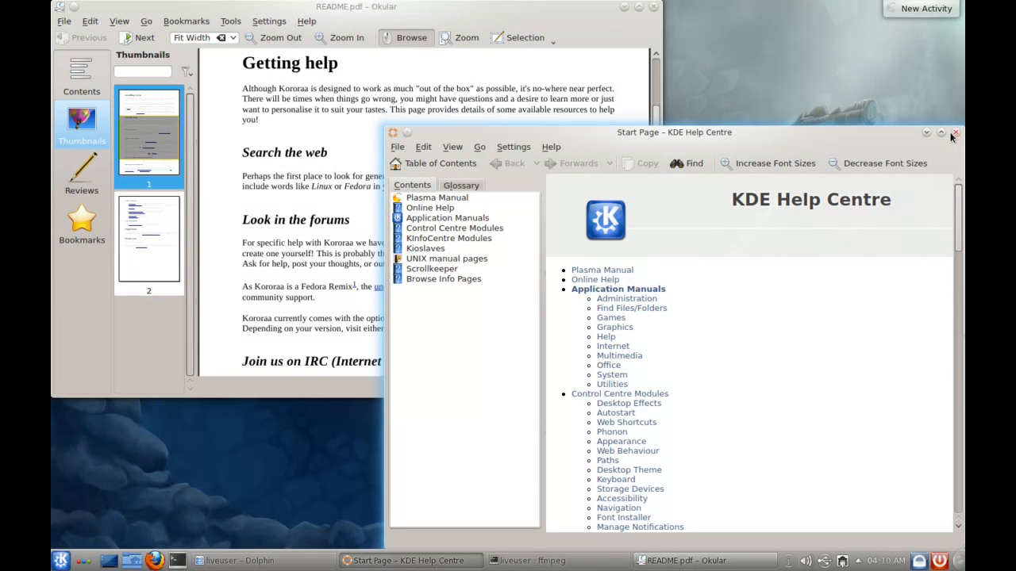
mouse_move(863, 135)
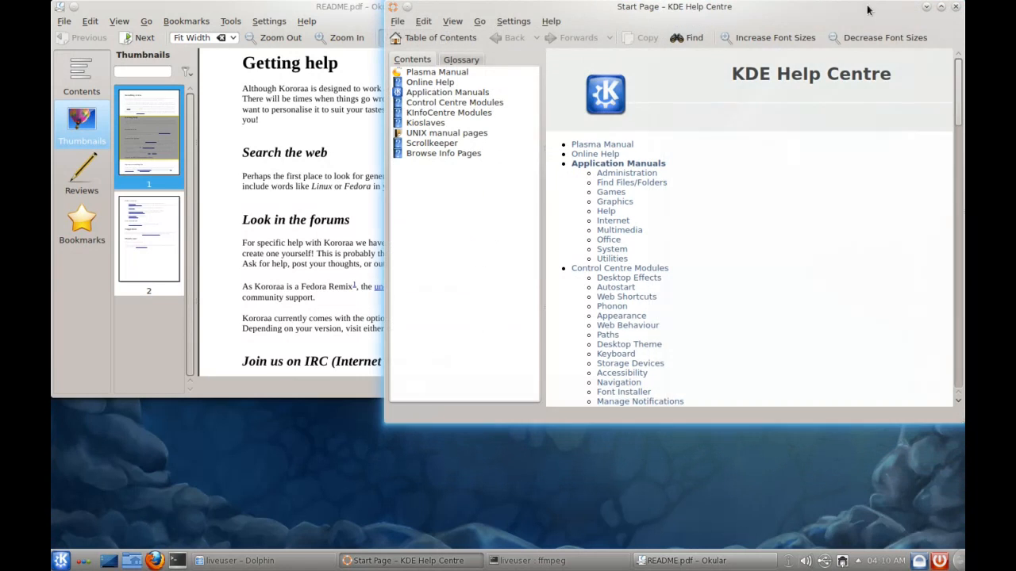
mouse_move(923, 11)
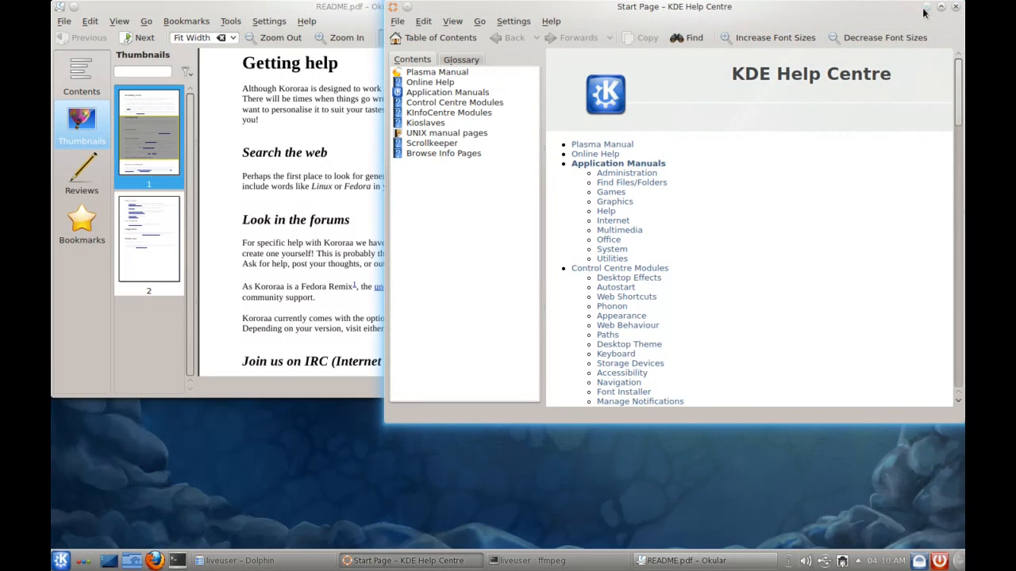
mouse_move(925, 10)
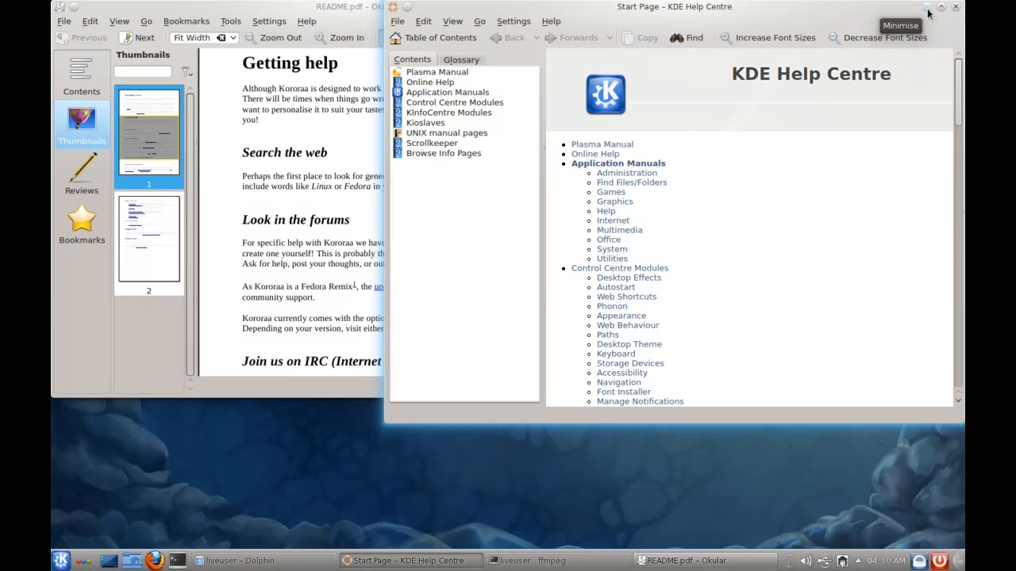
mouse_move(901, 11)
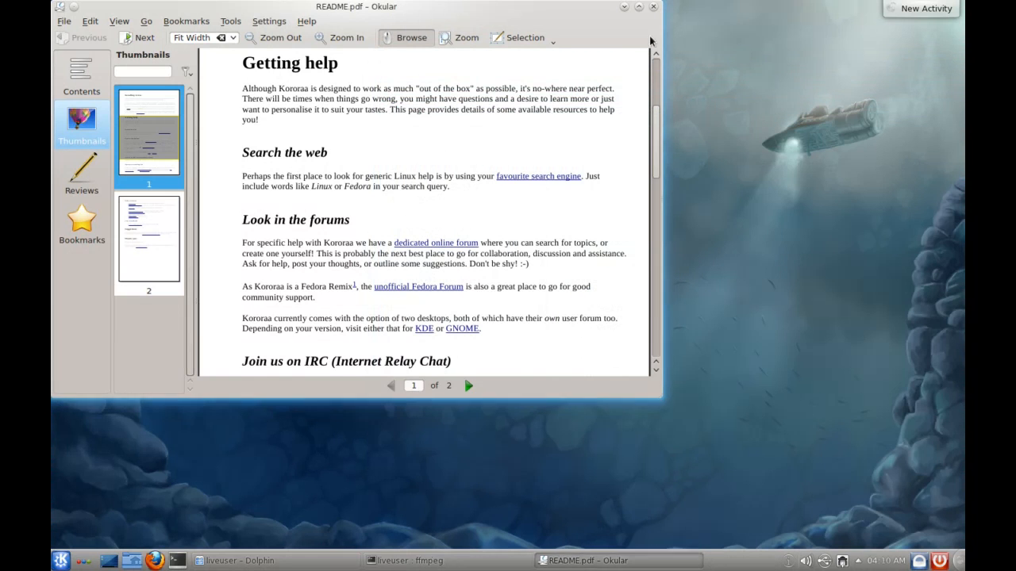
Step: Close the Okular README window, leaving the empty desktop with its Help, Install and README.pdf icons
click(652, 7)
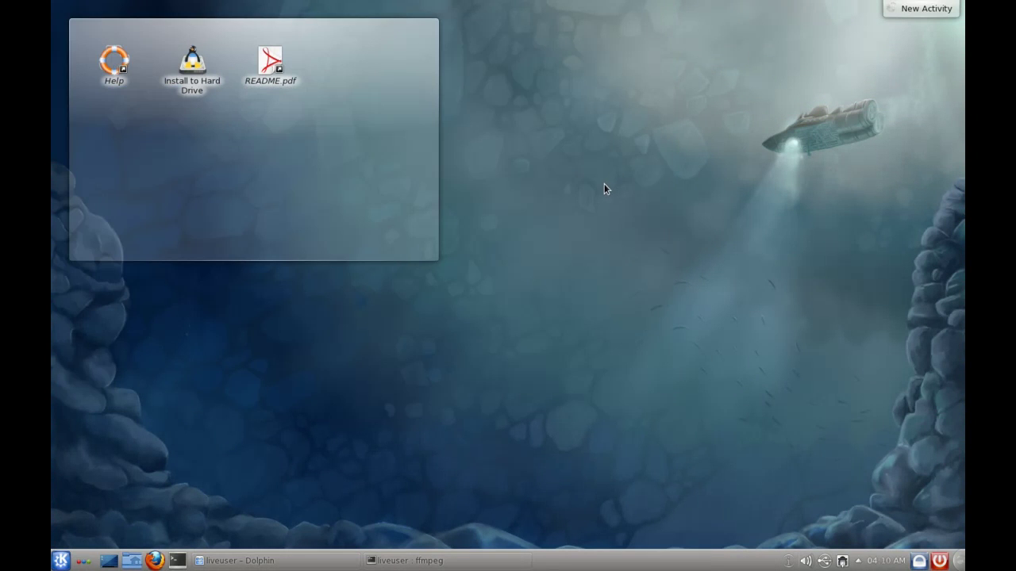
mouse_move(606, 207)
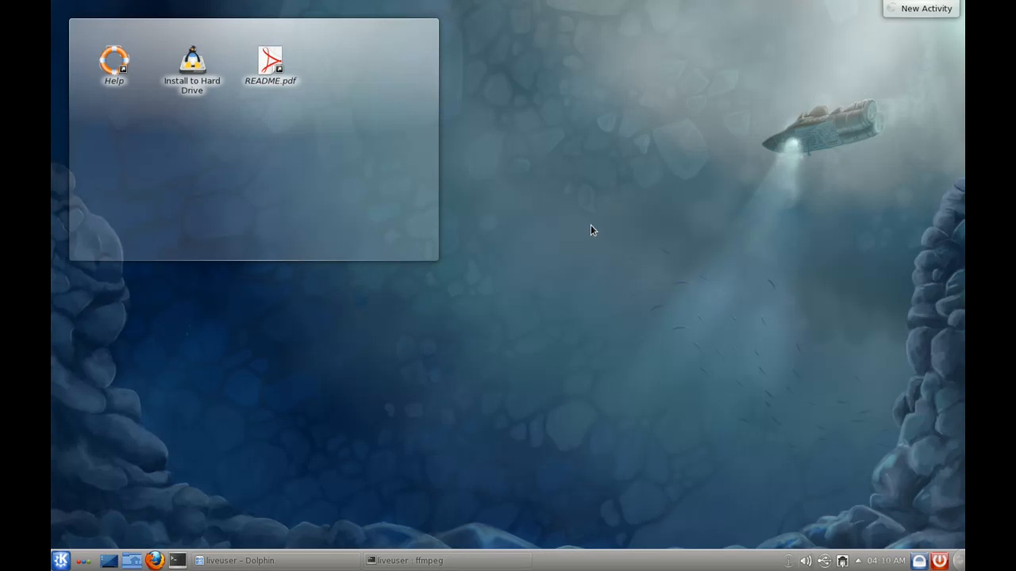
mouse_move(558, 289)
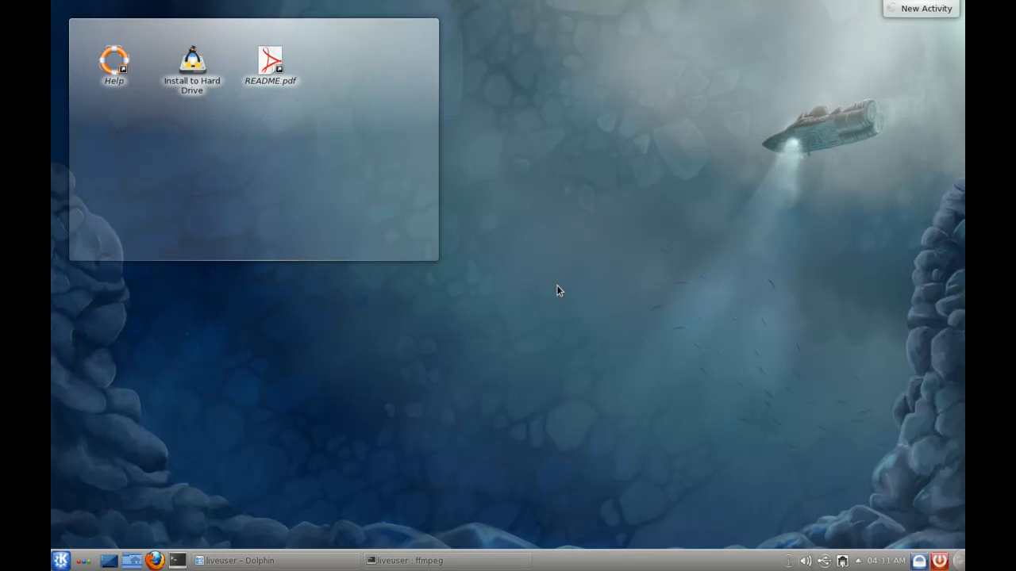
mouse_move(541, 332)
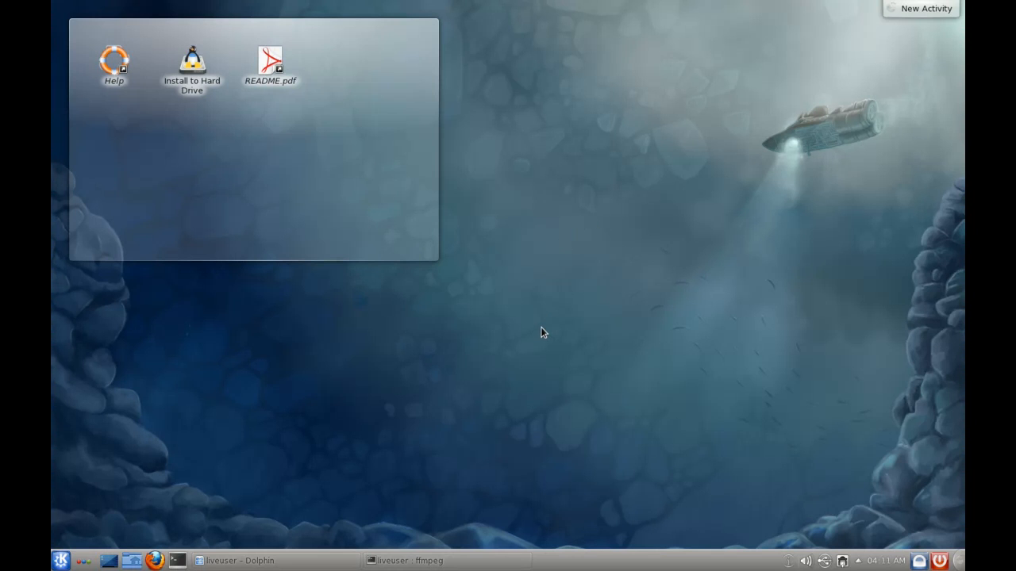